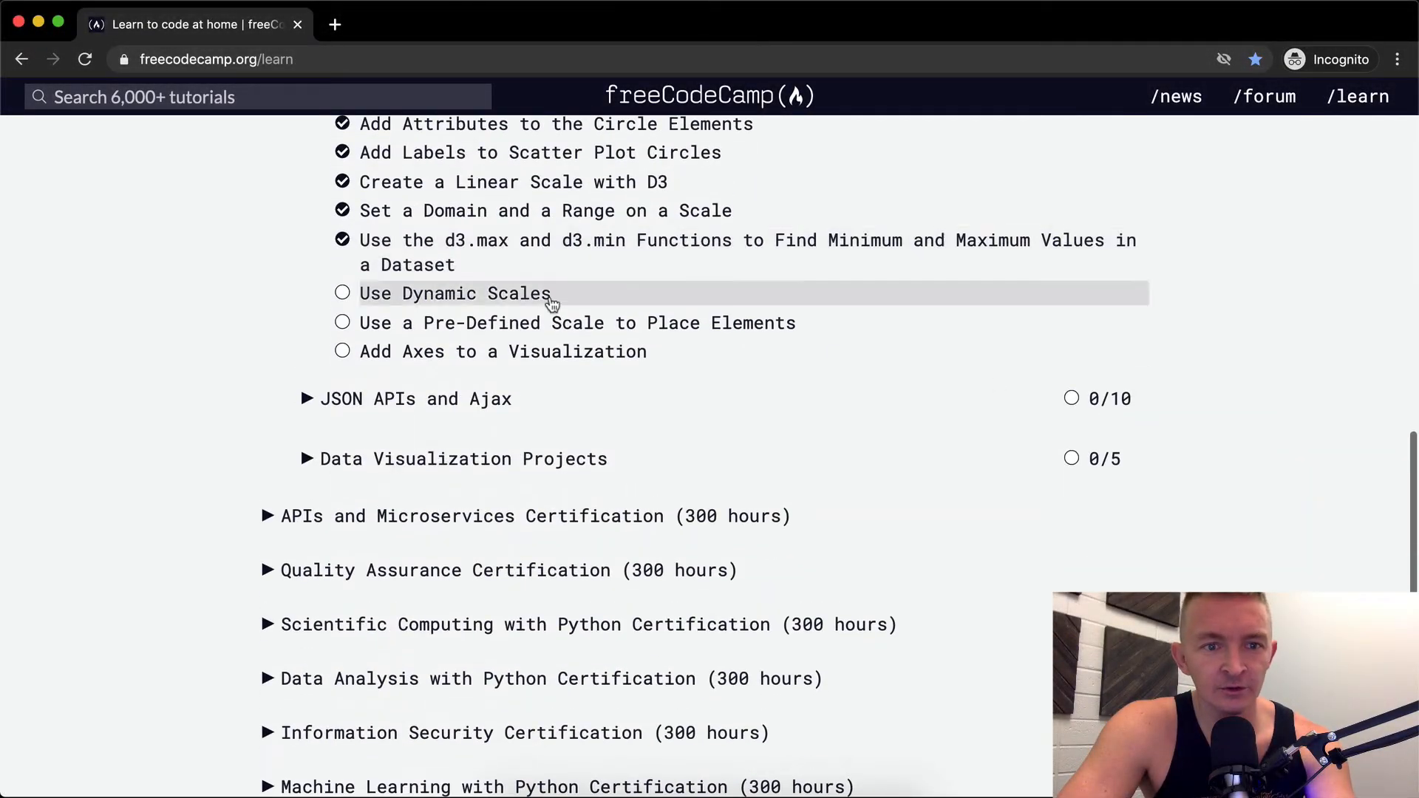
- Open the 'Use Dynamic Scales' challenge from the D3 curriculum list
left_click(455, 293)
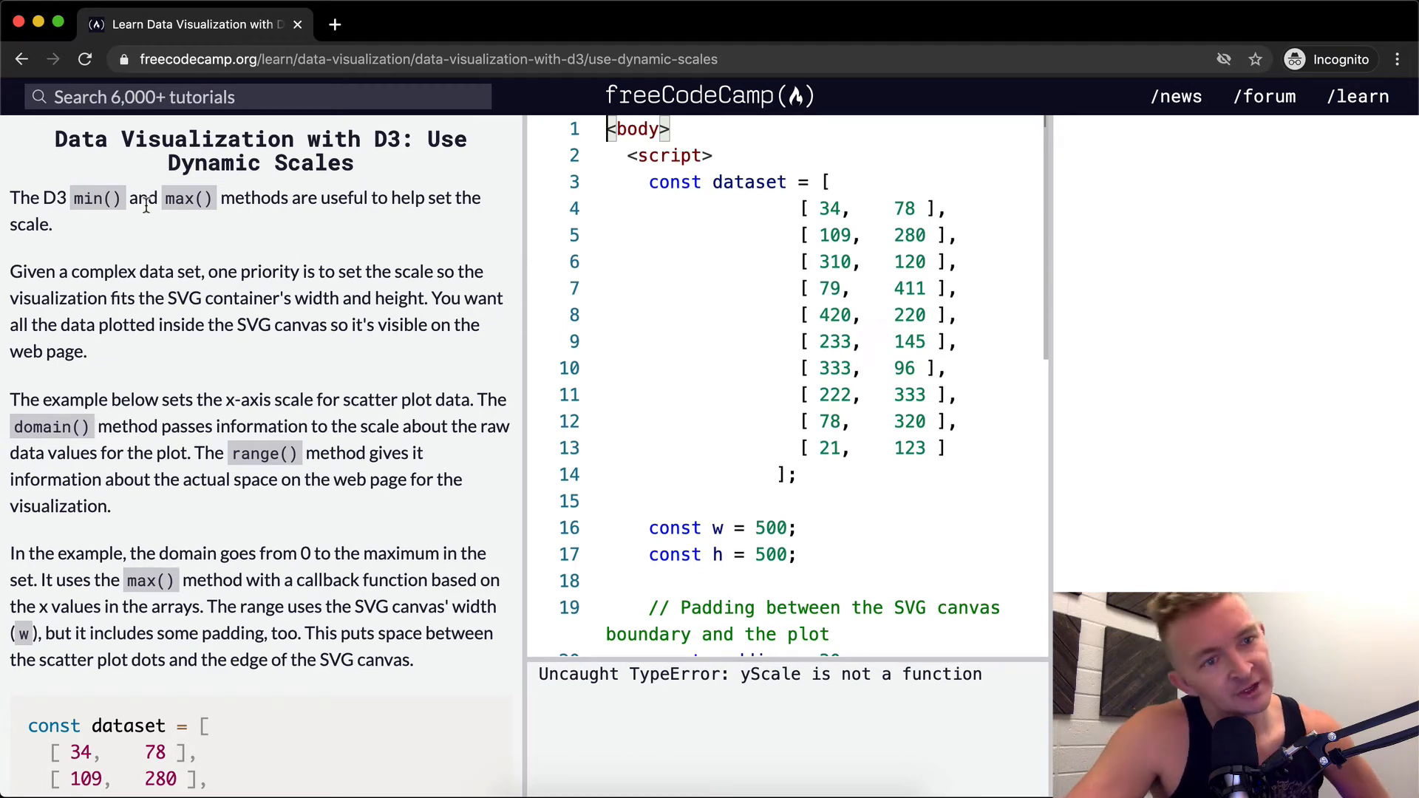
mouse_move(410, 196)
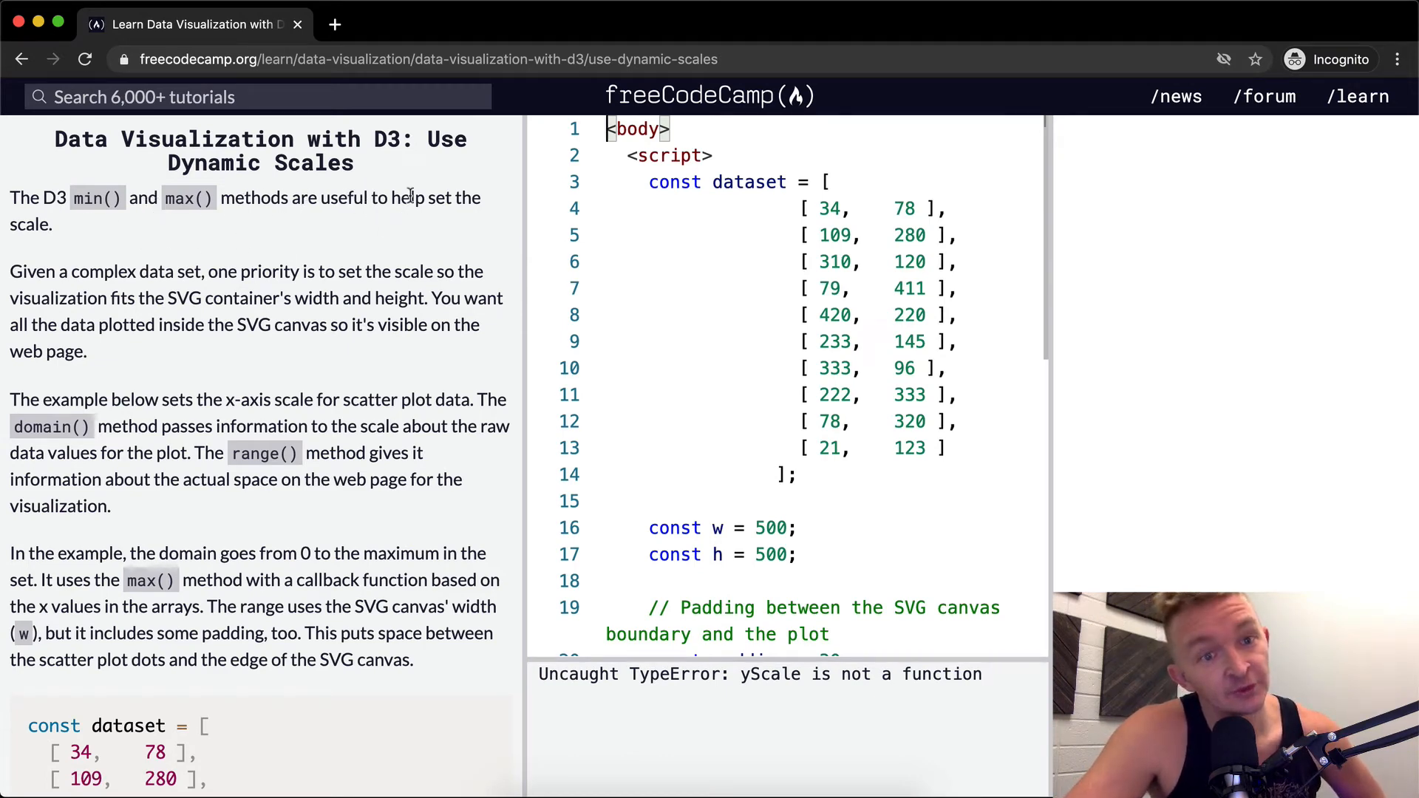
mouse_move(126, 271)
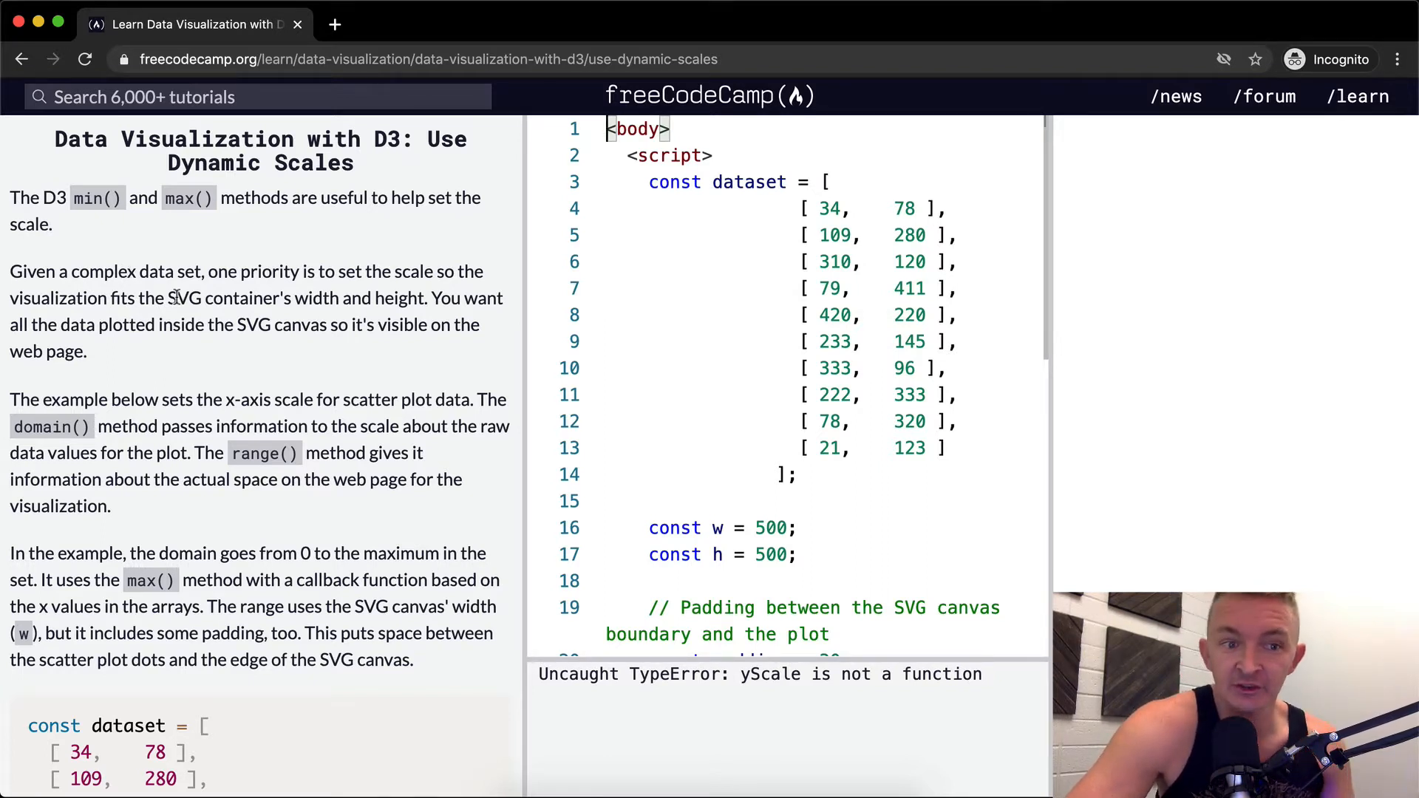
mouse_move(472, 302)
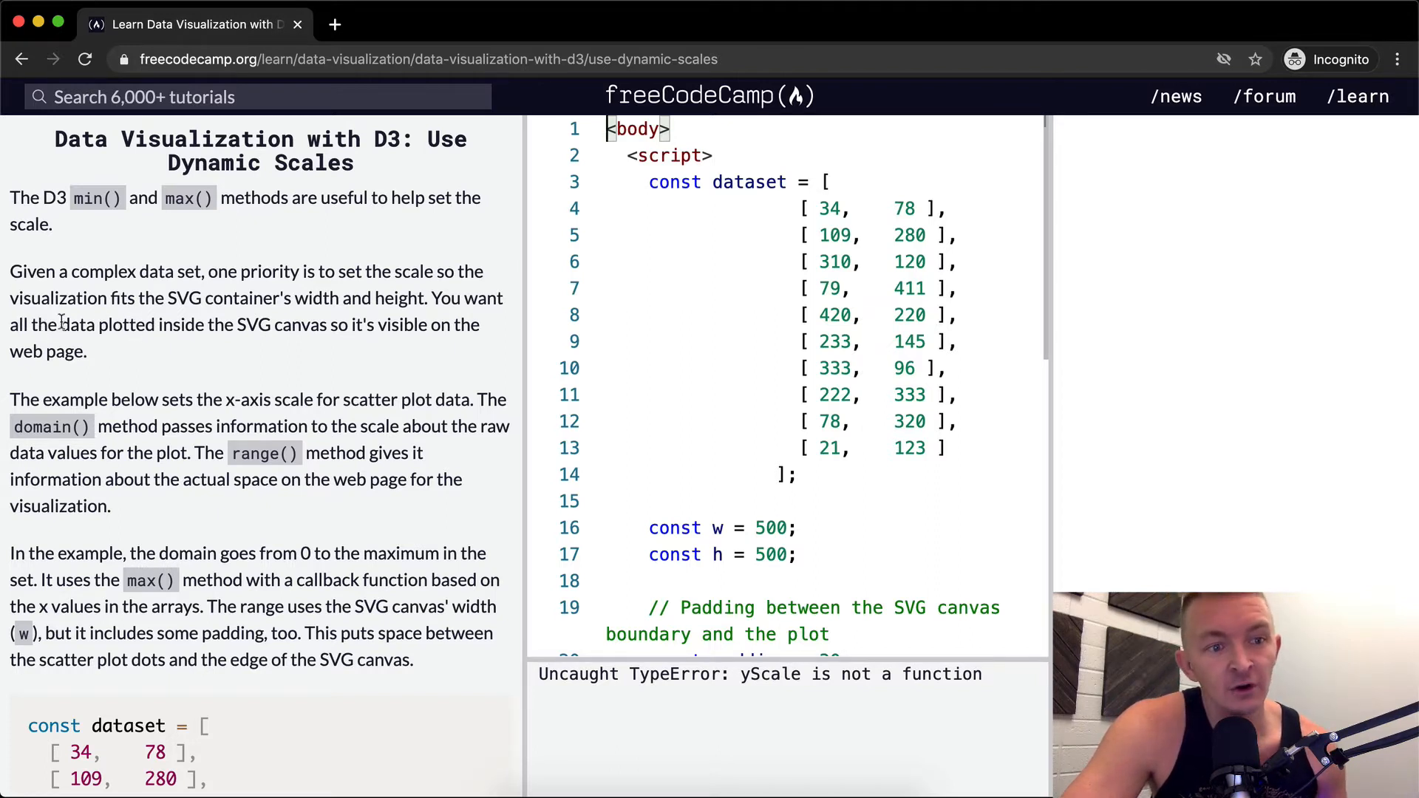
mouse_move(334, 348)
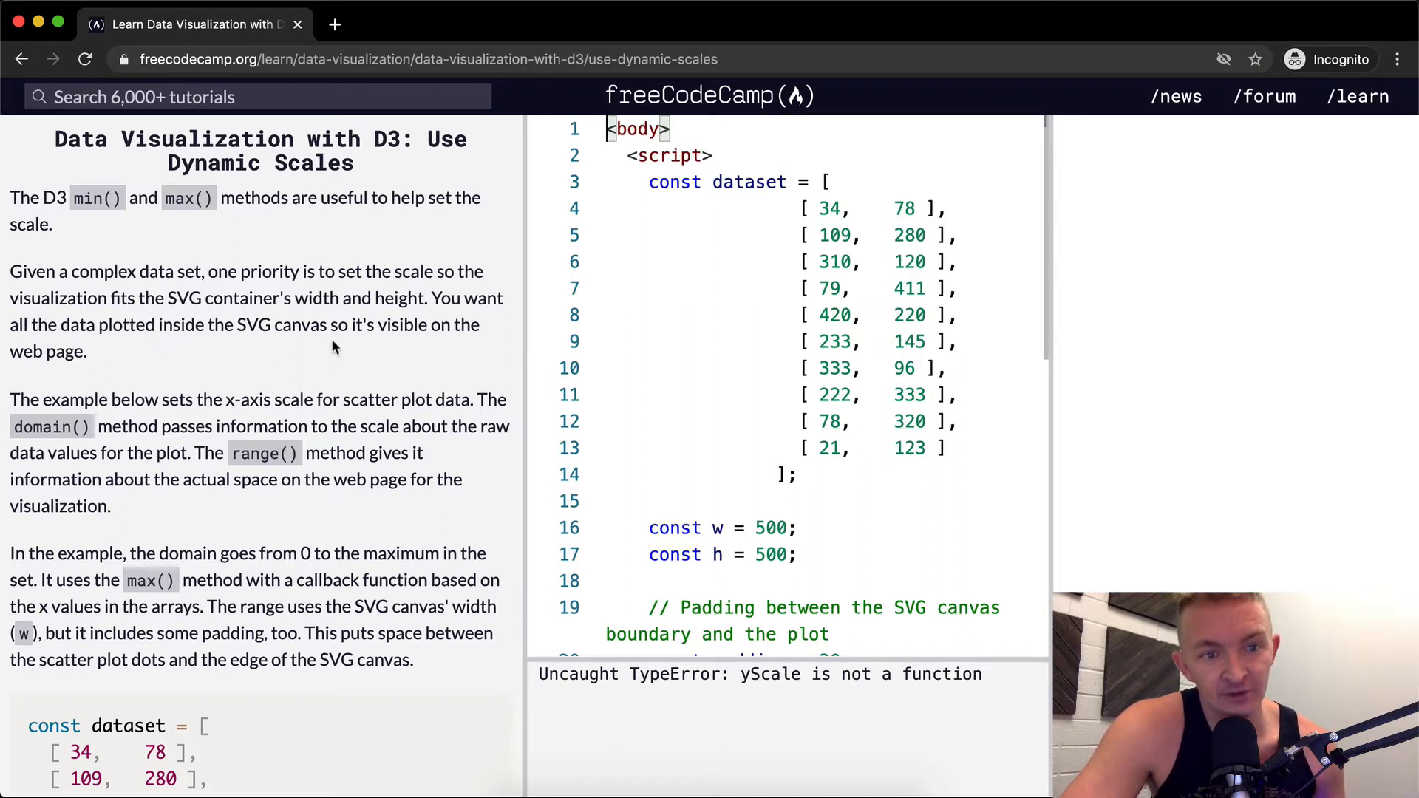
mouse_move(285, 347)
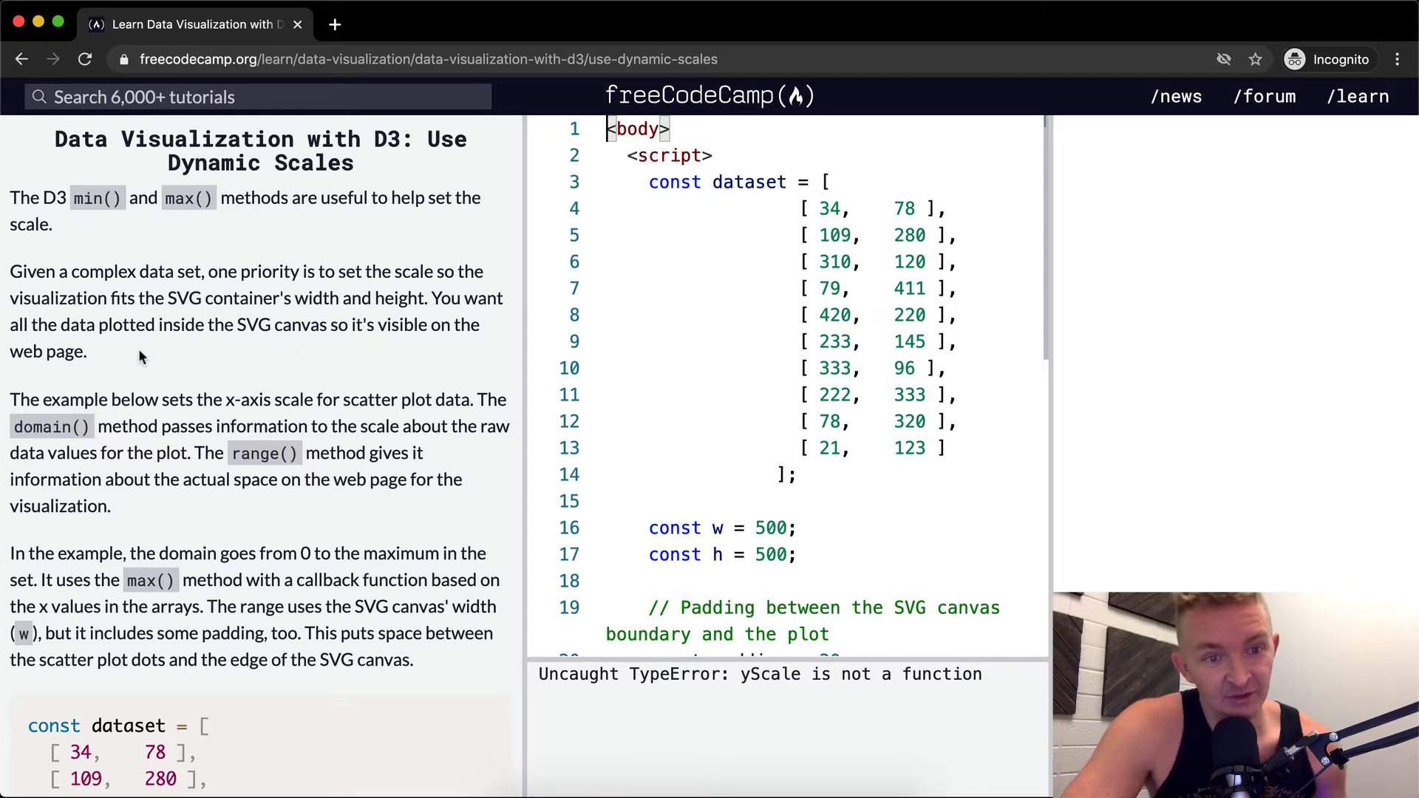
scroll("down", 3)
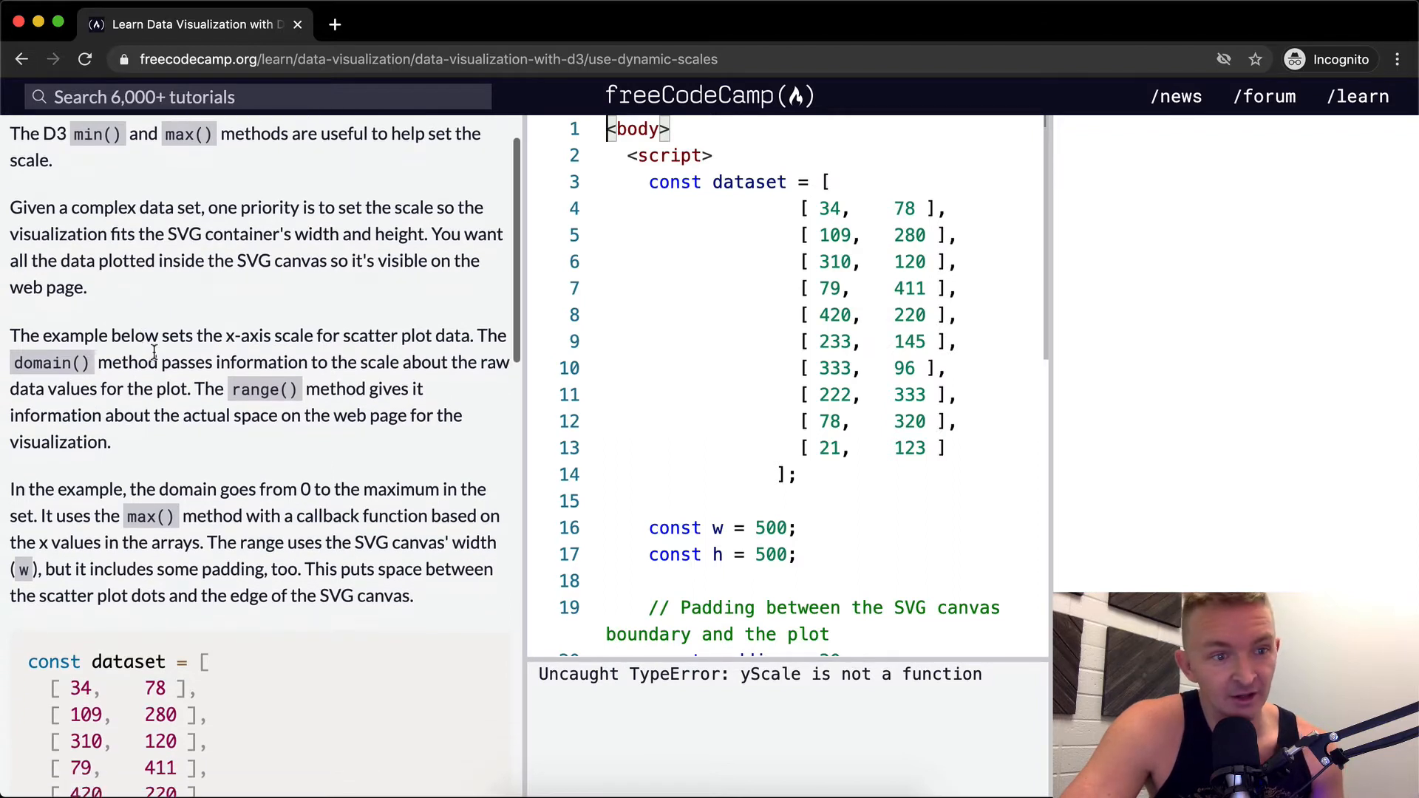
scroll("down", 3)
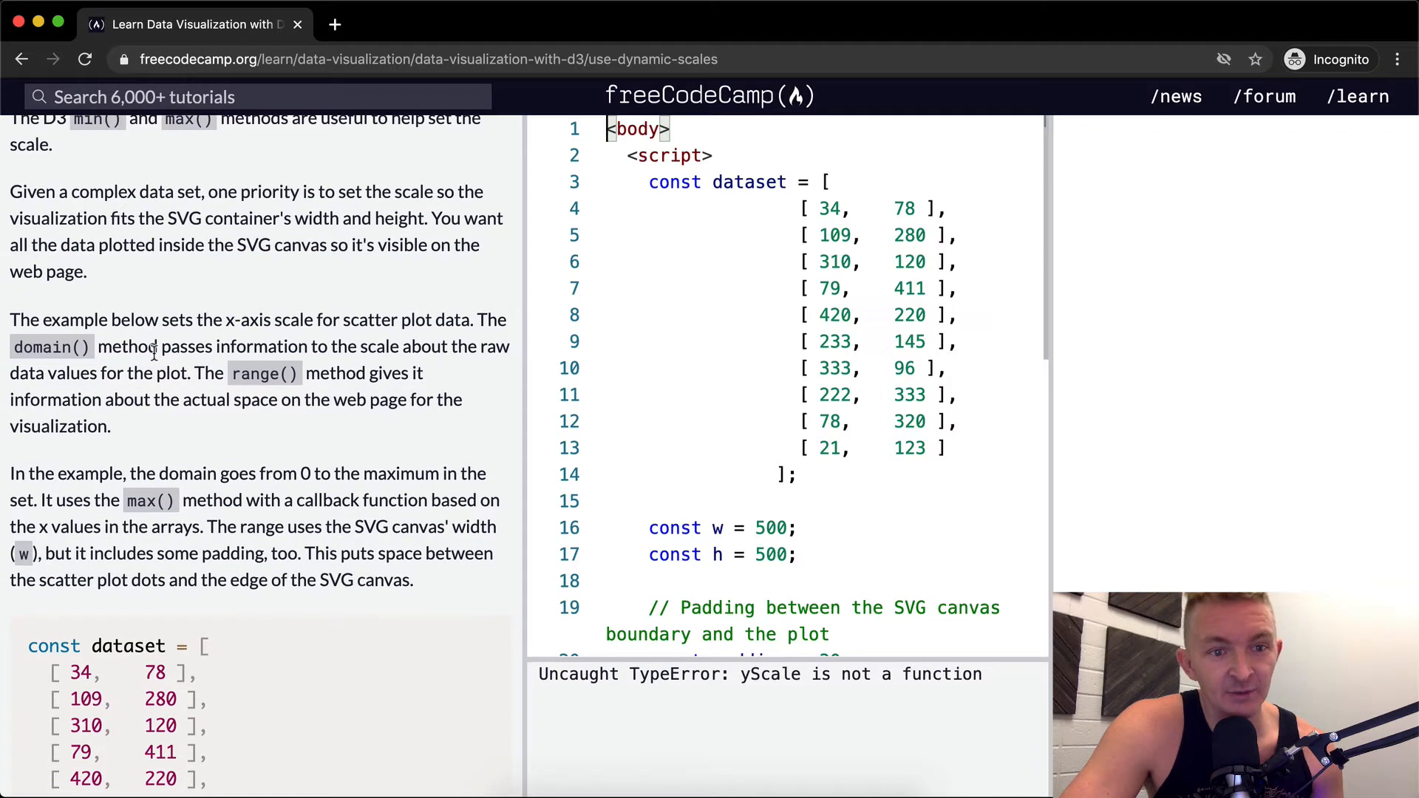
mouse_move(130, 374)
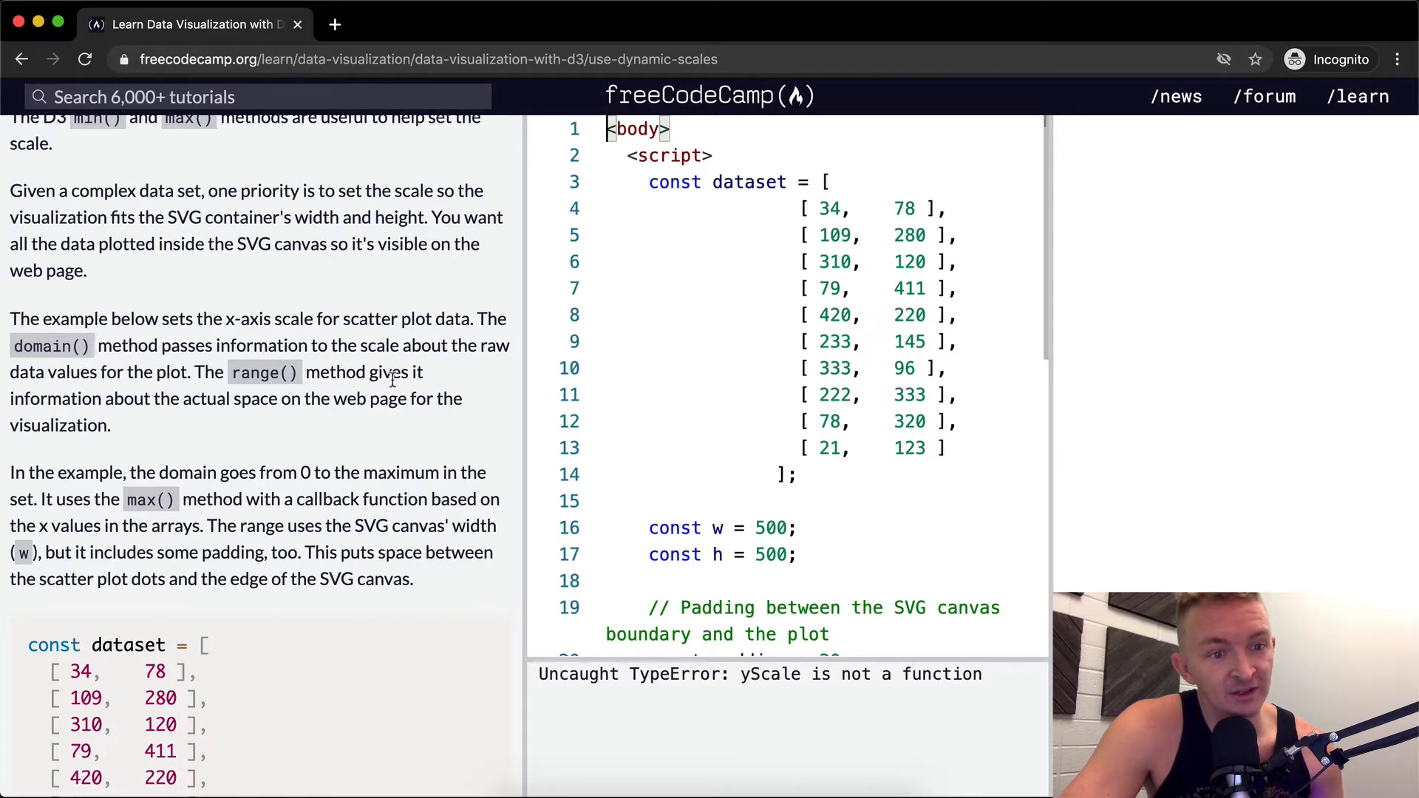
mouse_move(275, 398)
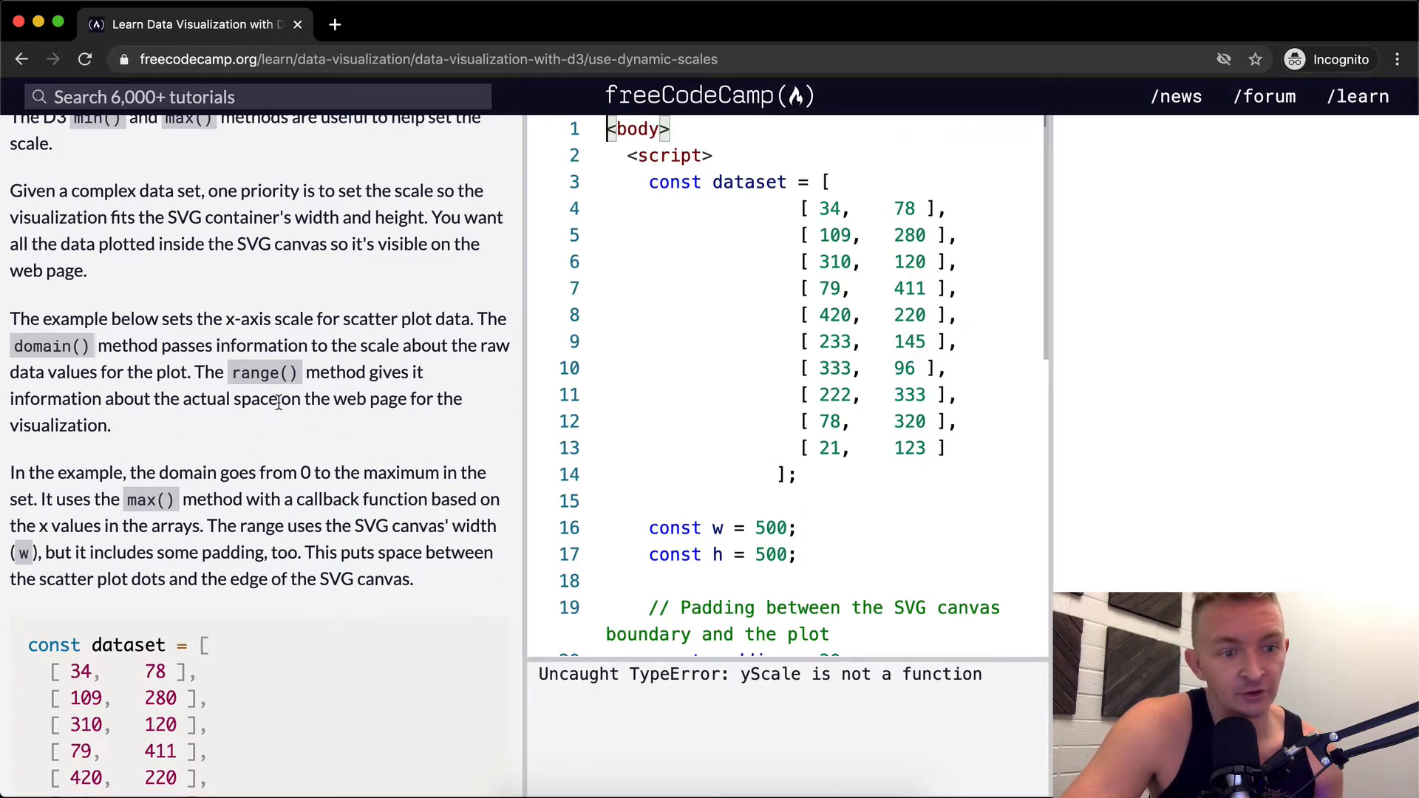
scroll("down", 3)
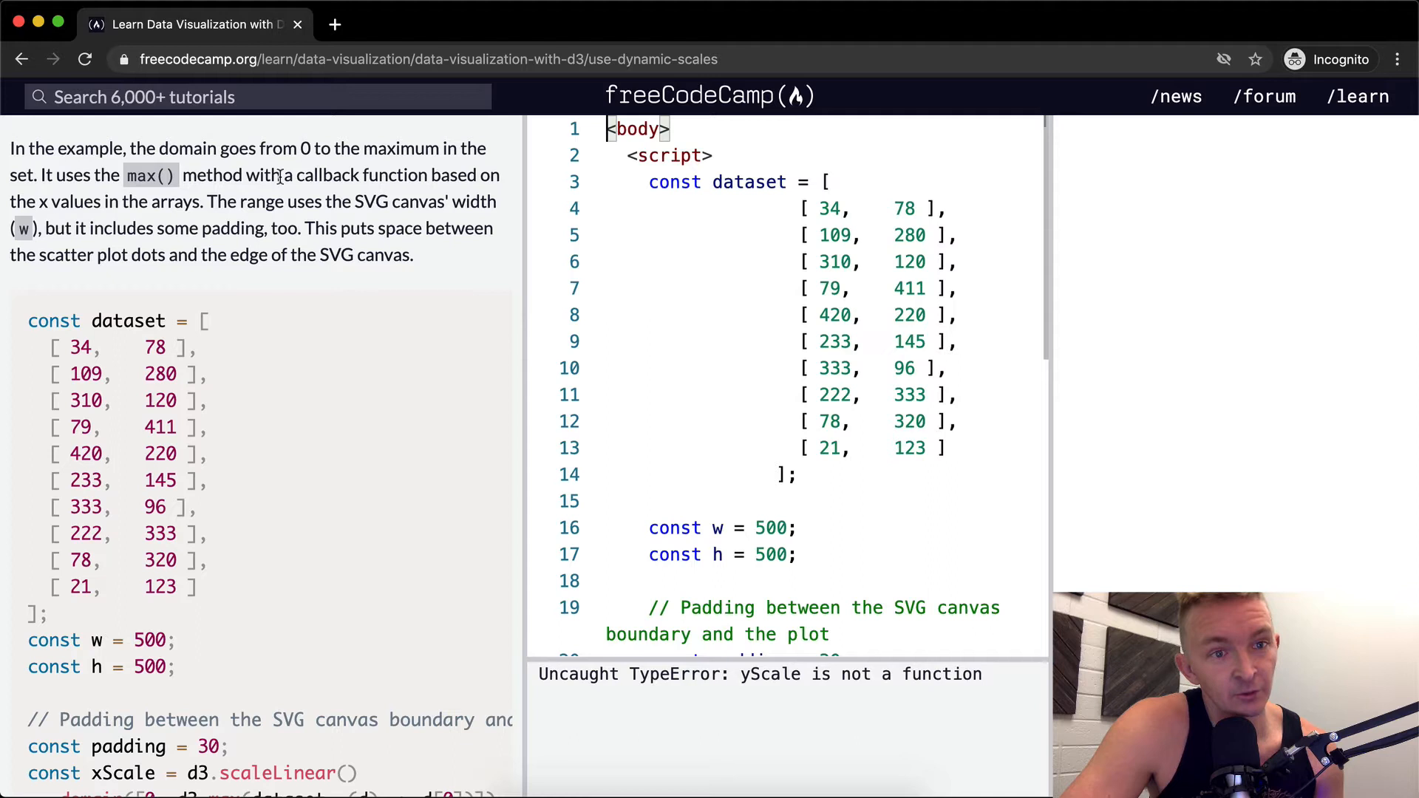
mouse_move(31, 204)
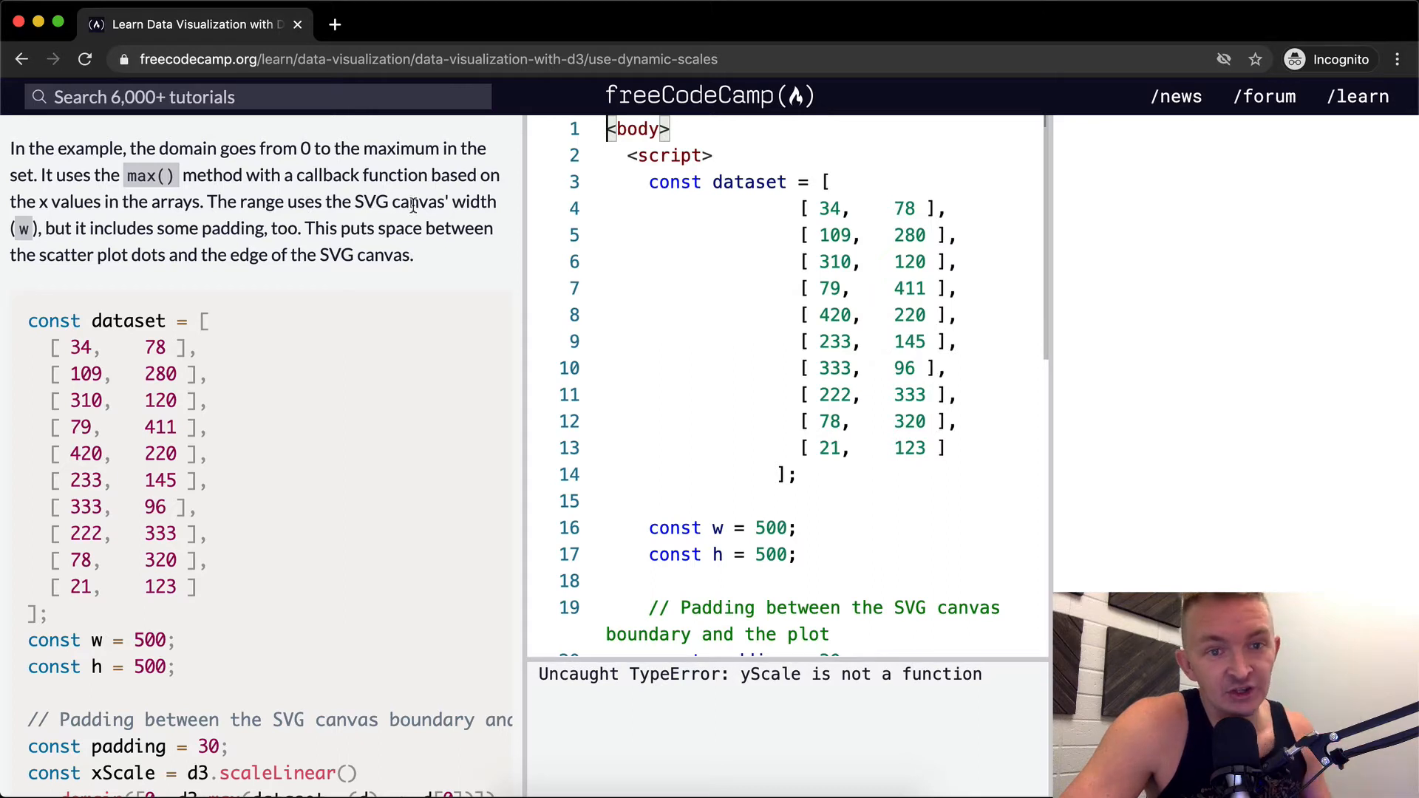
mouse_move(98, 229)
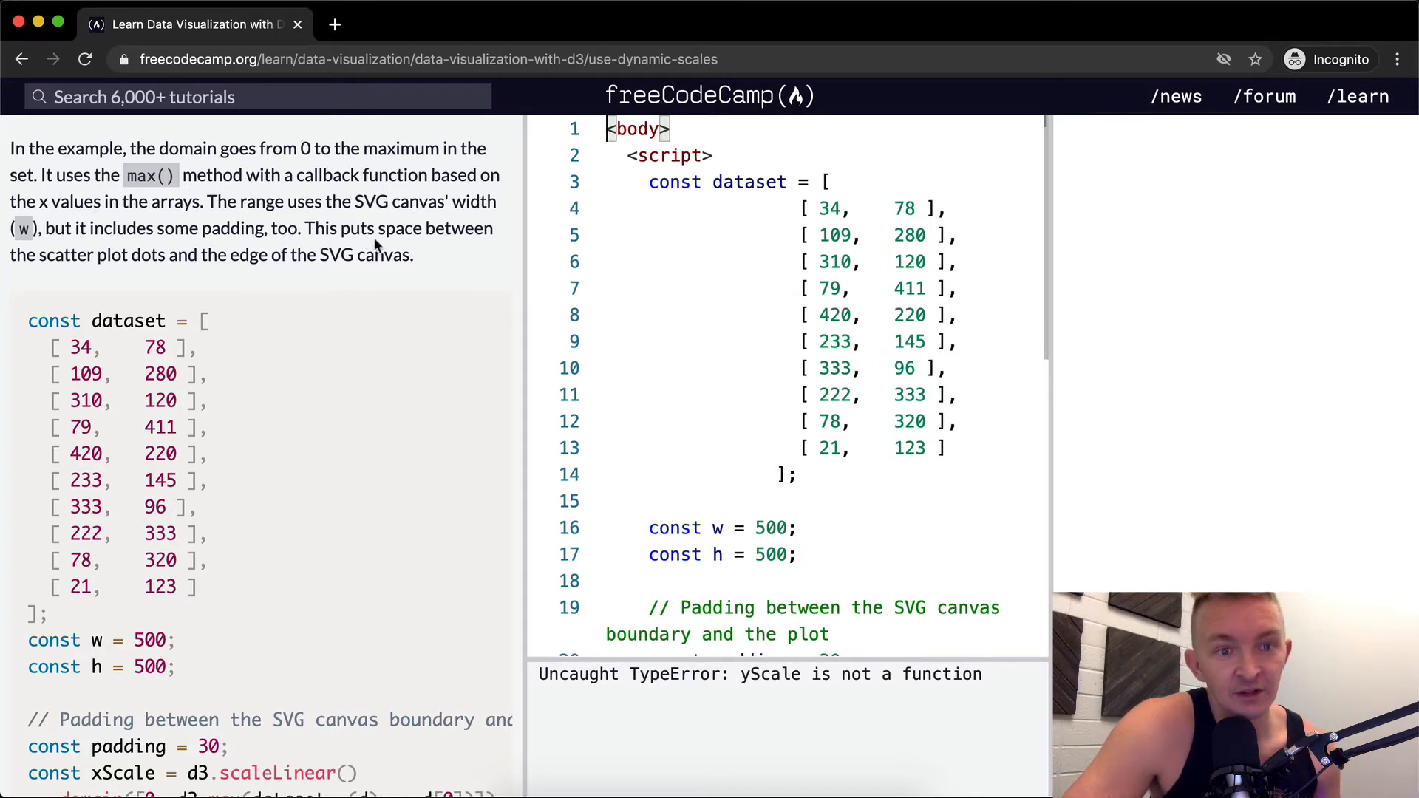
mouse_move(60, 284)
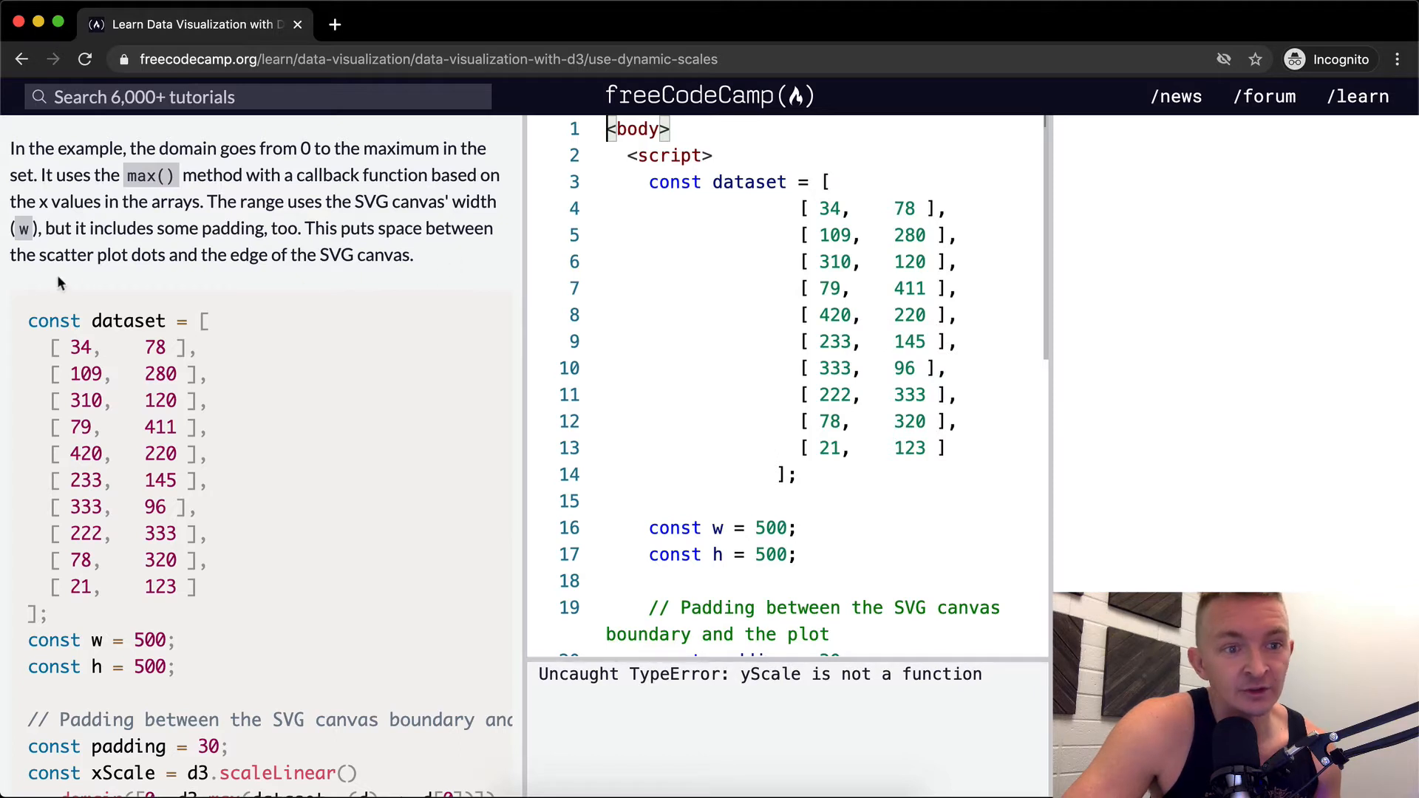
mouse_move(231, 255)
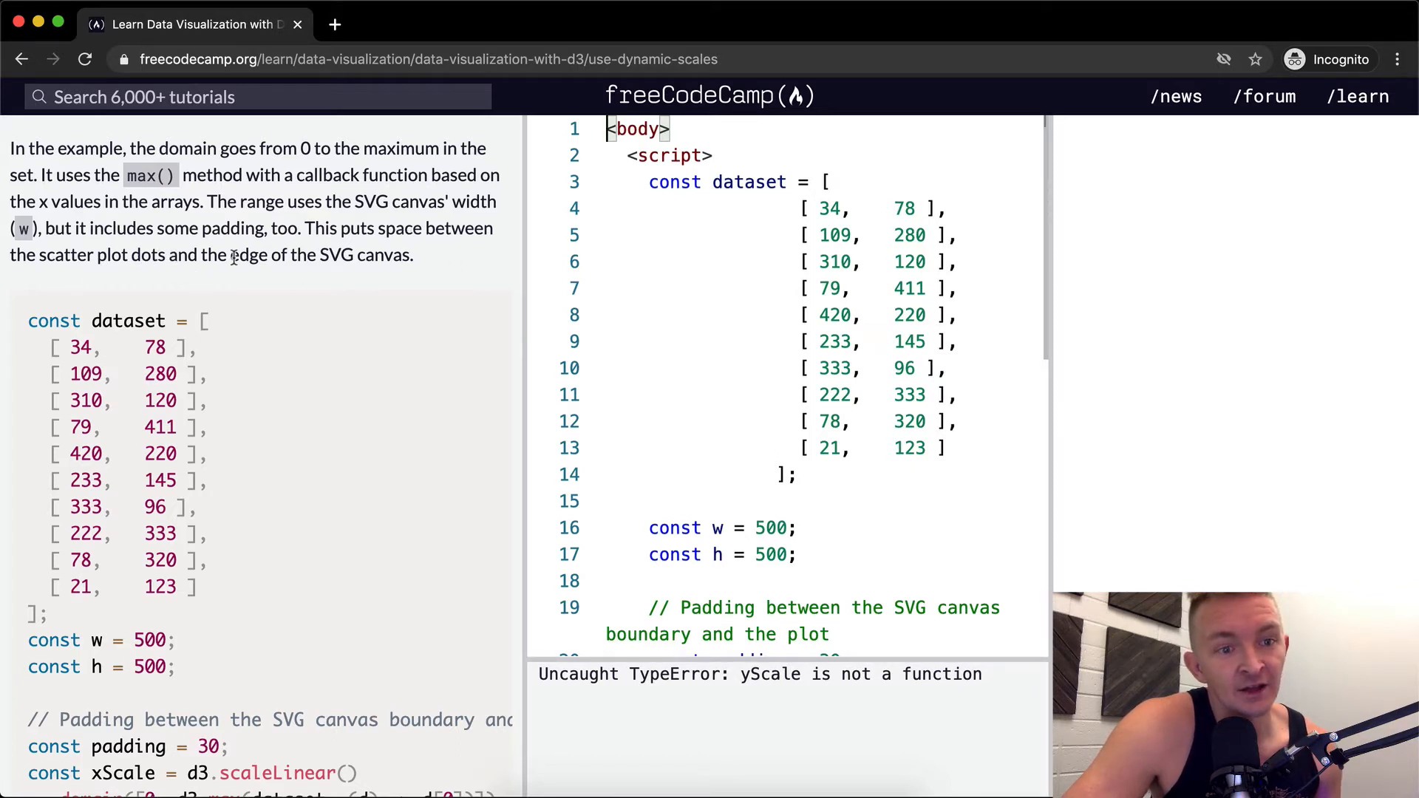
scroll("down", 3)
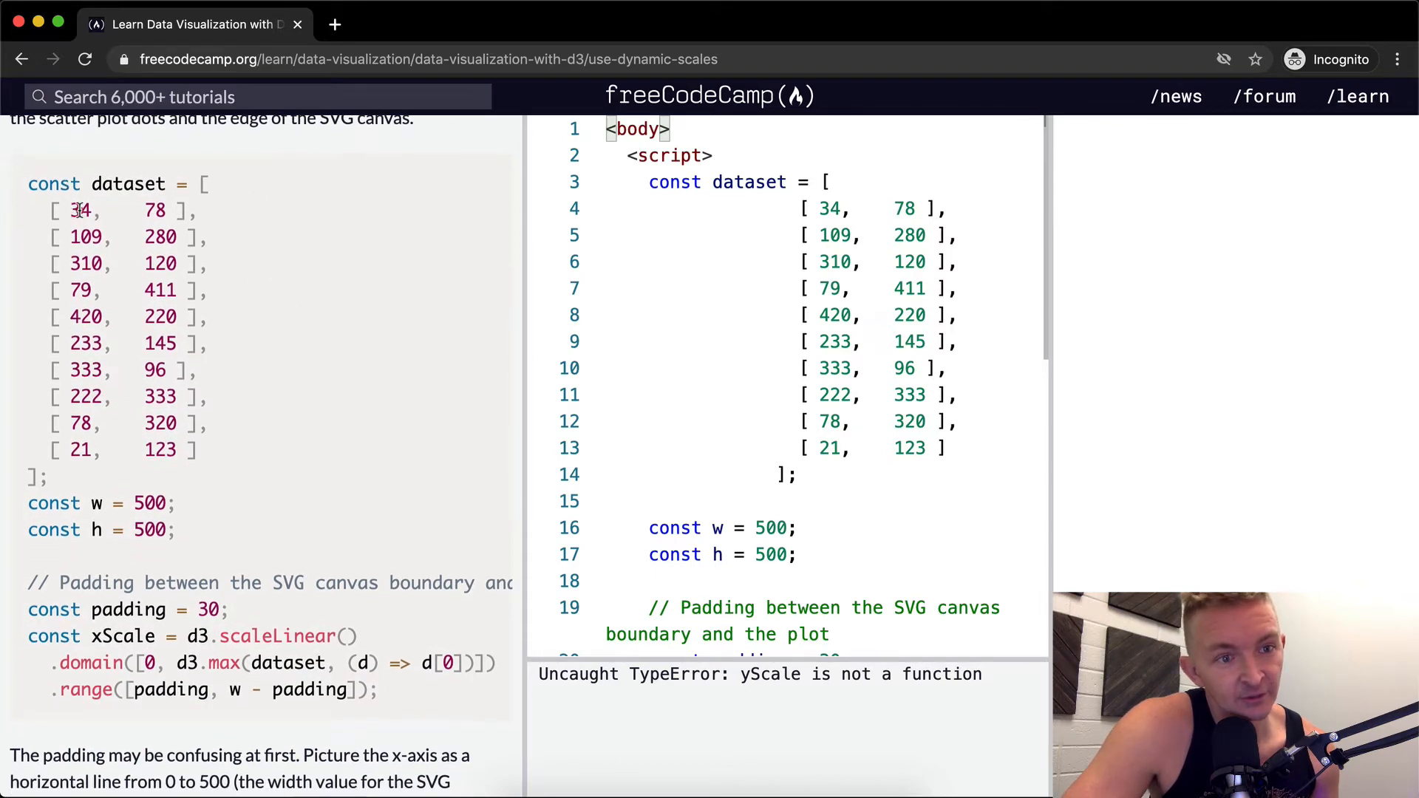
mouse_move(102, 229)
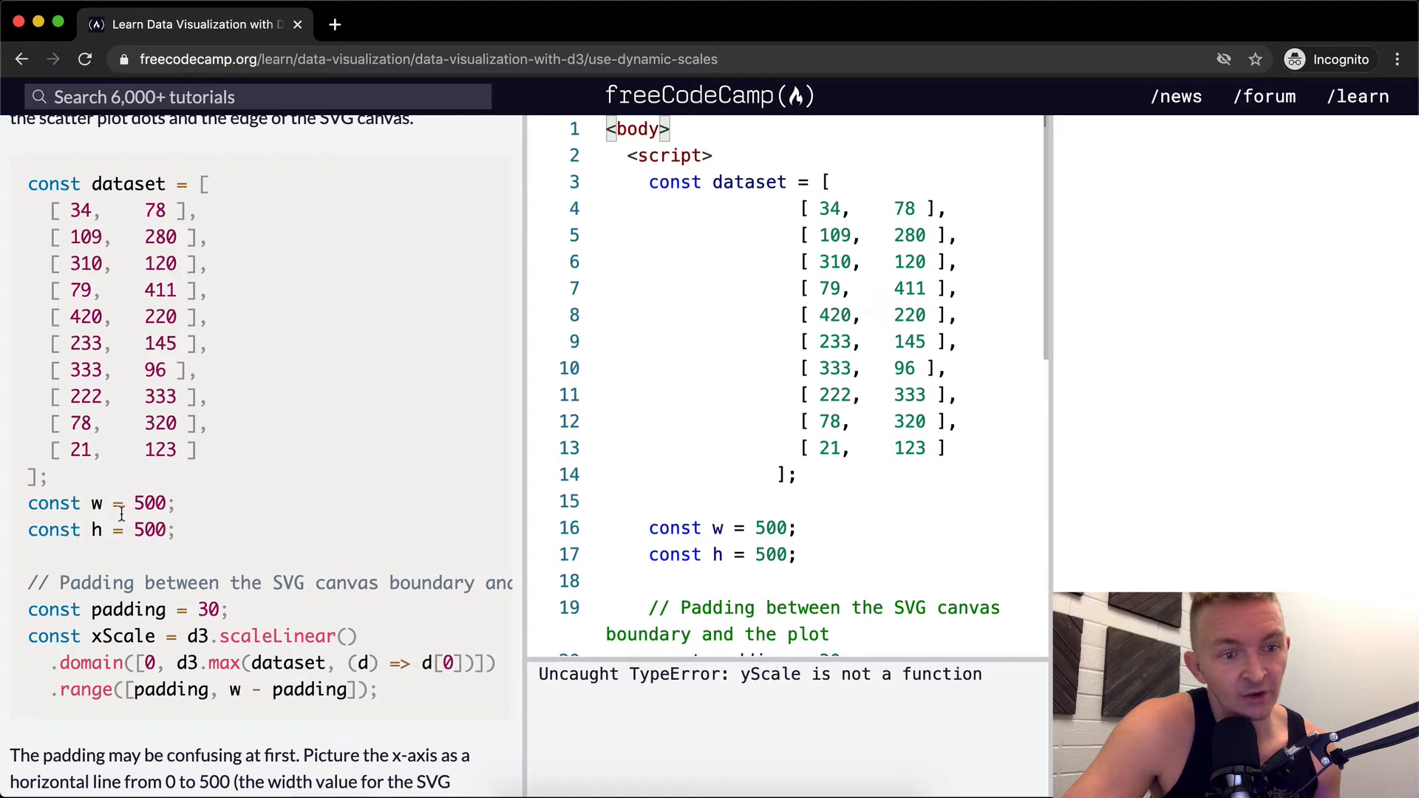
scroll("down", 3)
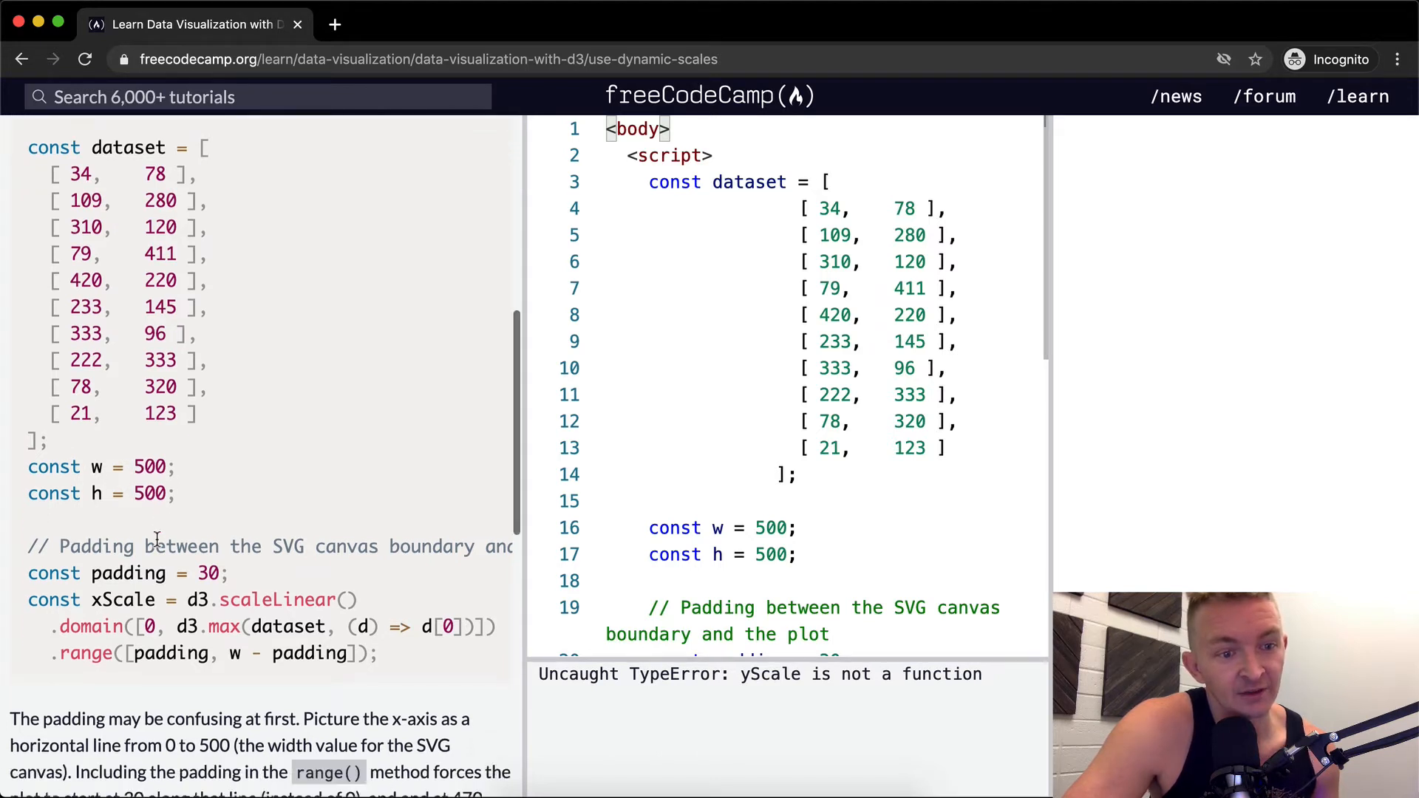
left_click_drag(28, 466, 174, 492)
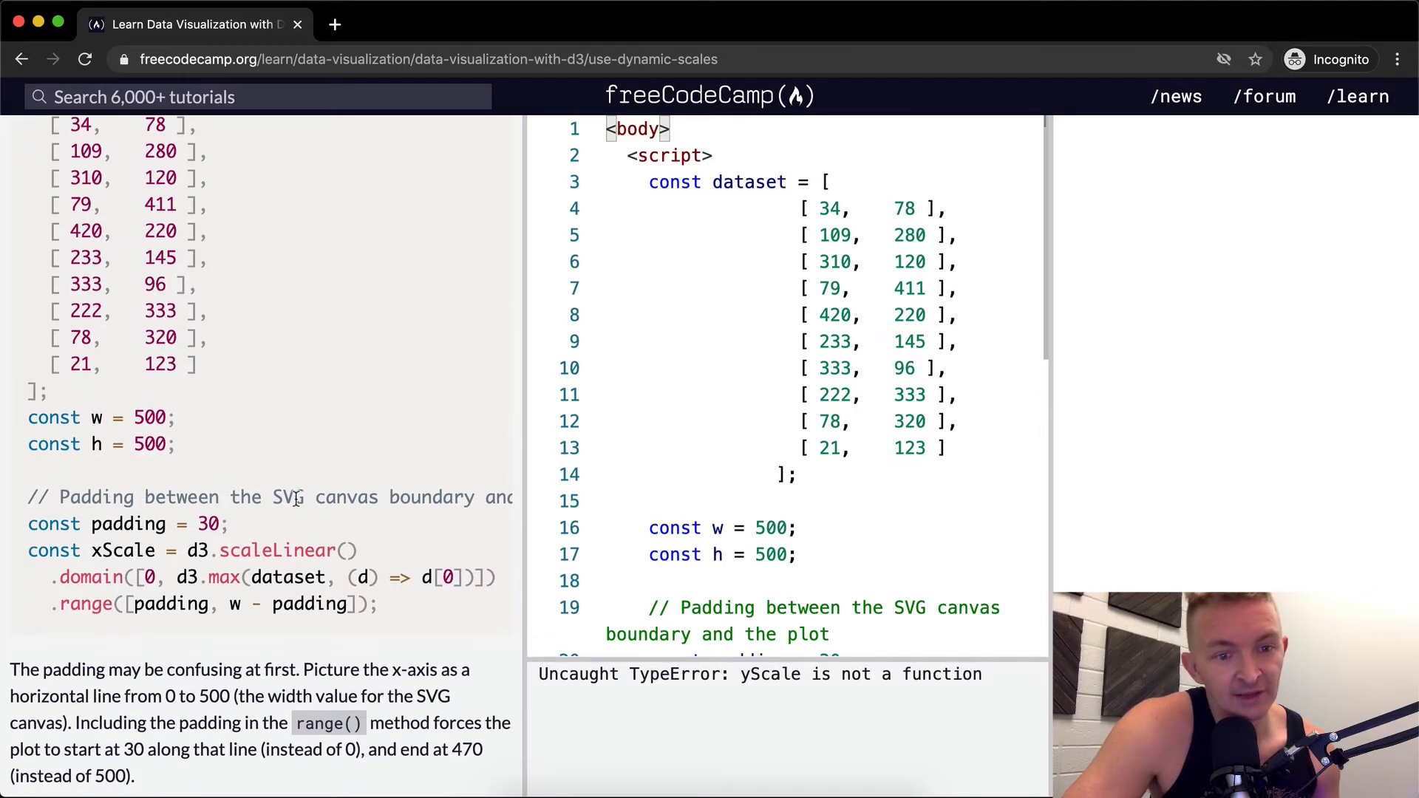
scroll("down", 3)
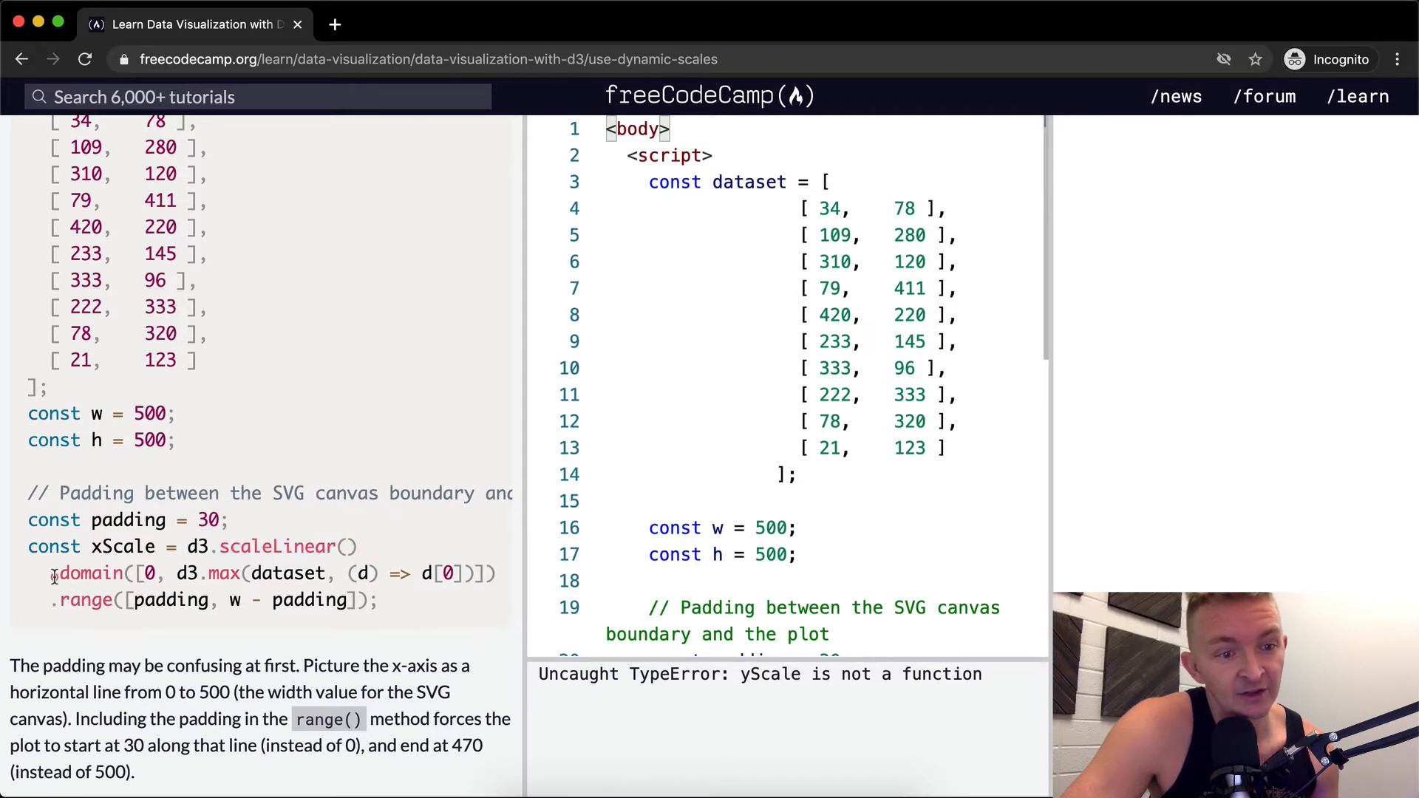
double_click(88, 573)
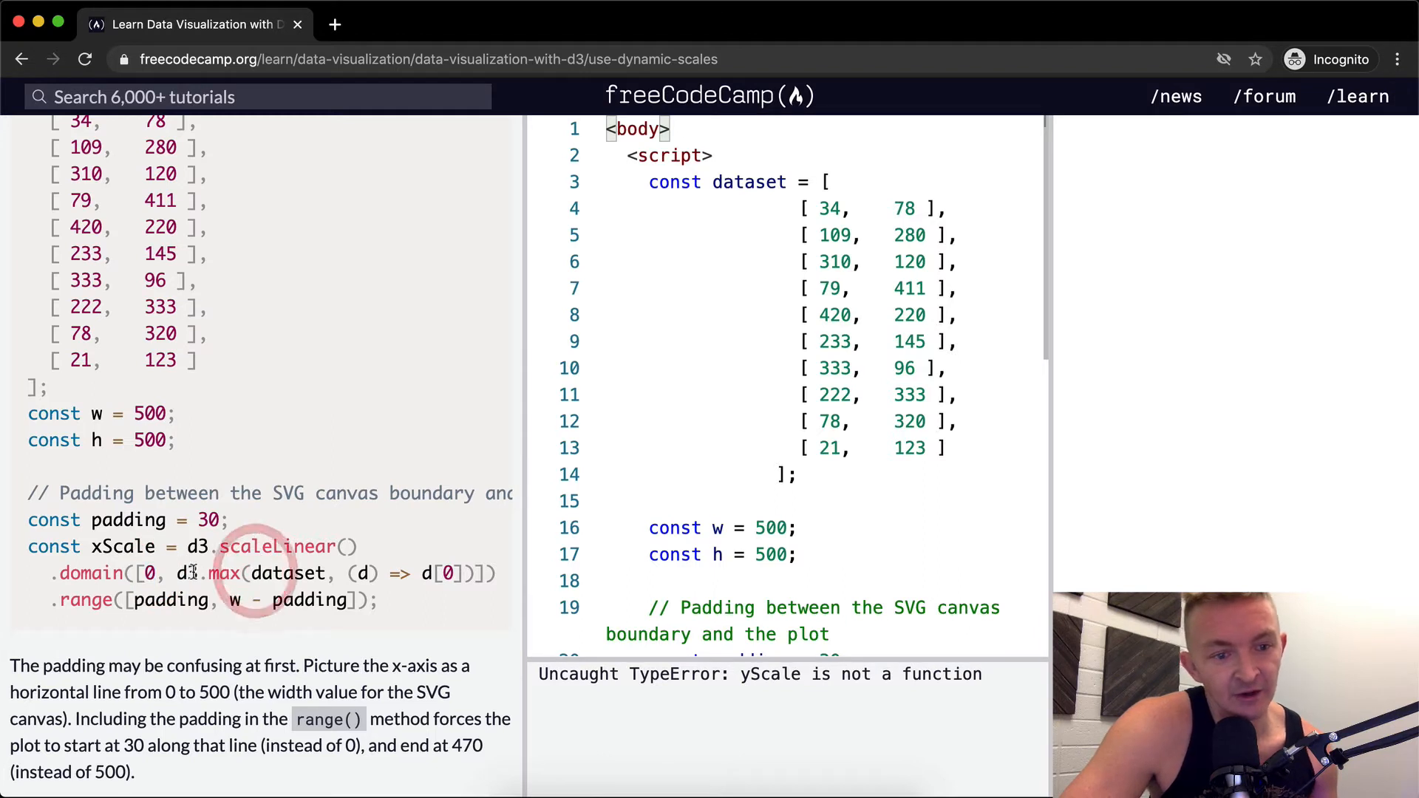
left_click_drag(177, 573, 484, 573)
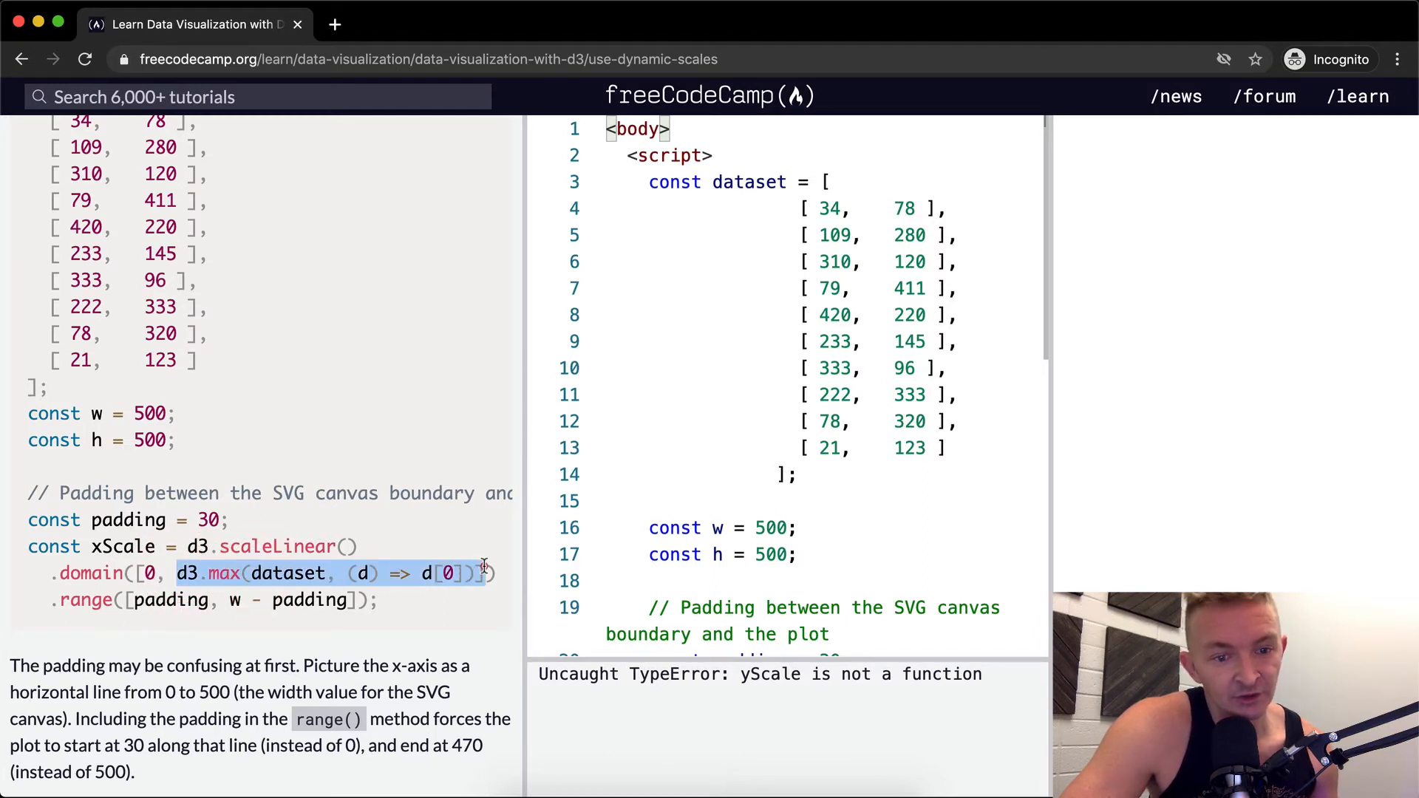
mouse_move(447, 595)
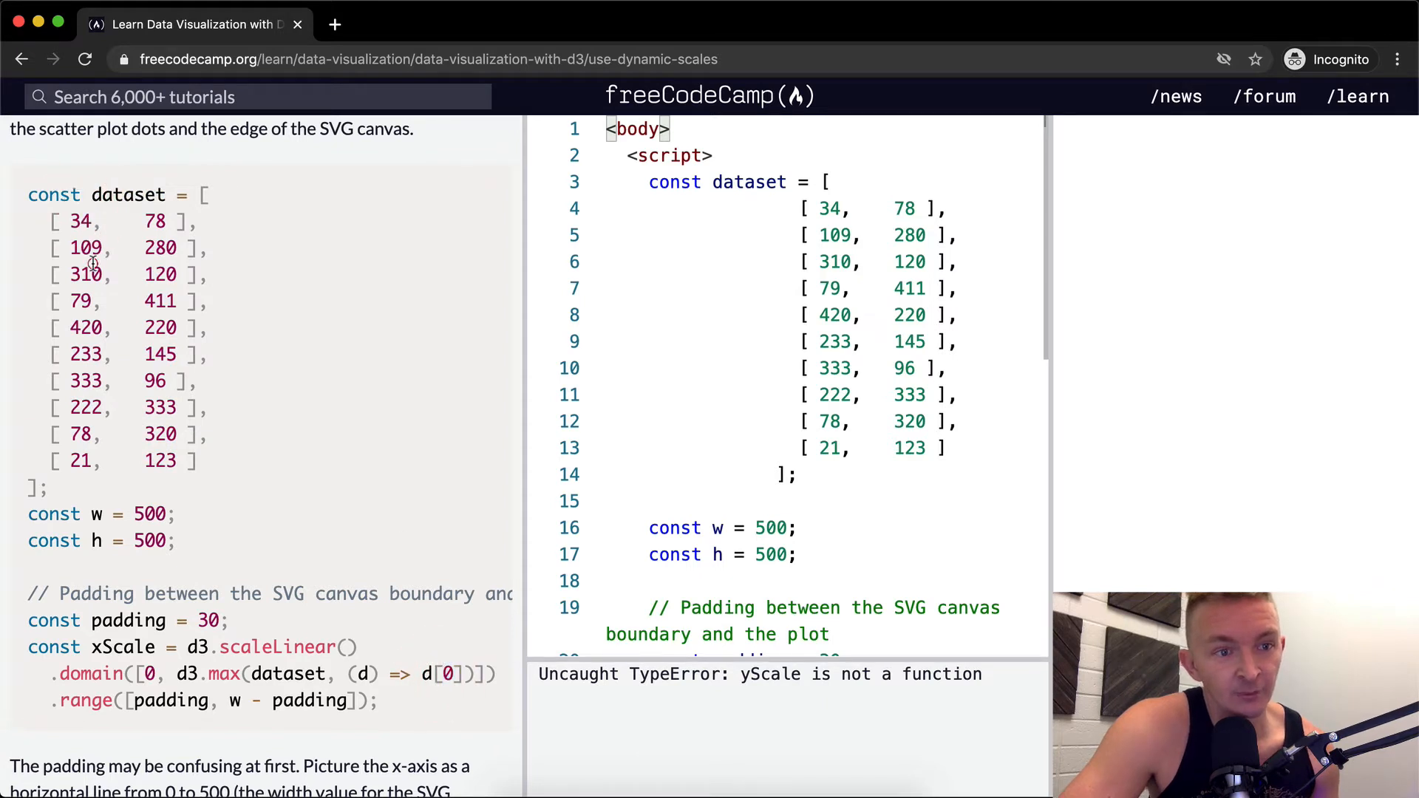
double_click(87, 274)
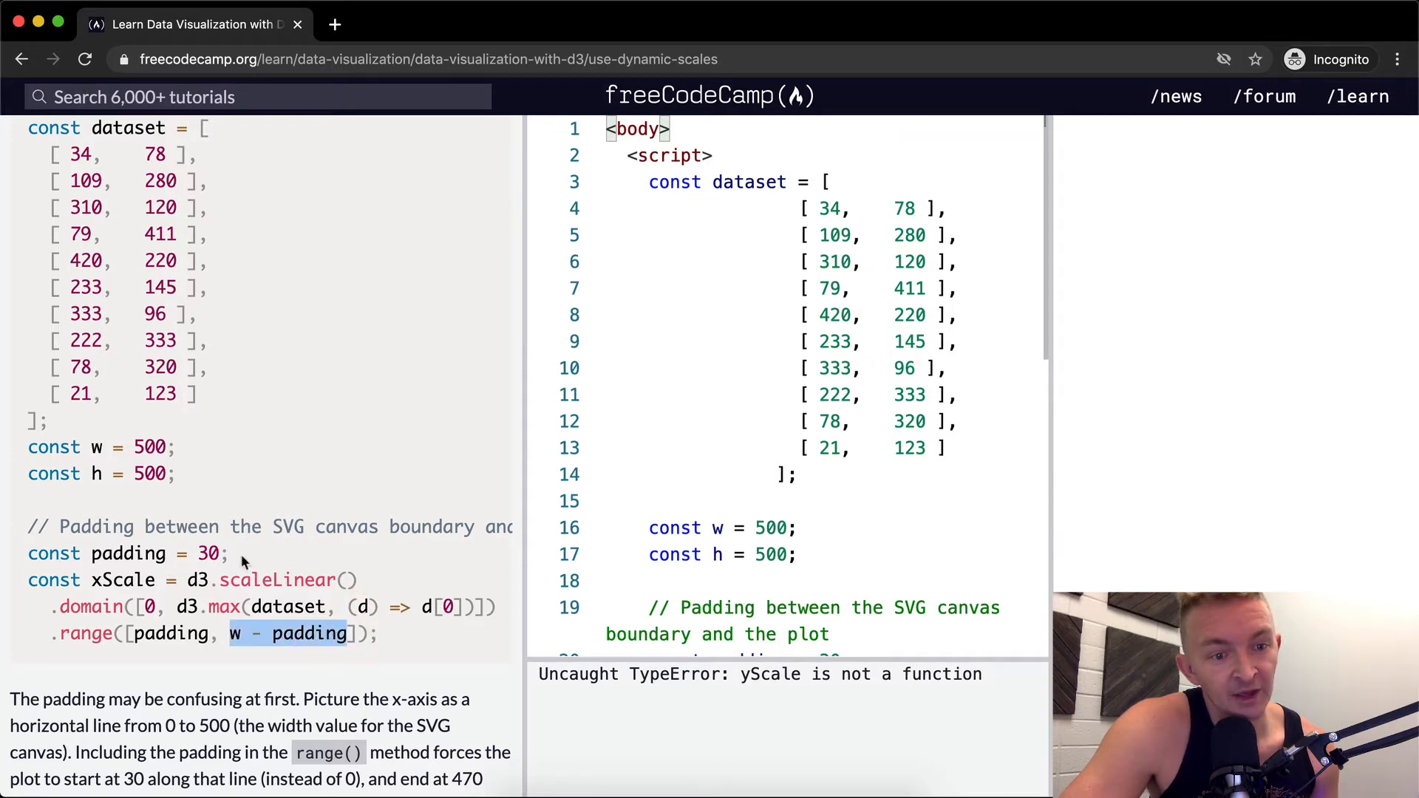
triple_click(130, 554)
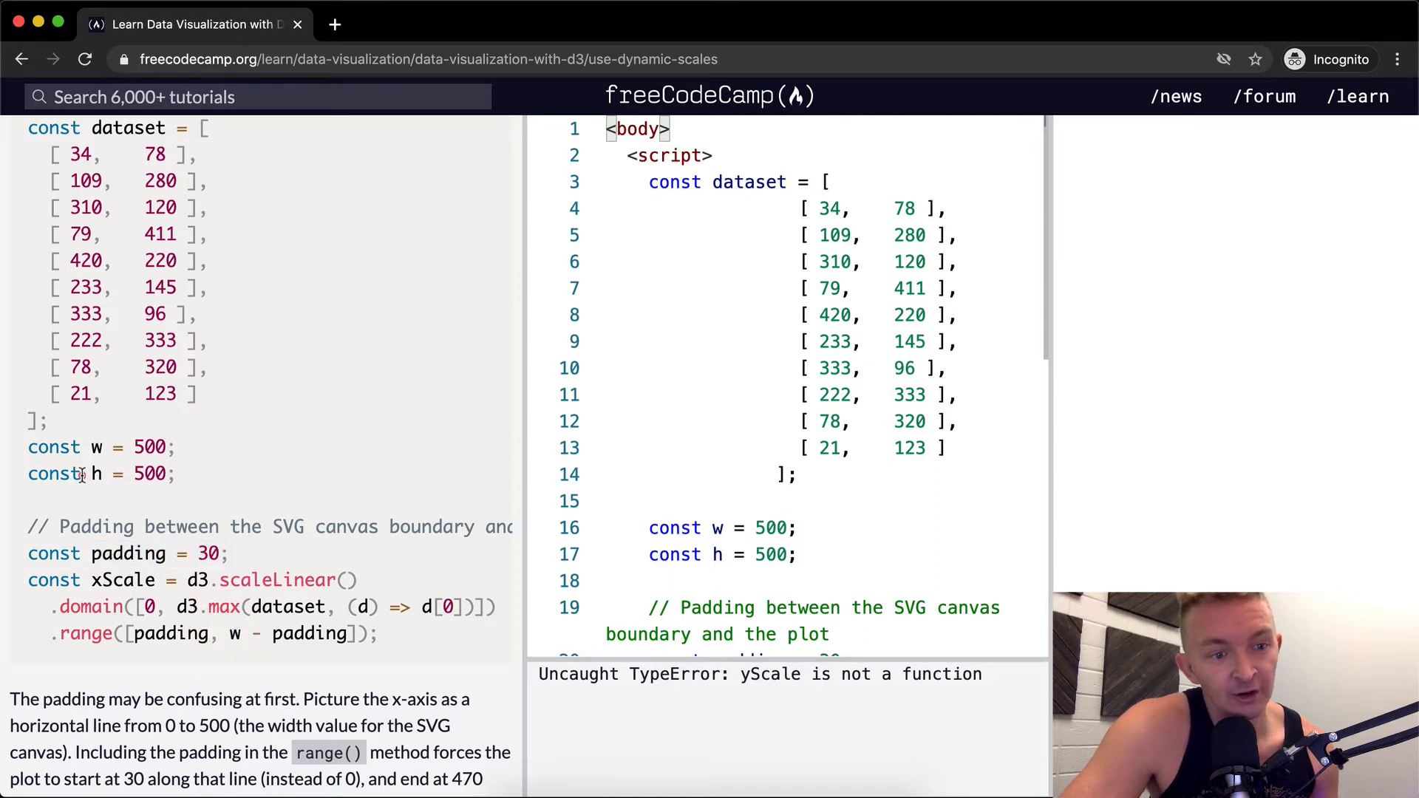
double_click(96, 473)
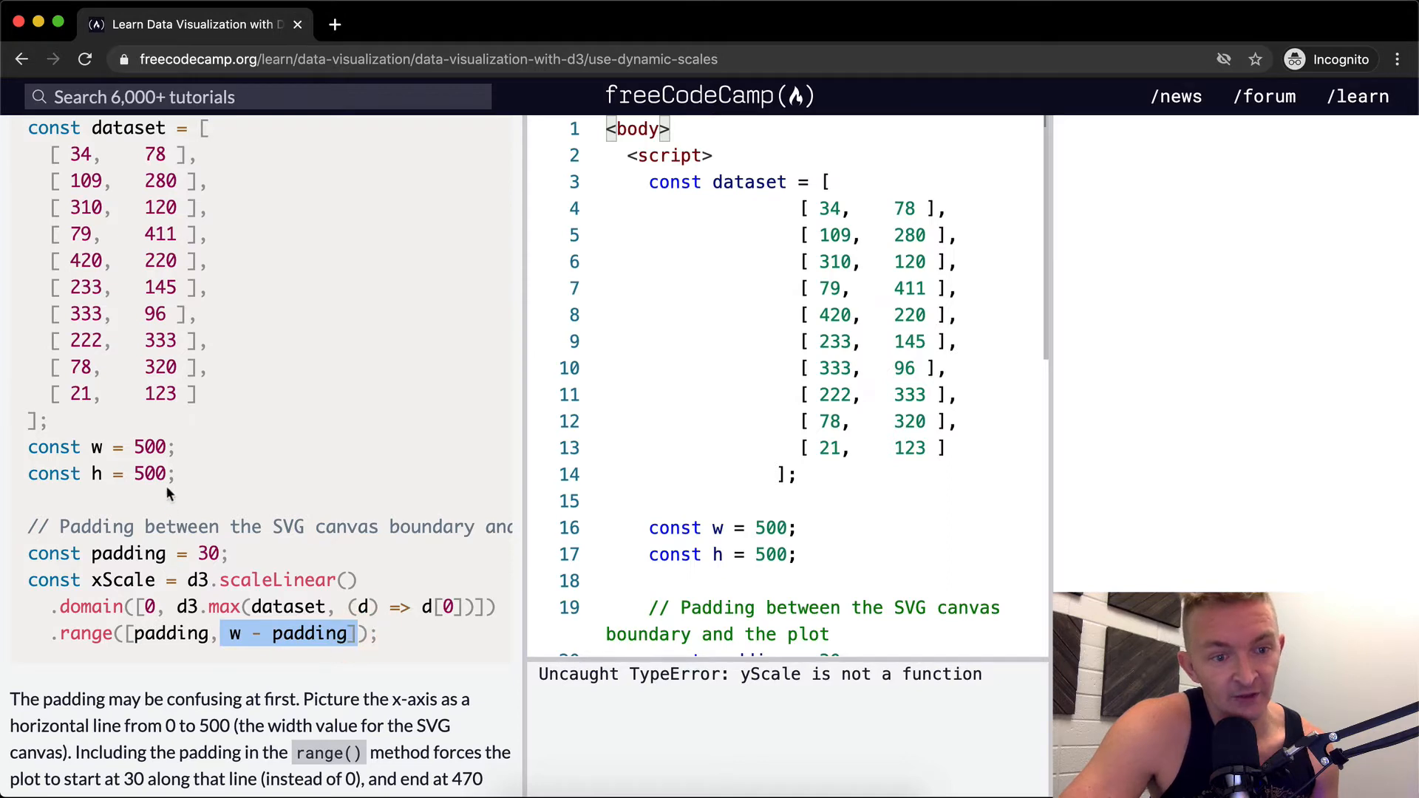
scroll("down", 3)
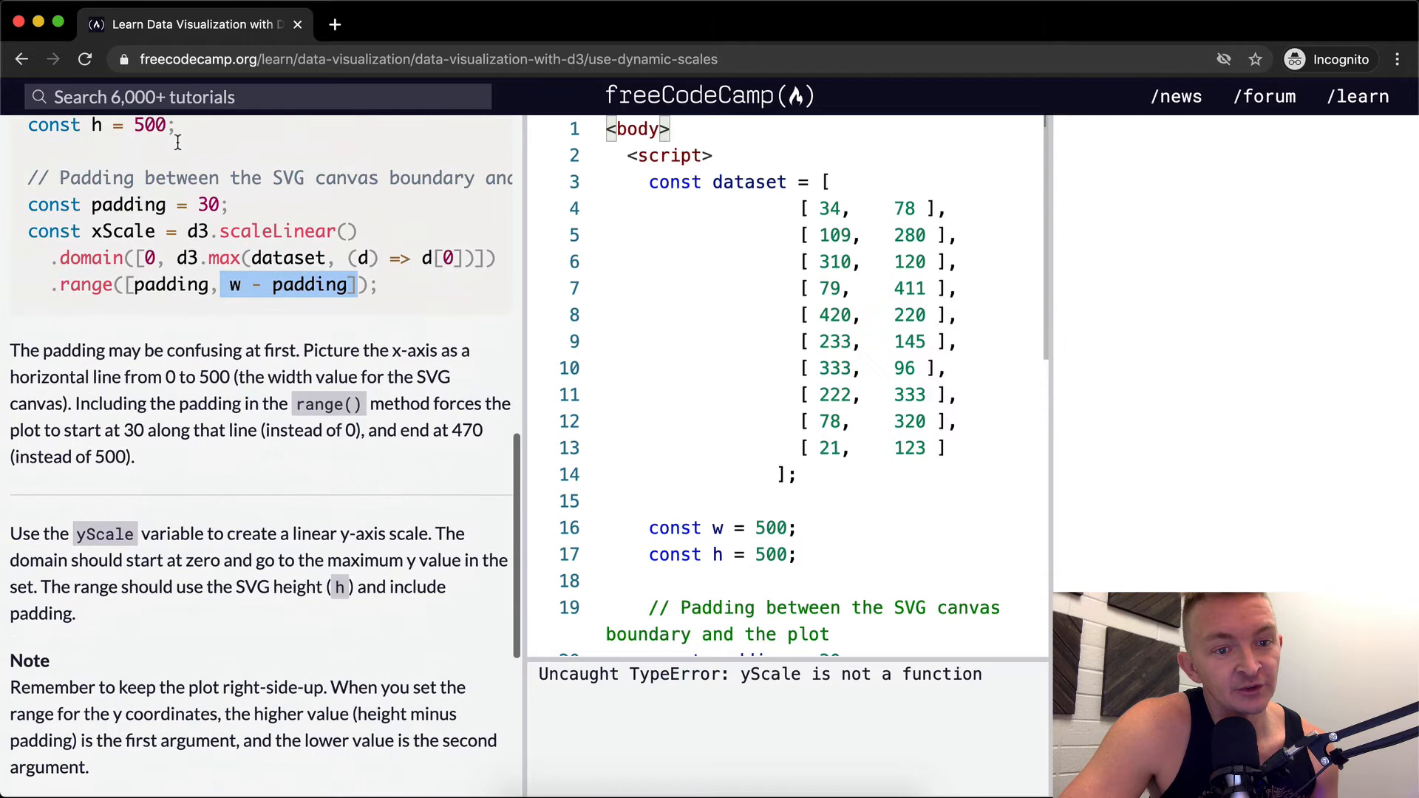
mouse_move(151, 394)
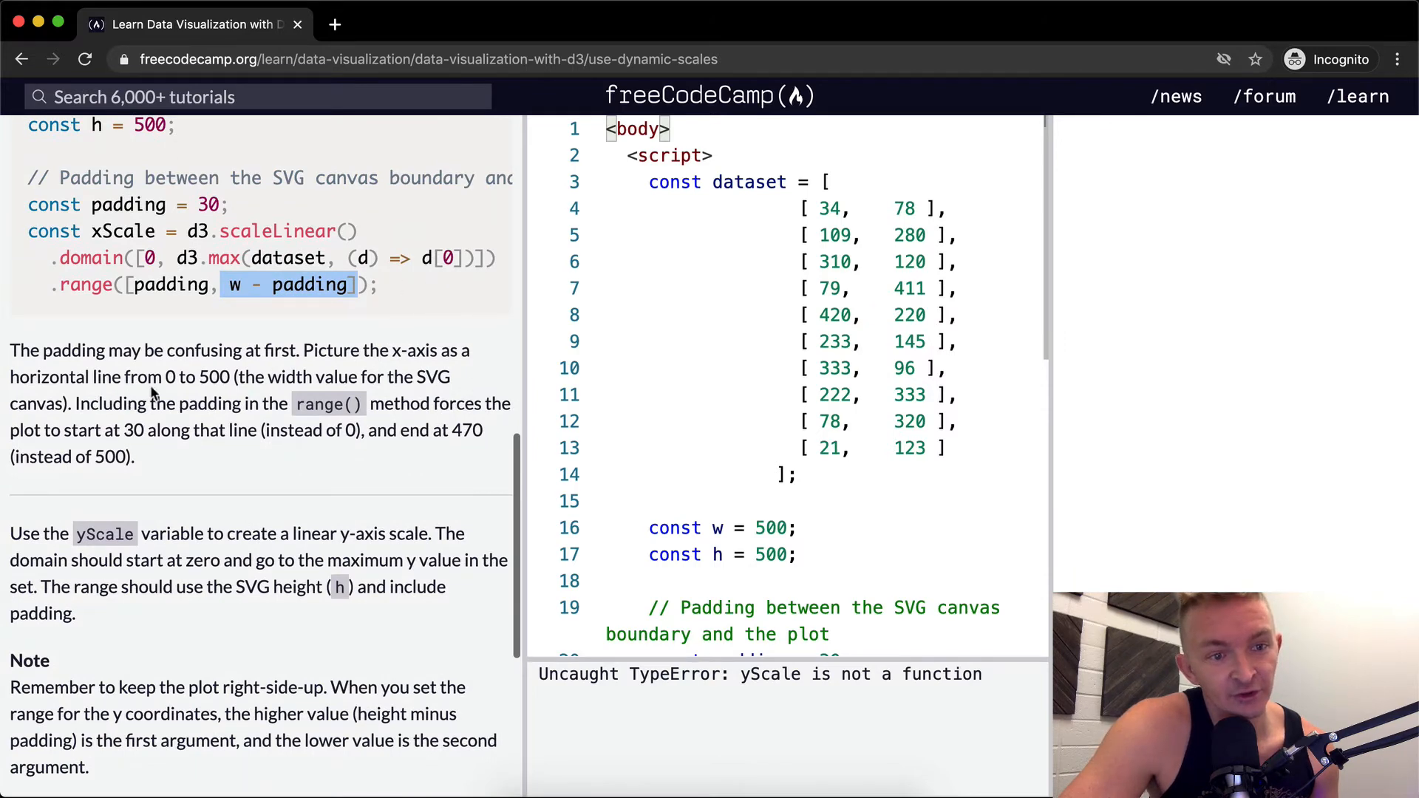
mouse_move(225, 388)
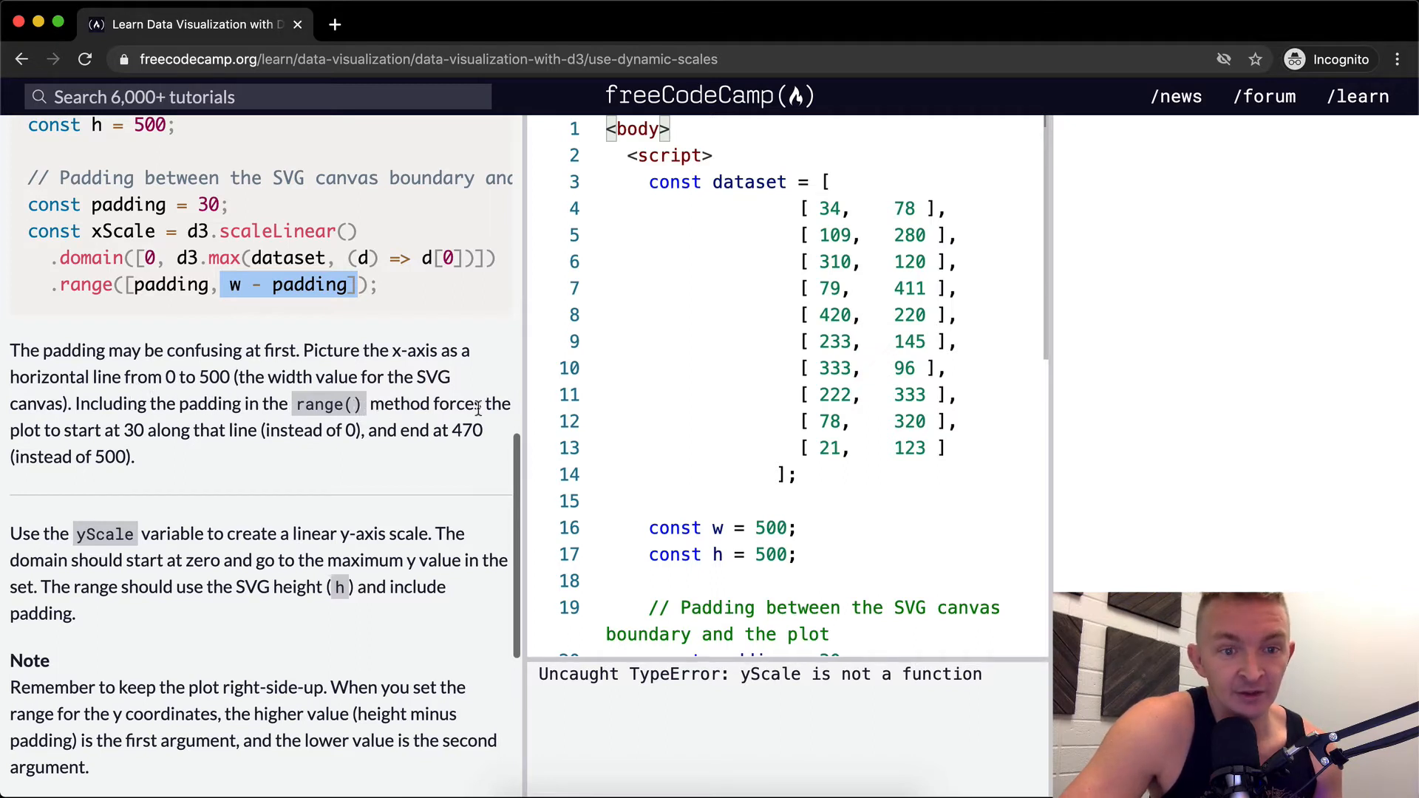
mouse_move(140, 430)
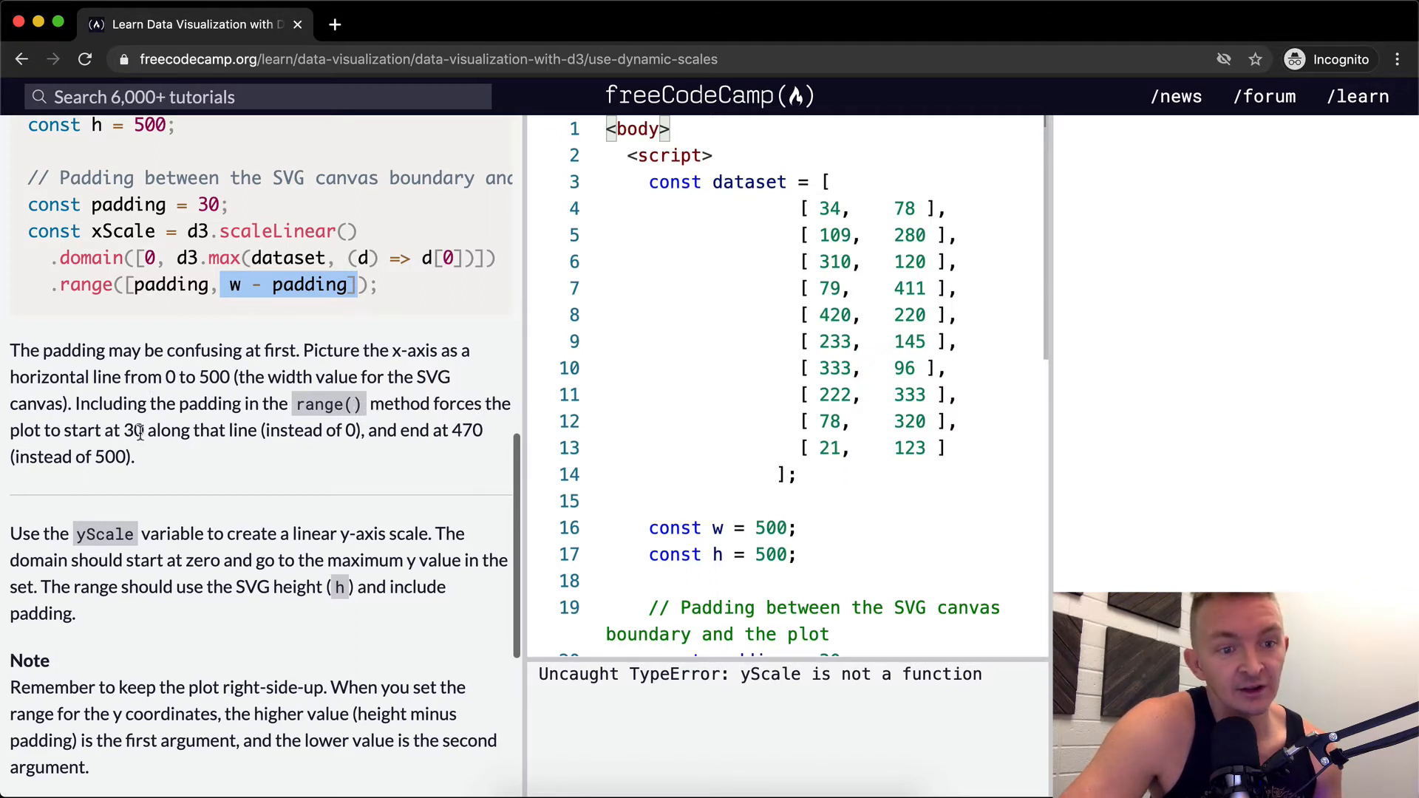
mouse_move(444, 439)
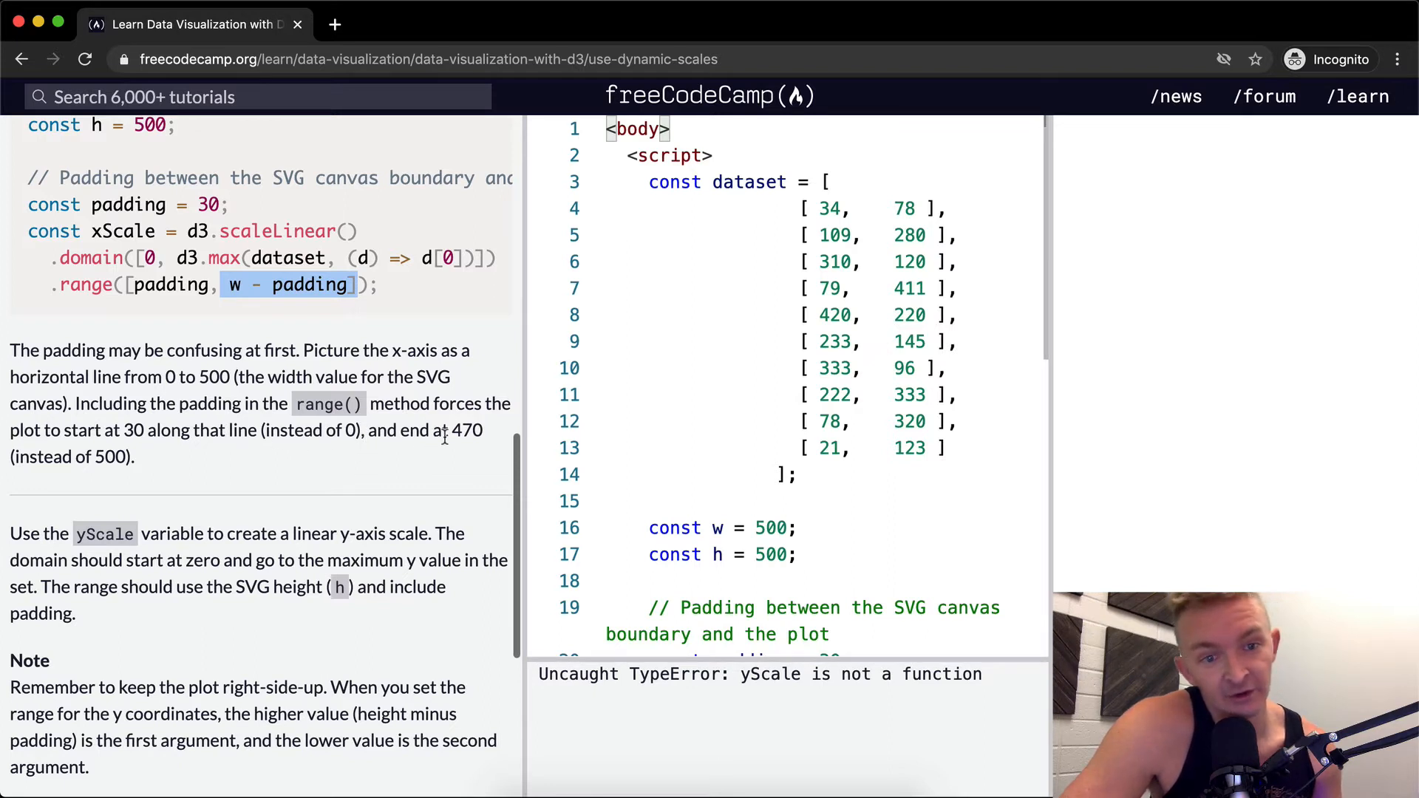
scroll("down", 3)
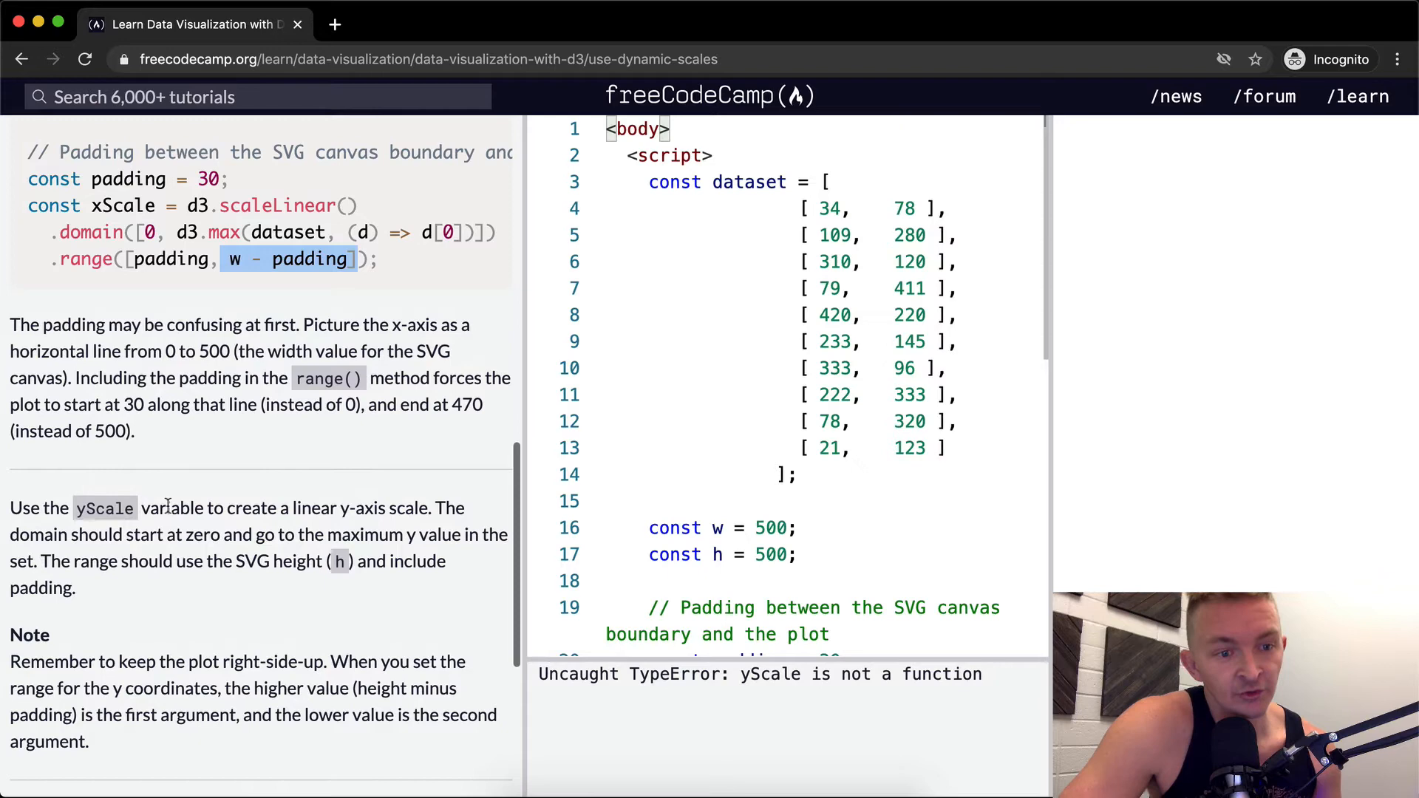
mouse_move(382, 517)
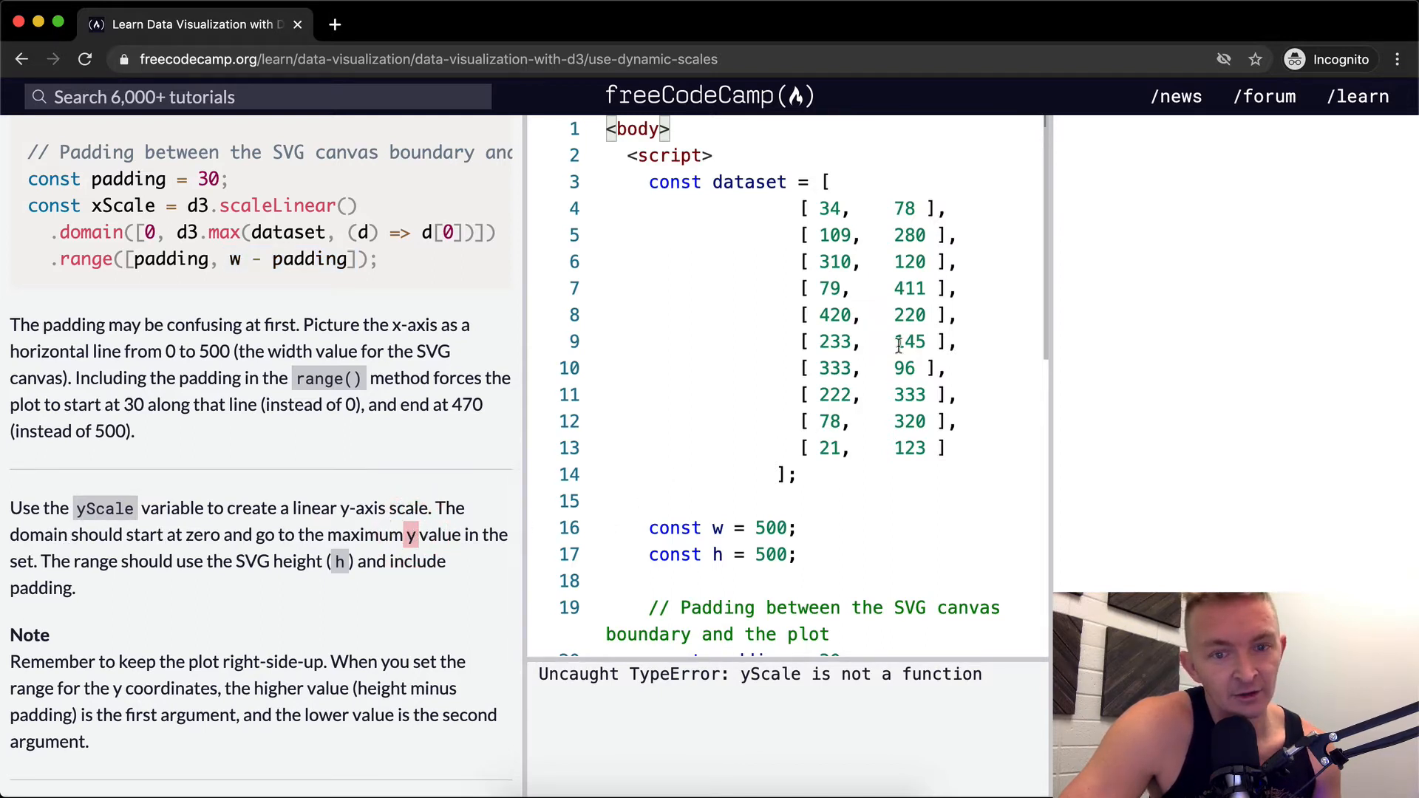
double_click(833, 368)
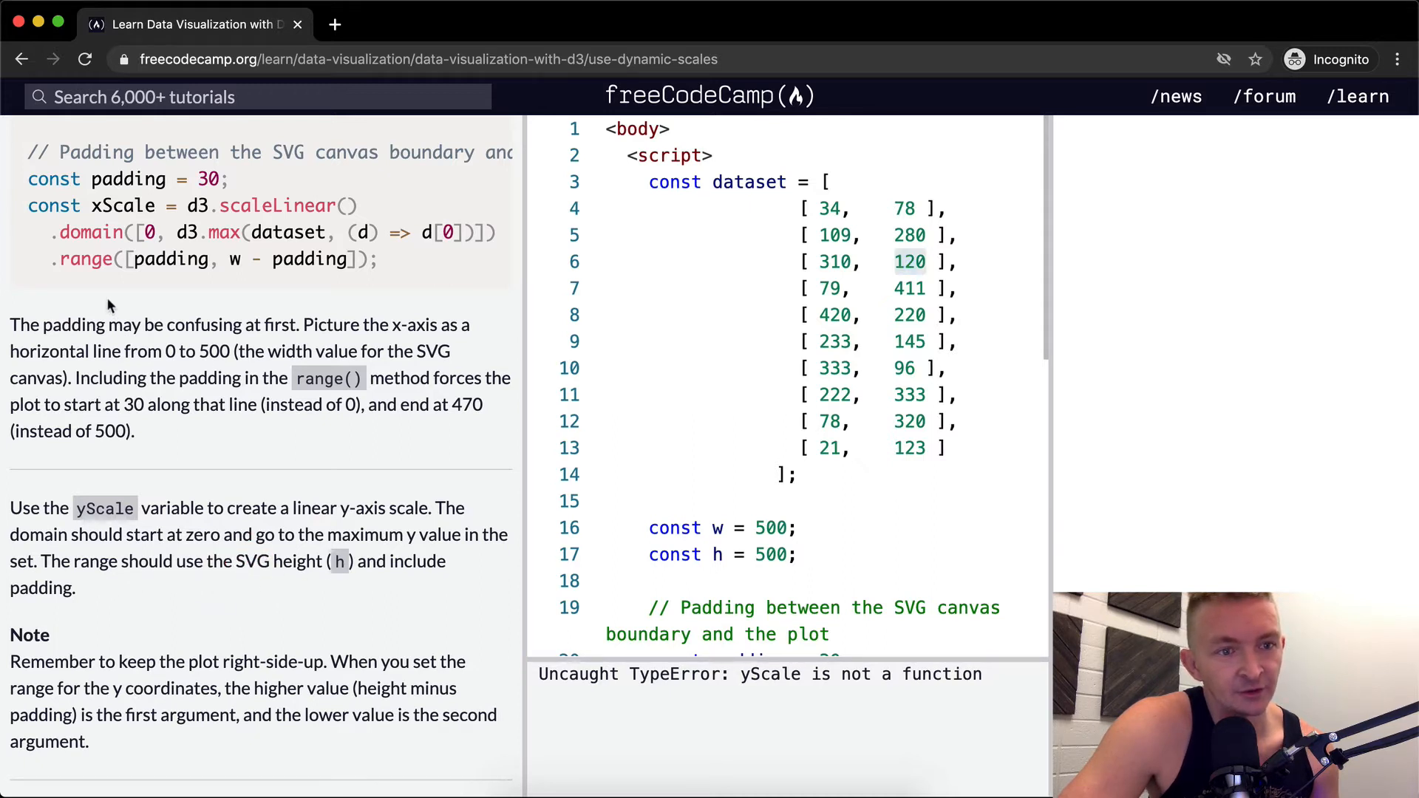
scroll("down", 3)
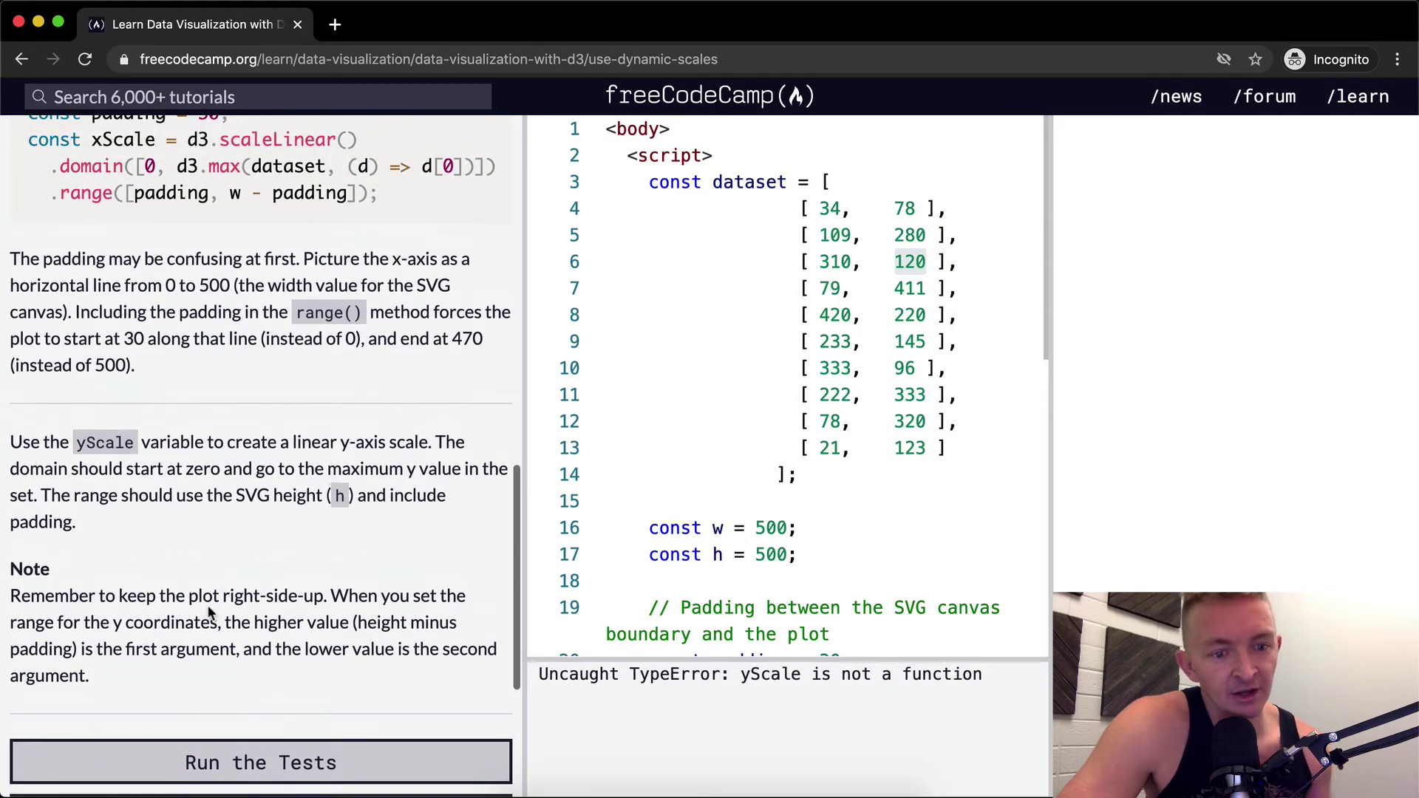
mouse_move(288, 625)
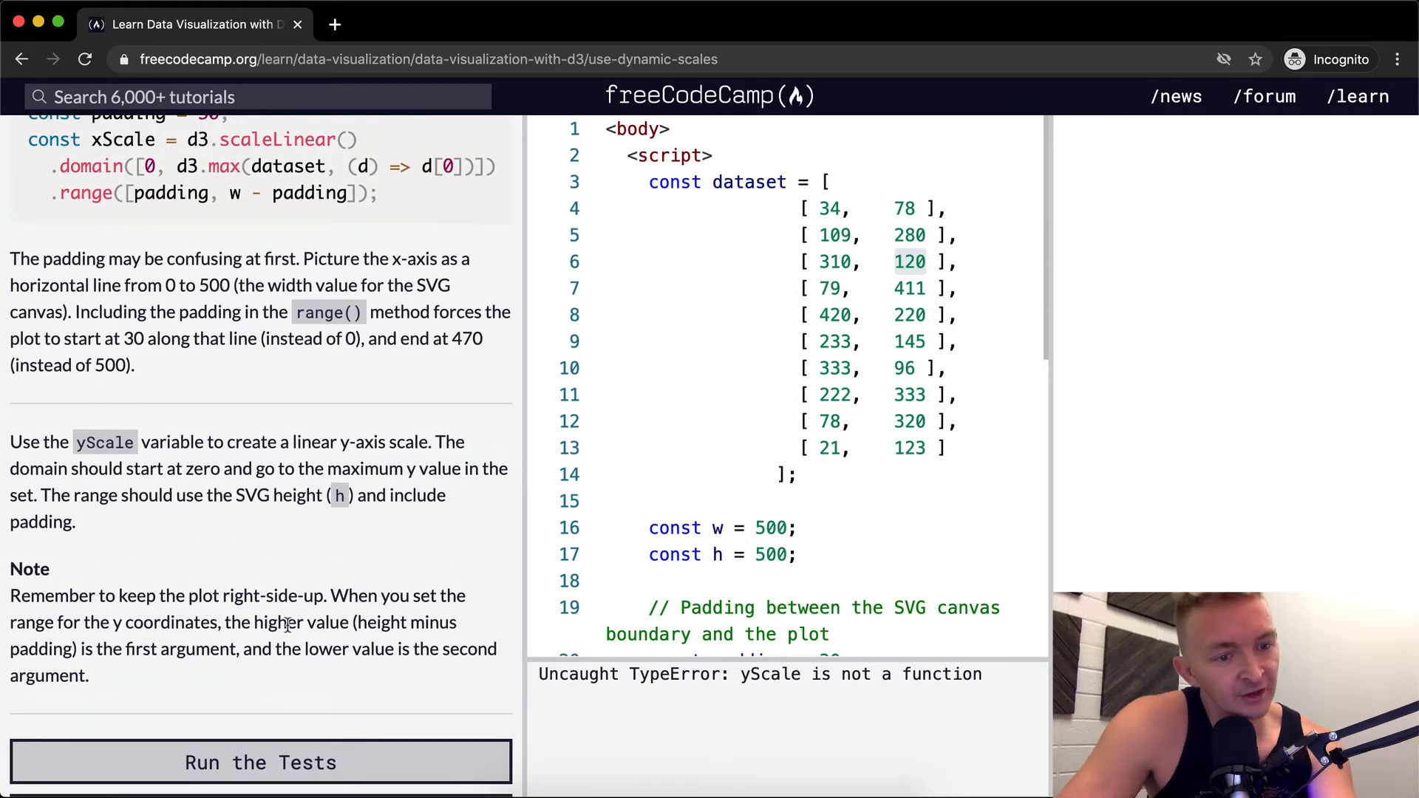
scroll("down", 3)
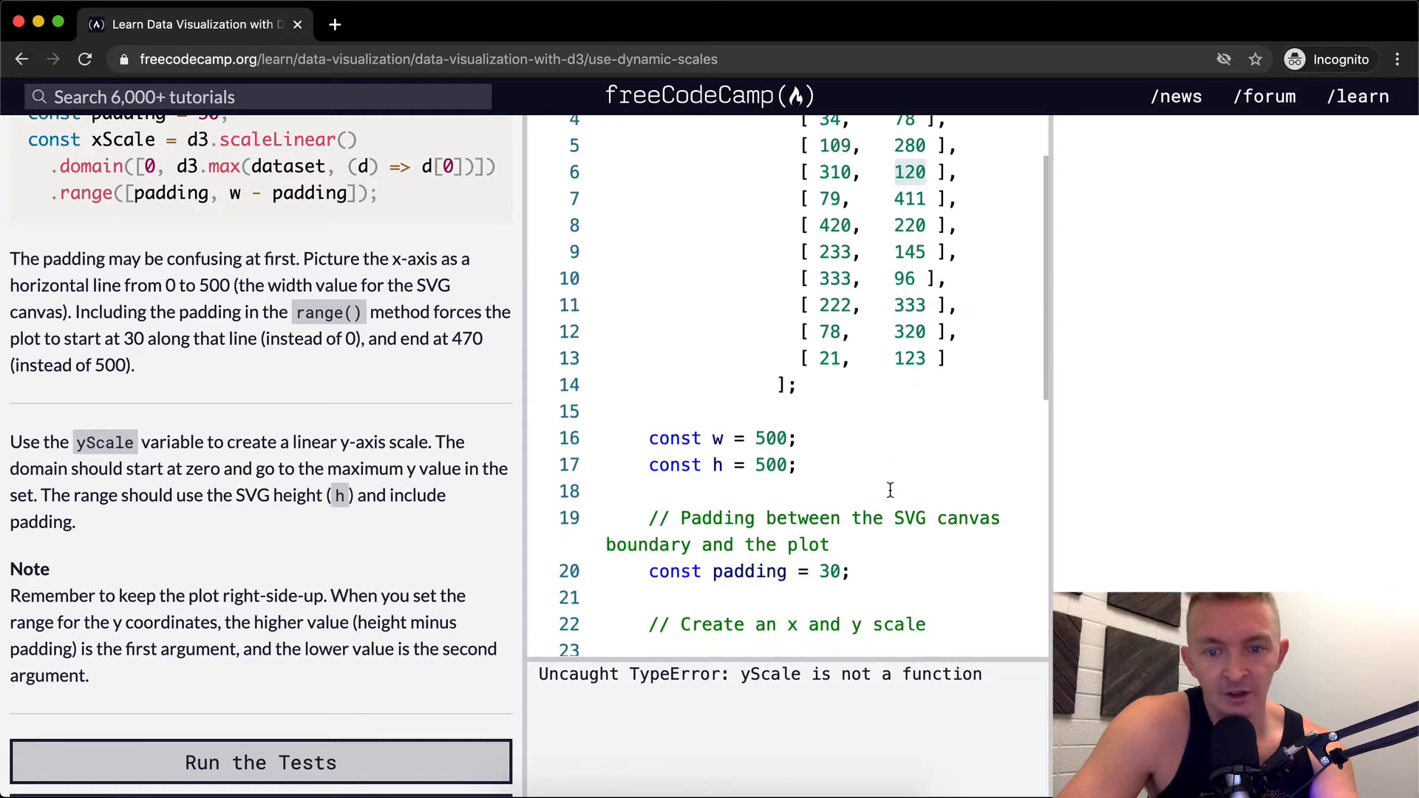
- Widen the editor and bring the xScale definition and 'const yScale = undefined' into view
scroll("down", 3)
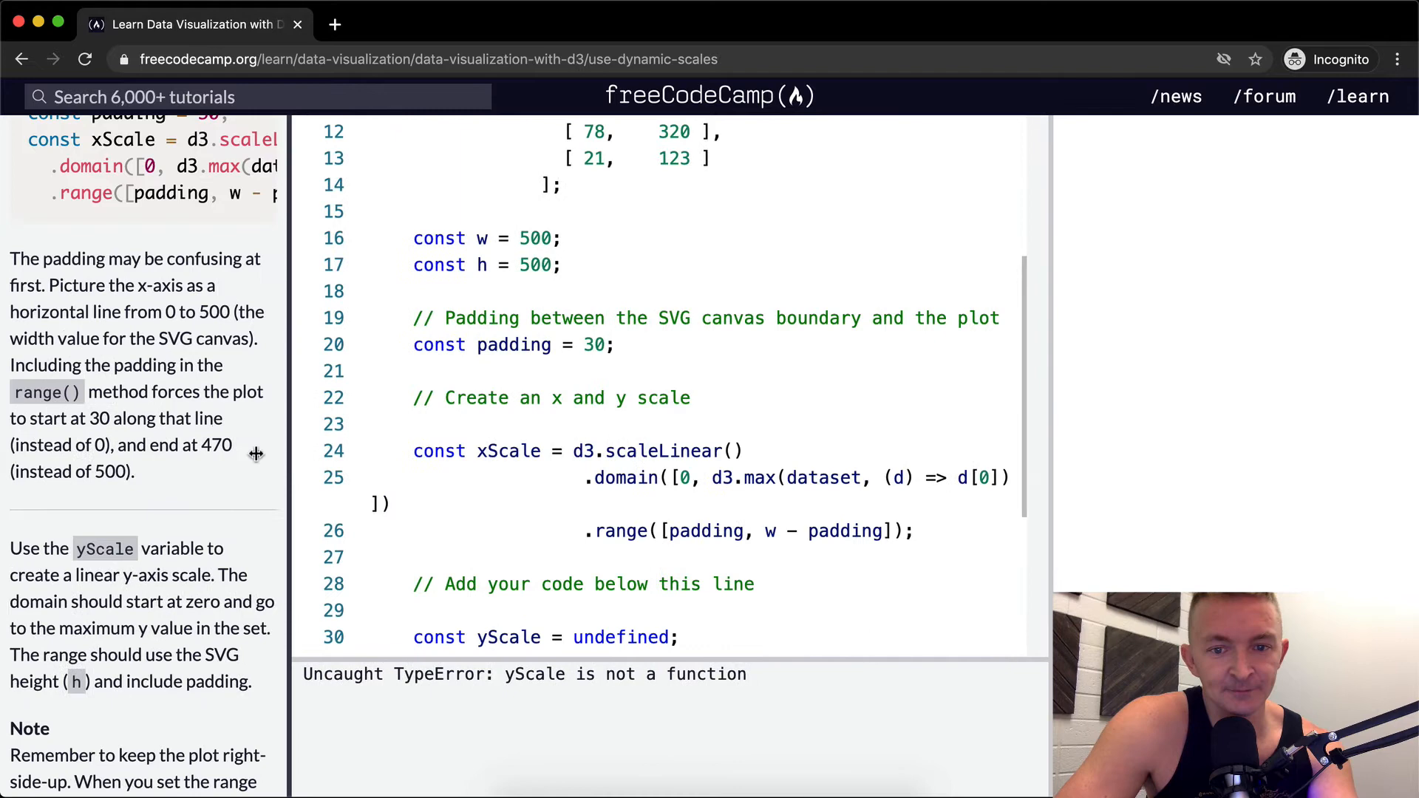
left_click(686, 451)
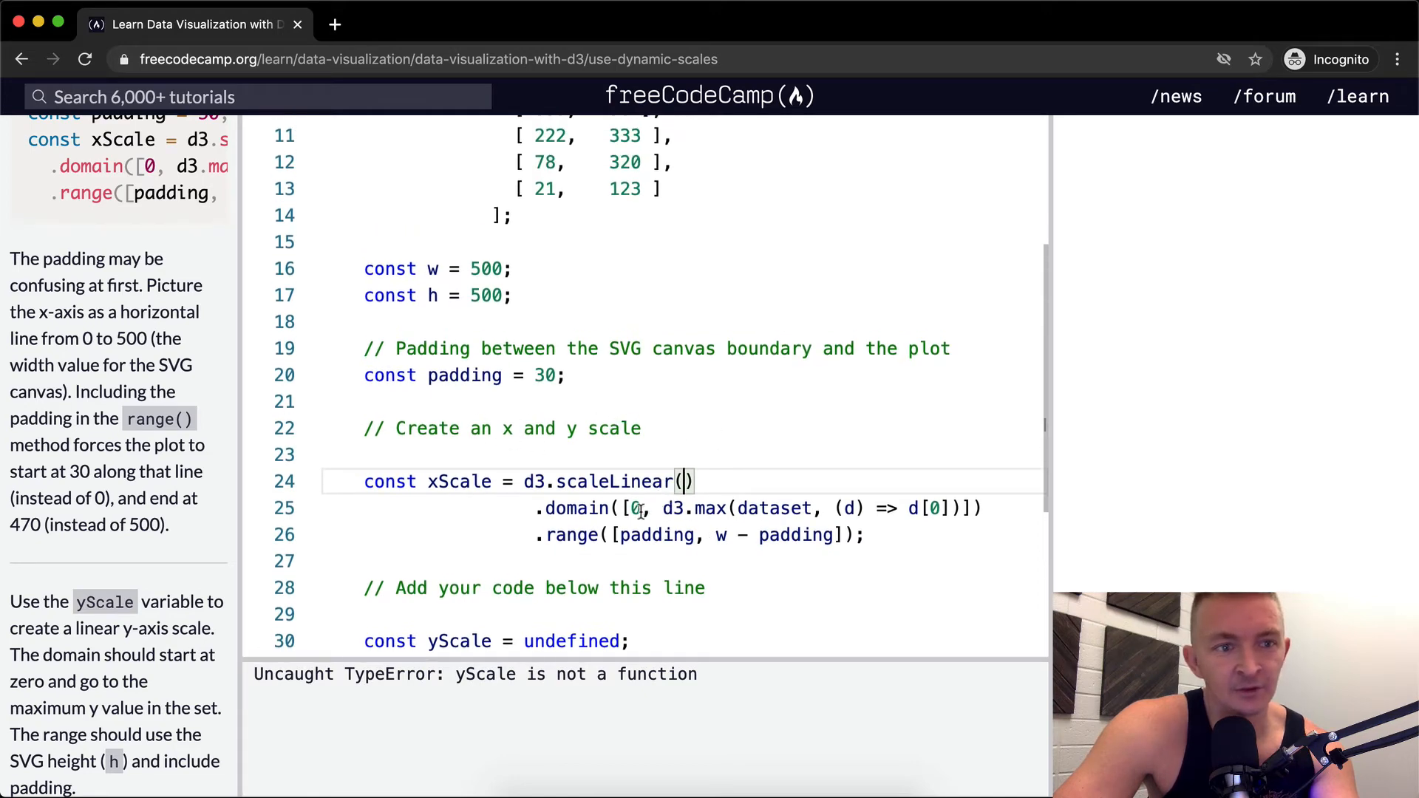
mouse_move(695, 515)
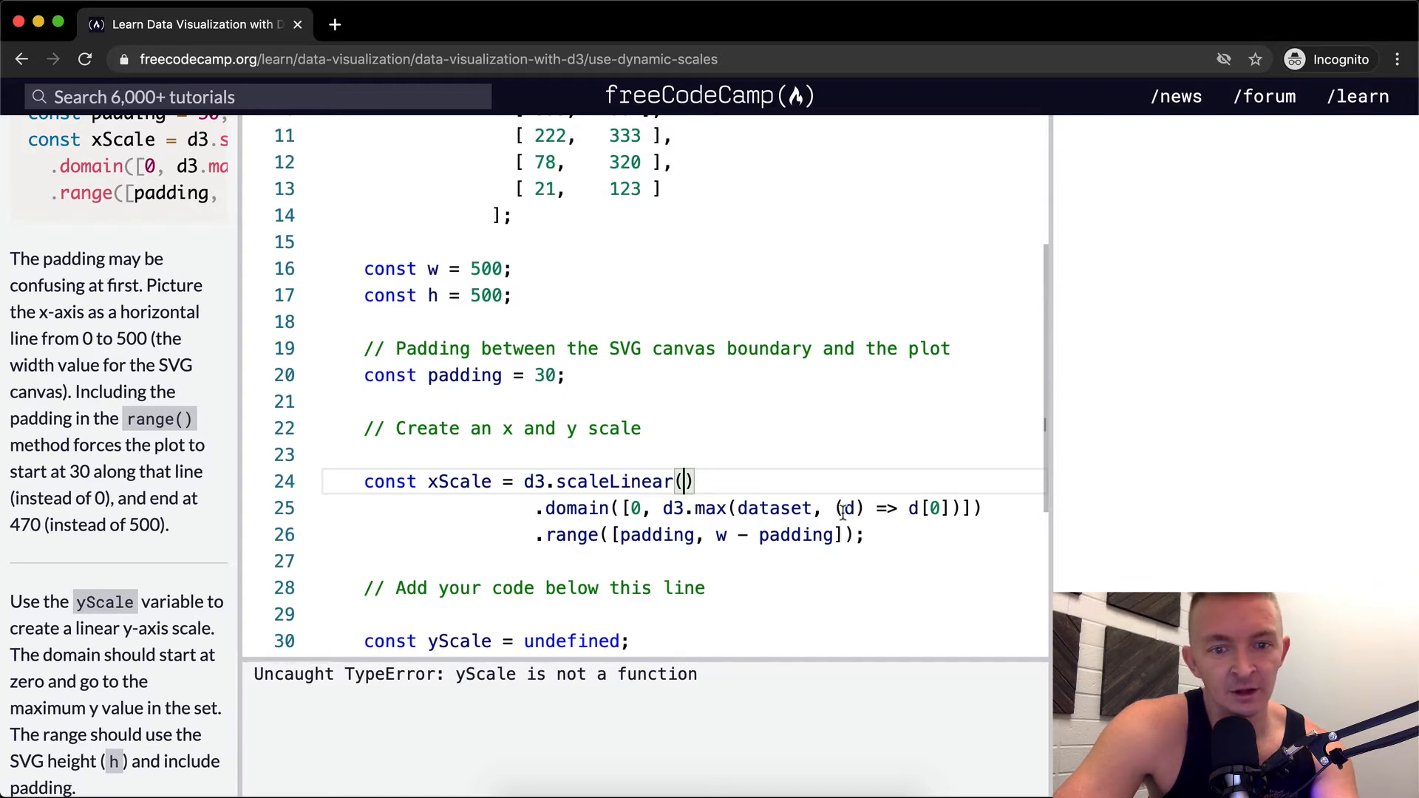
mouse_move(744, 536)
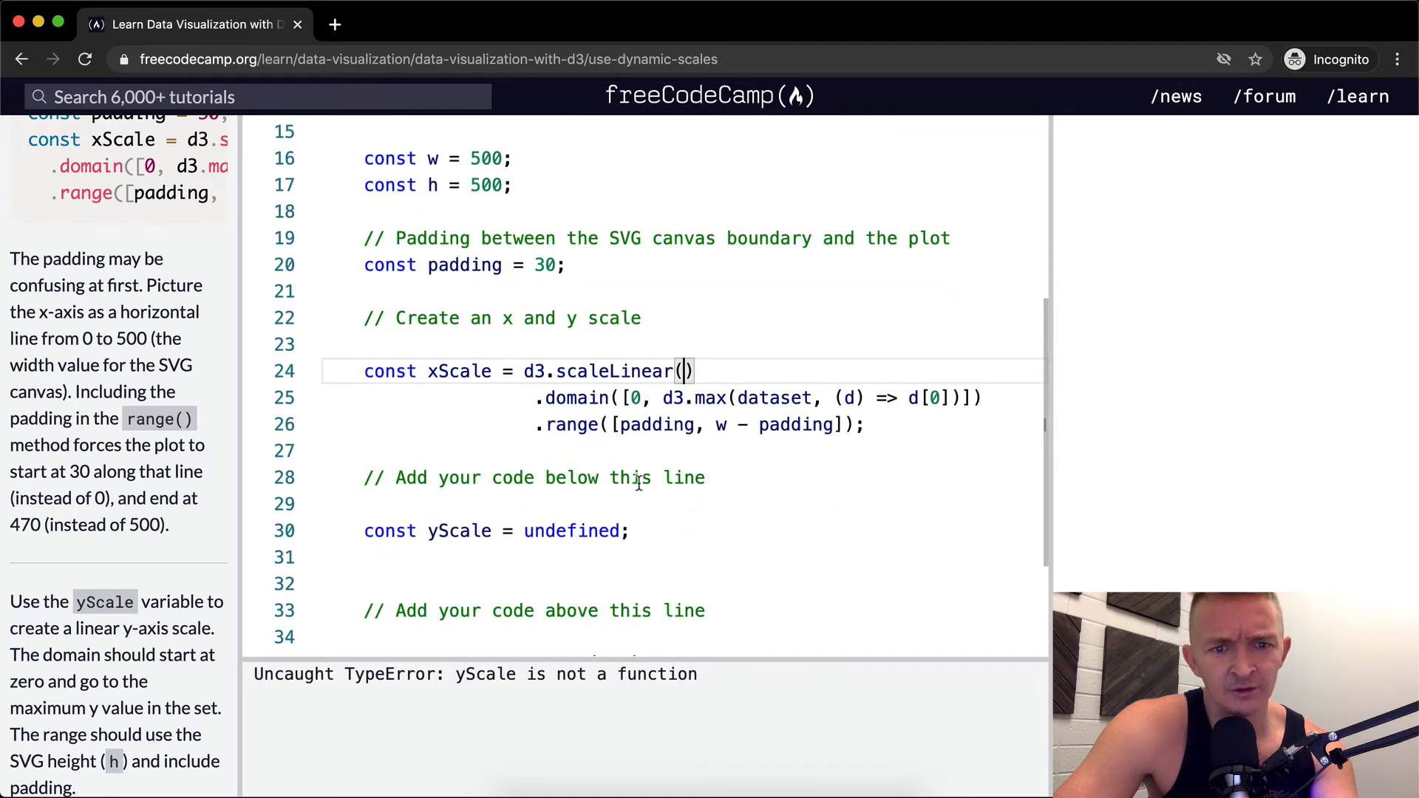
scroll("down", 3)
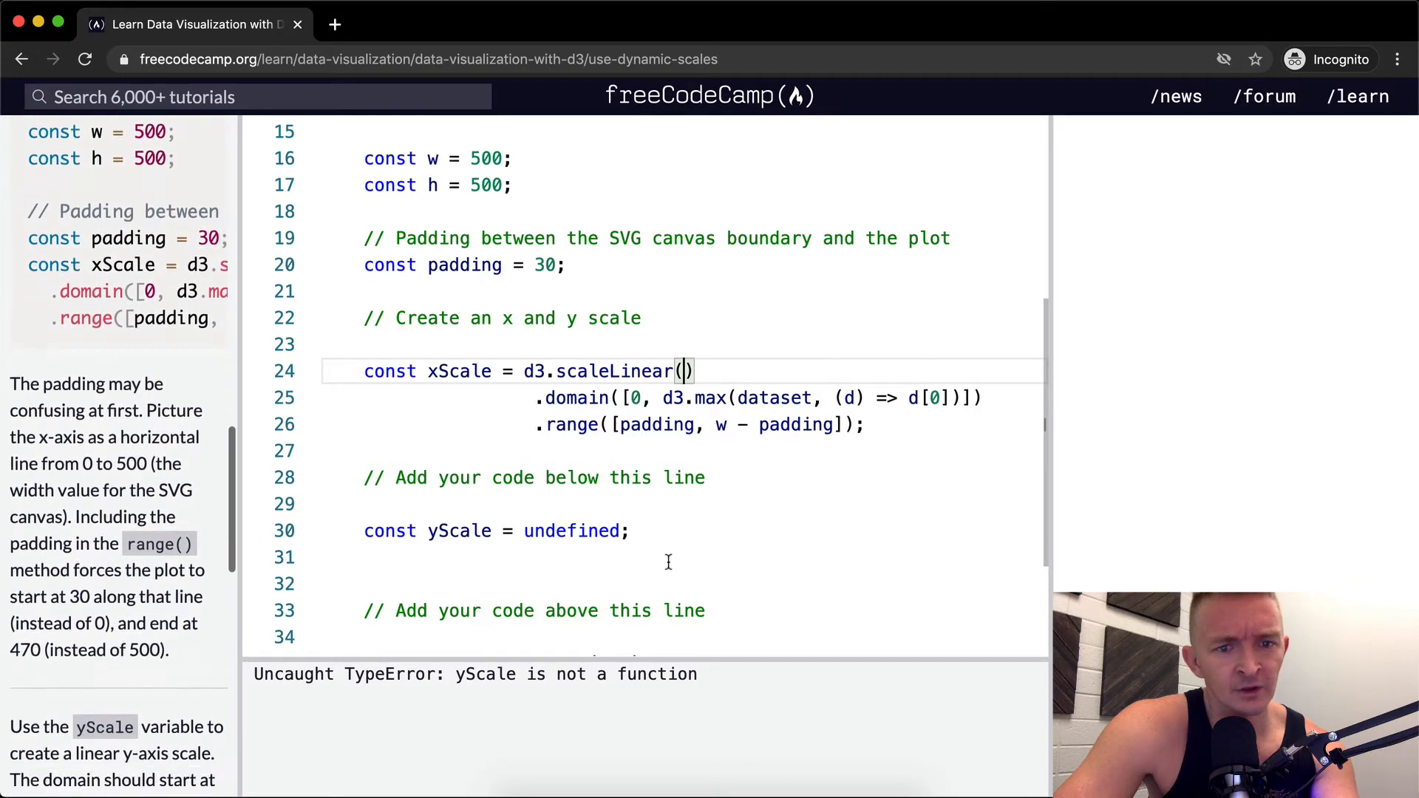
- Replace undefined in yScale with d3.scaleLinear() chained to .domain()
double_click(571, 531)
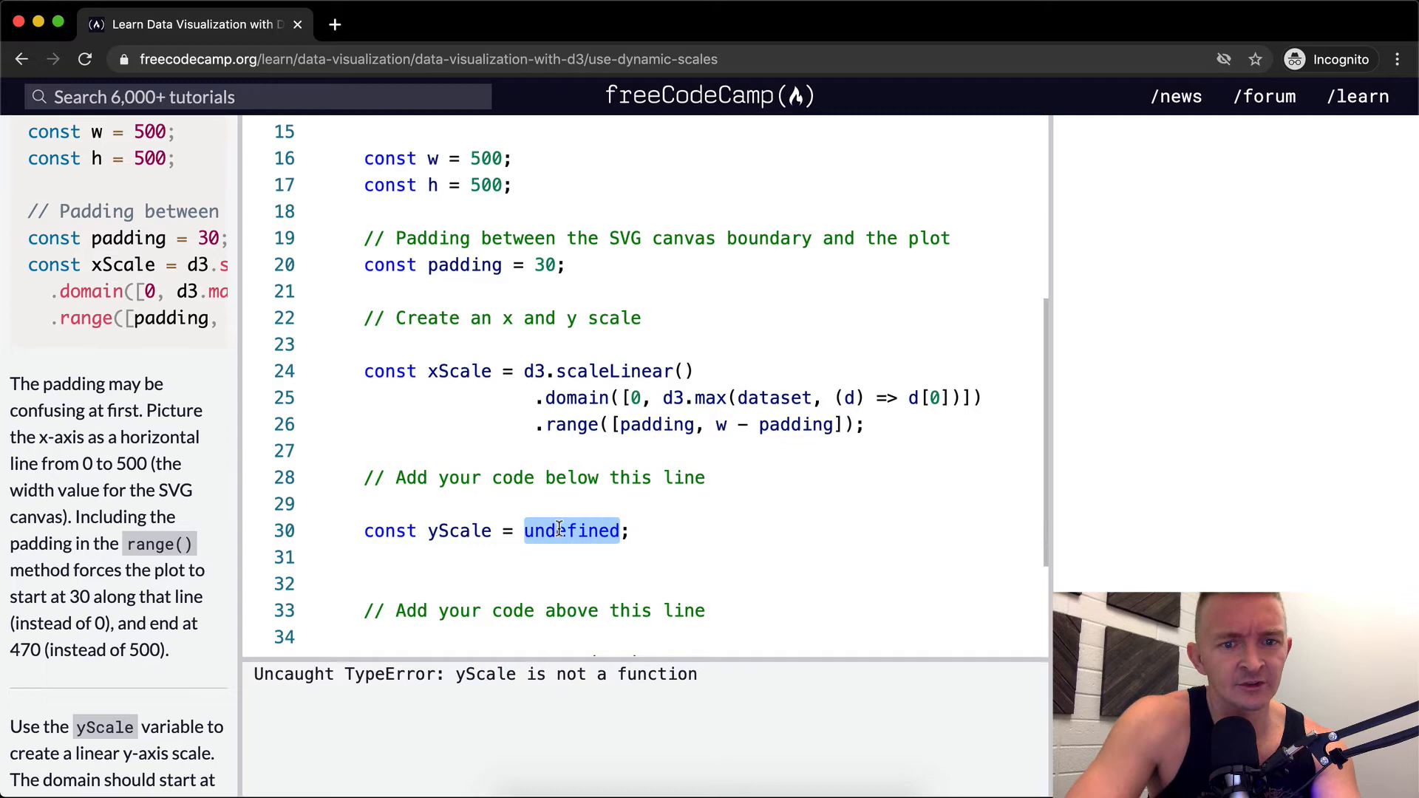
type("d3.sc")
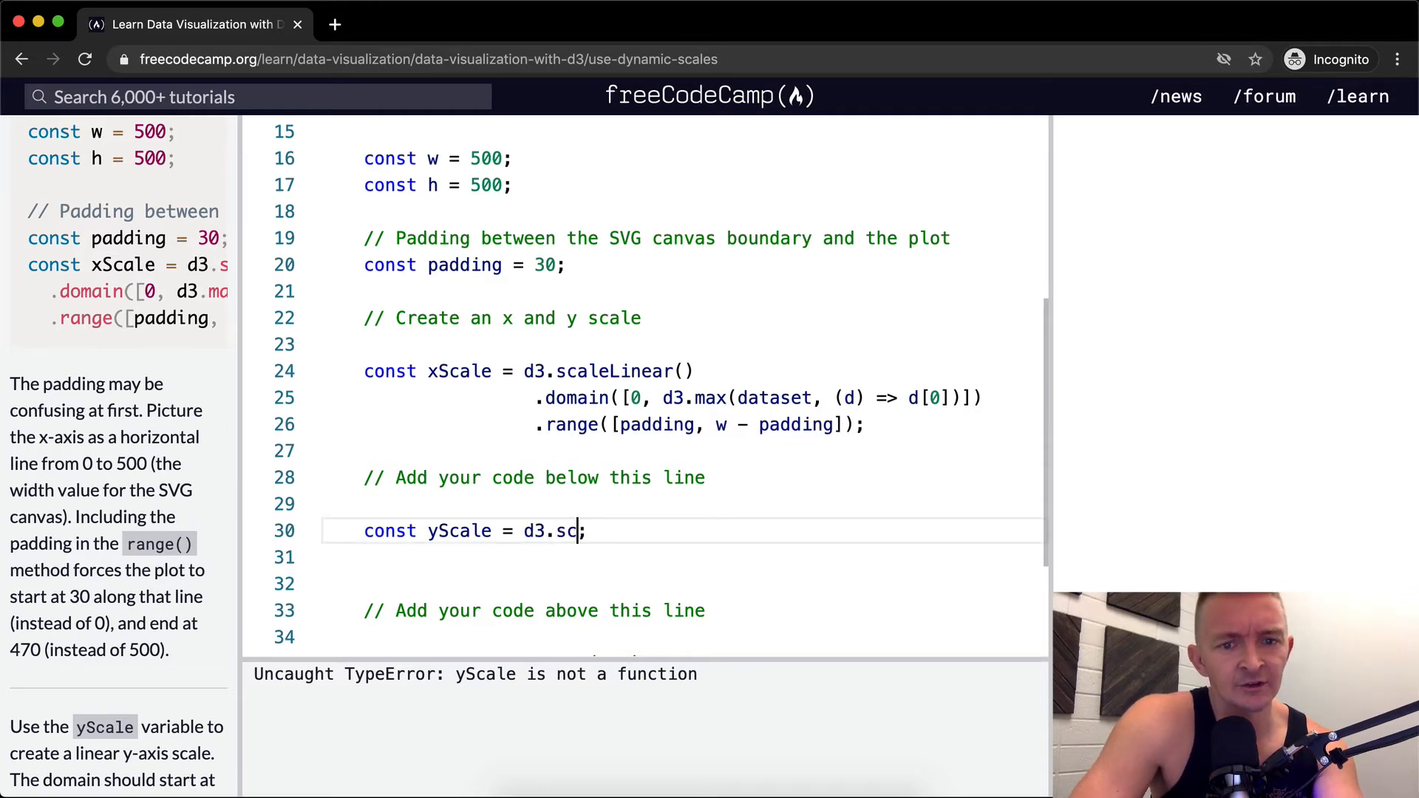
type("aleLinear(")
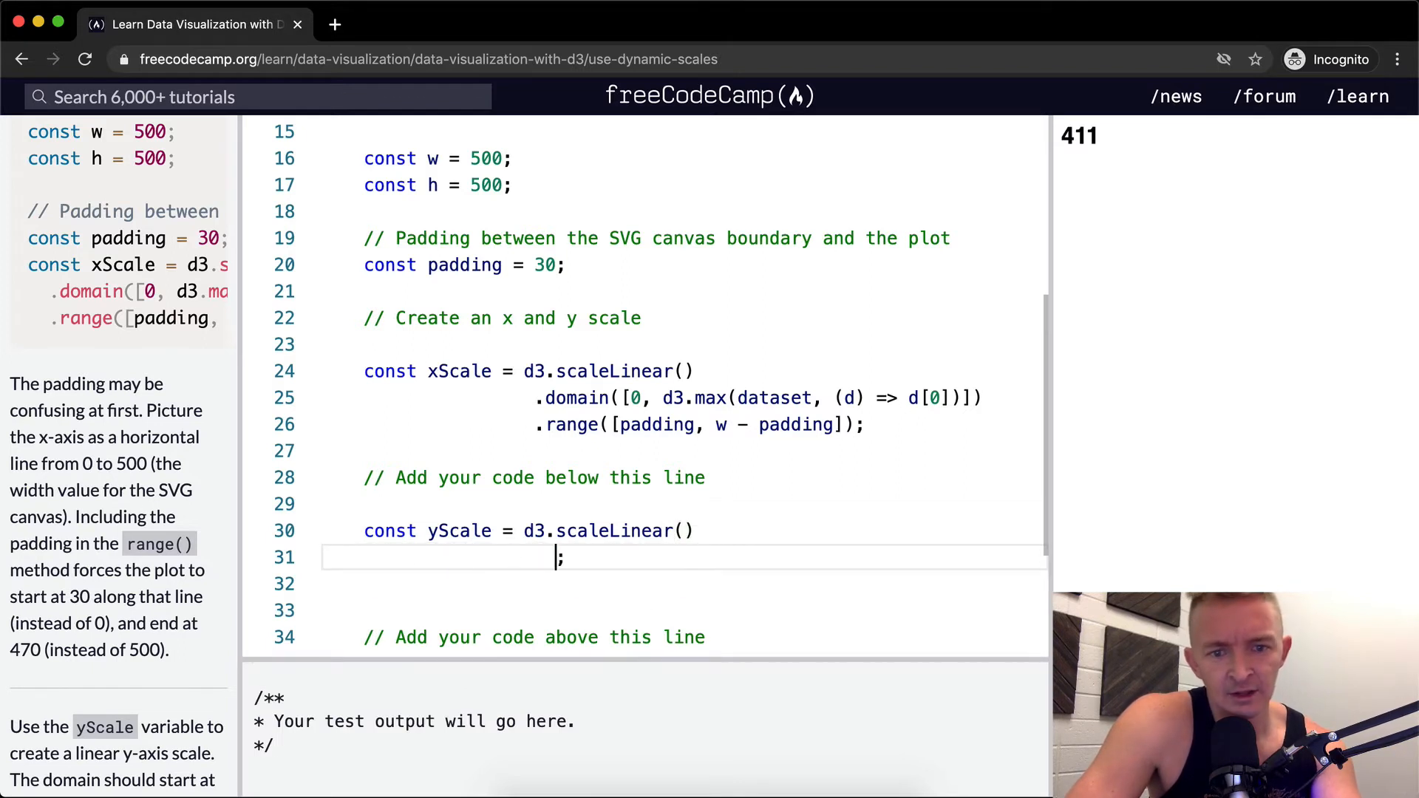
type(".")
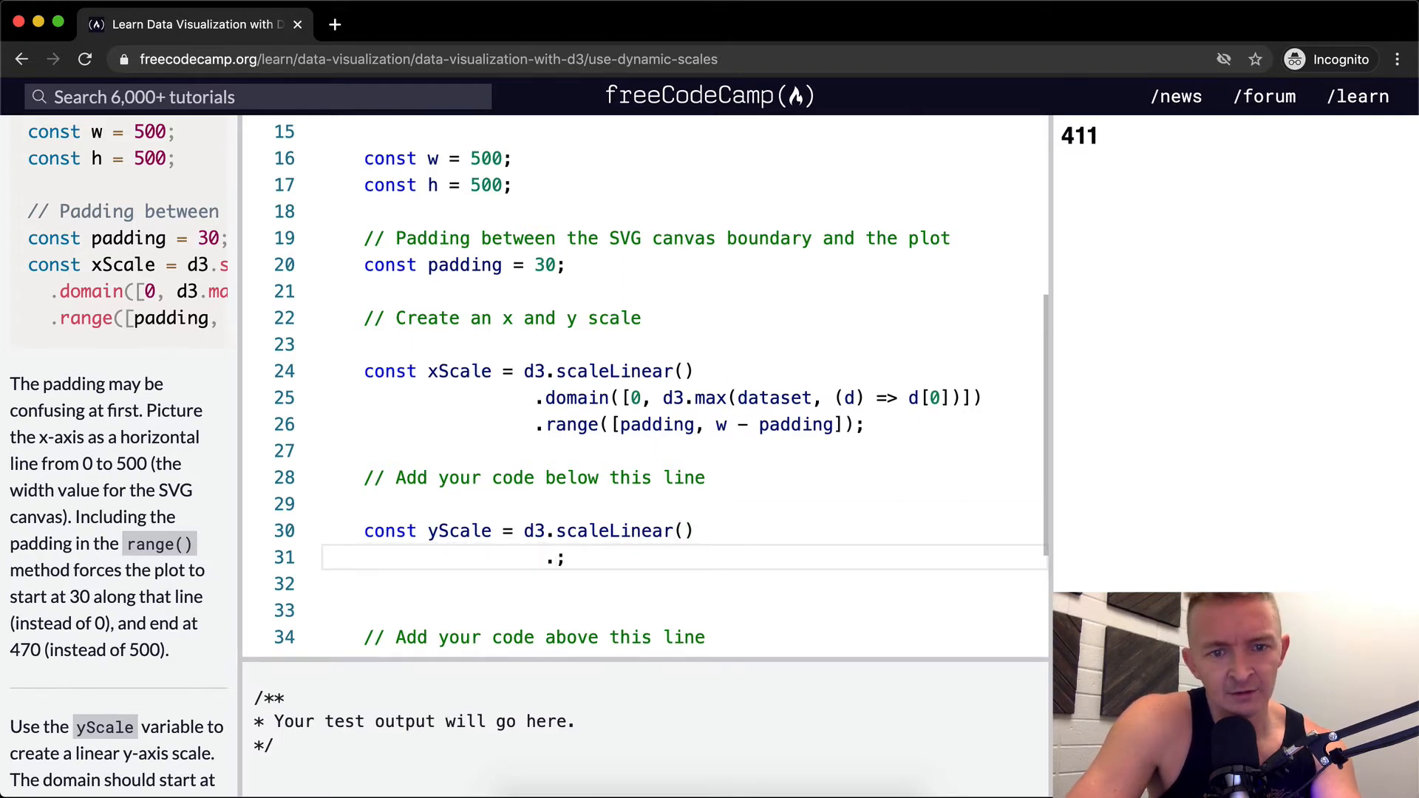
type(".domain(")
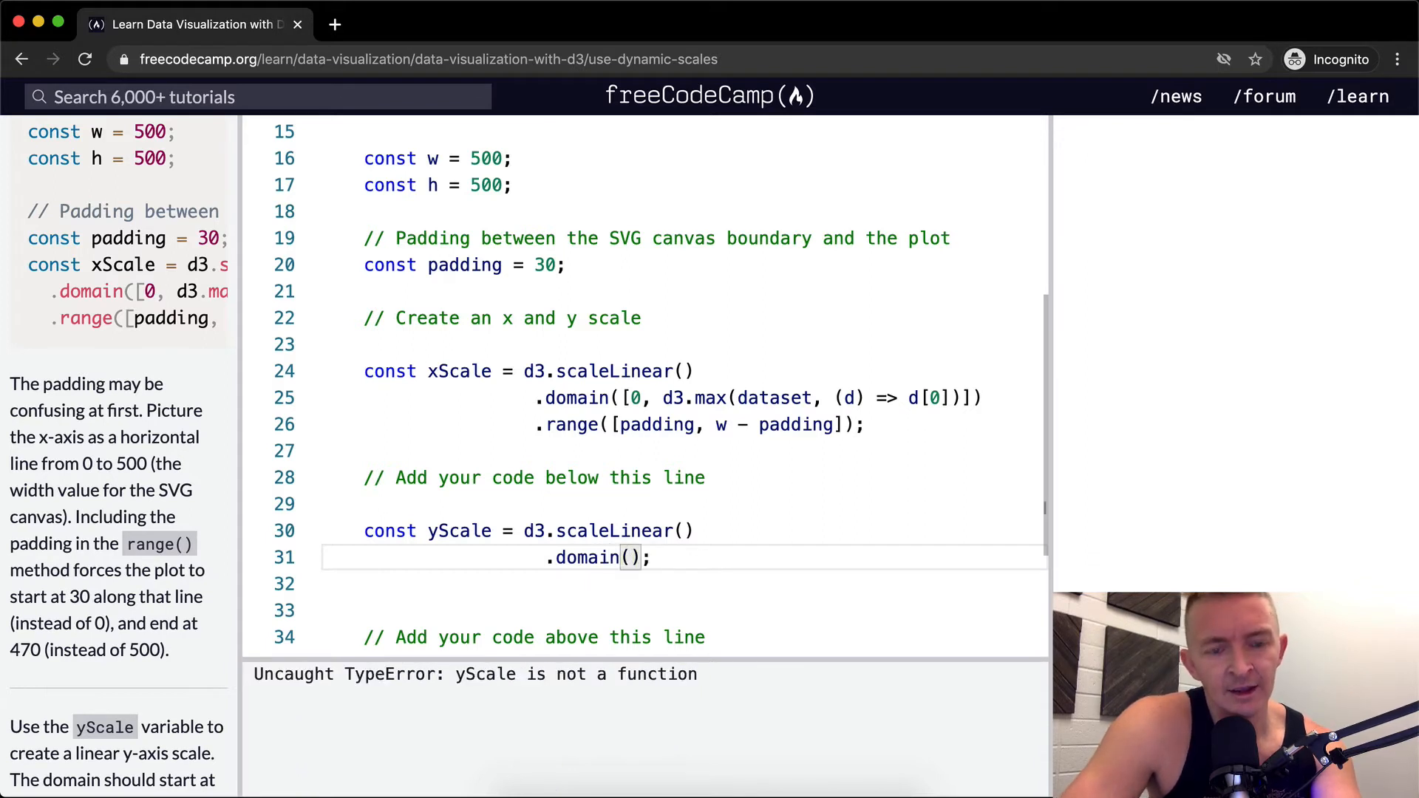
- Start the yScale domain as [0], comparing it with the xScale domain
scroll("down", 3)
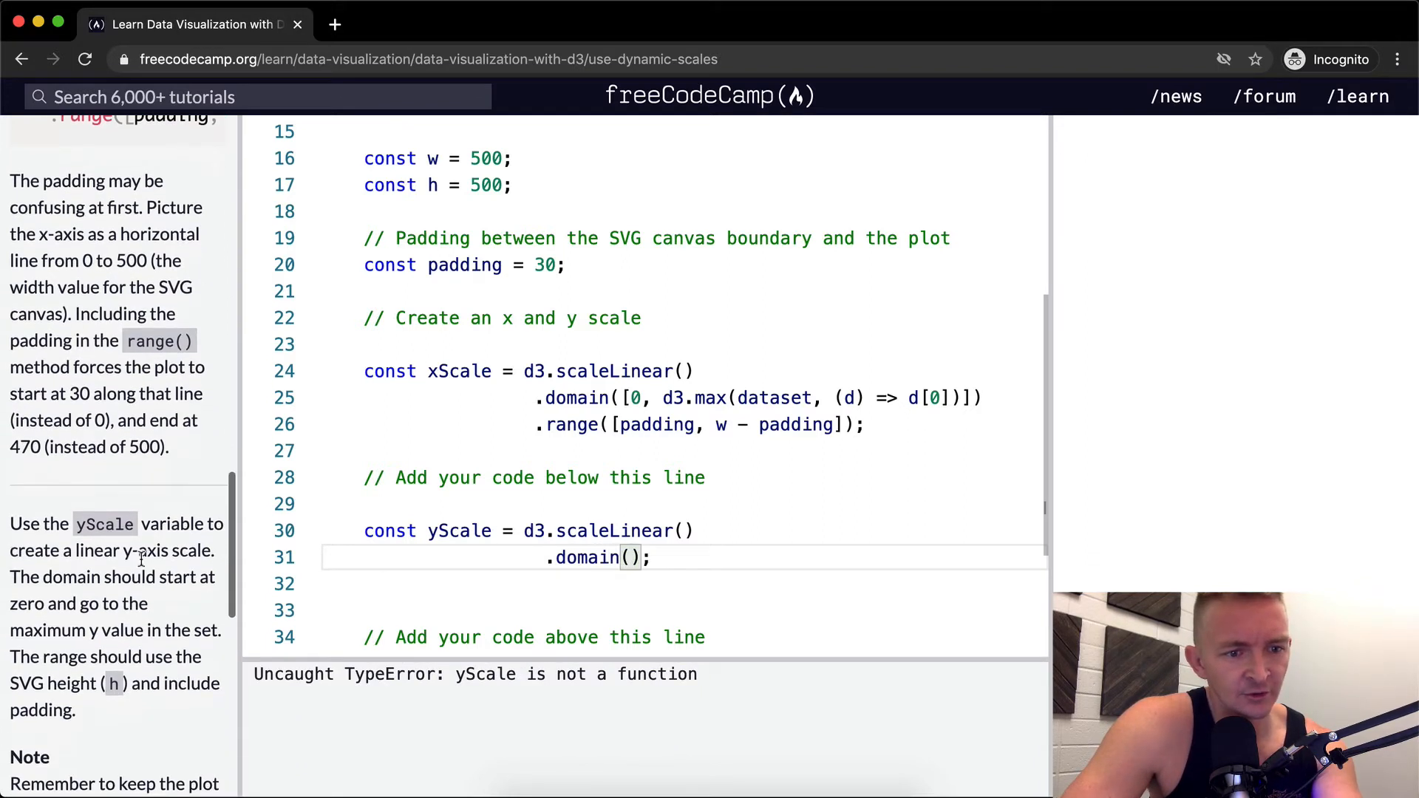
scroll("down", 3)
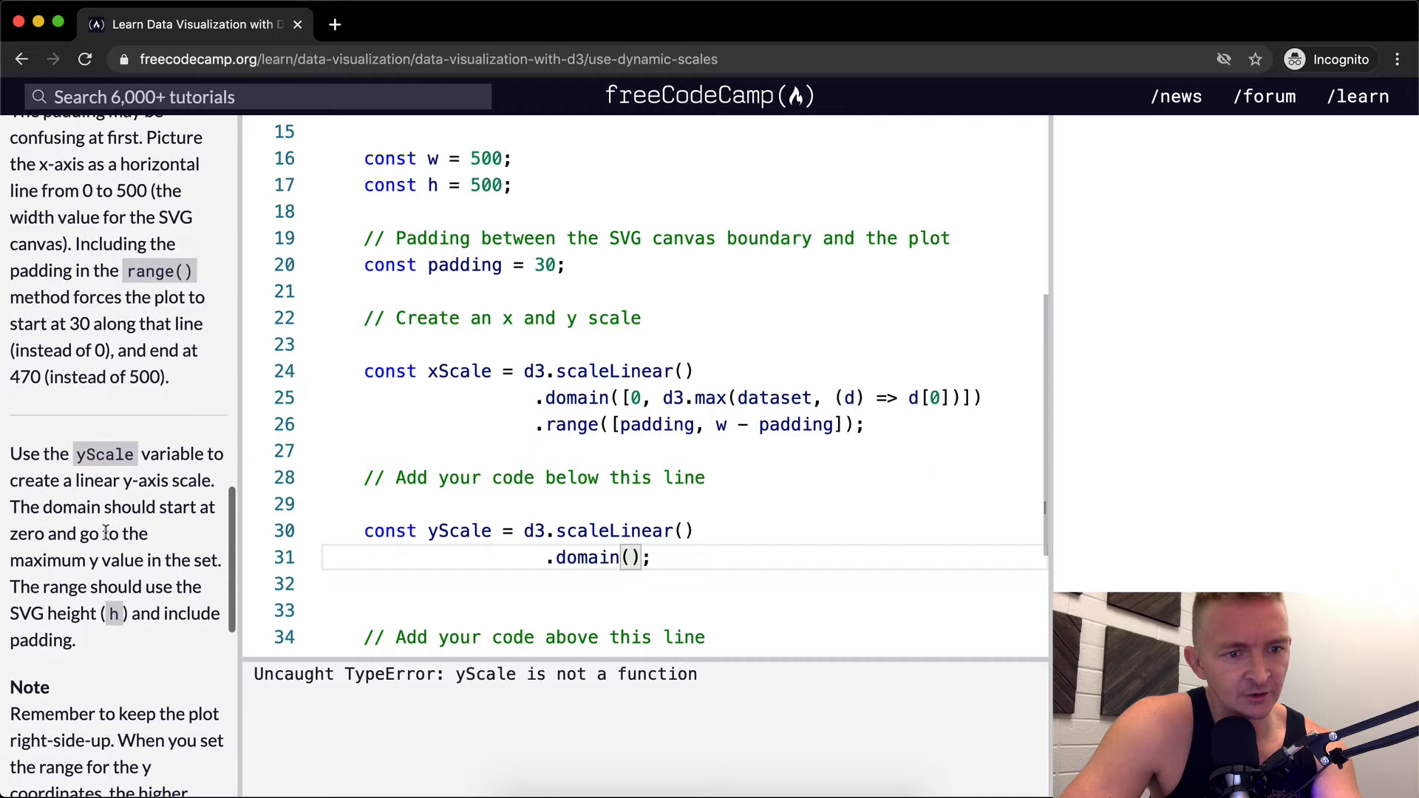
scroll("down", 3)
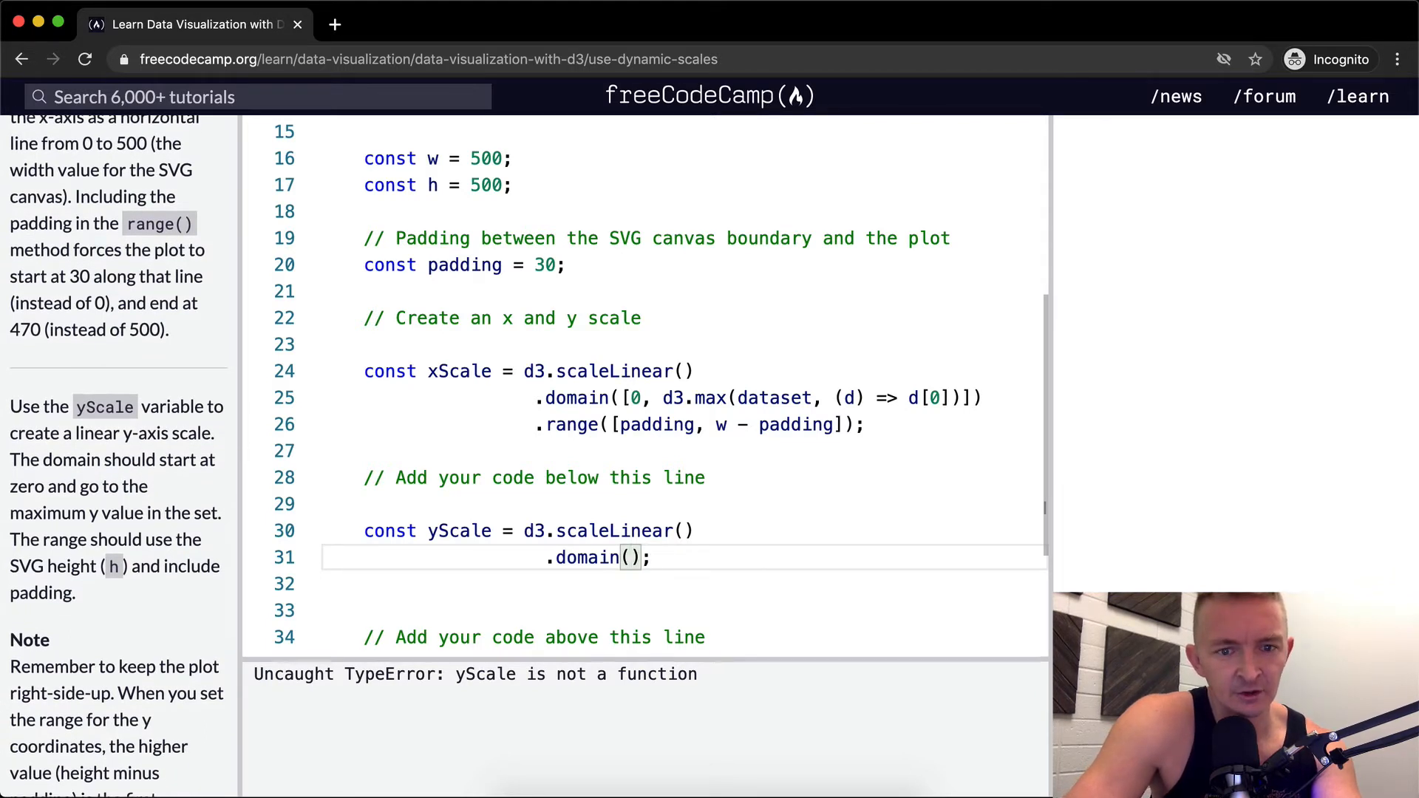
type("[0]")
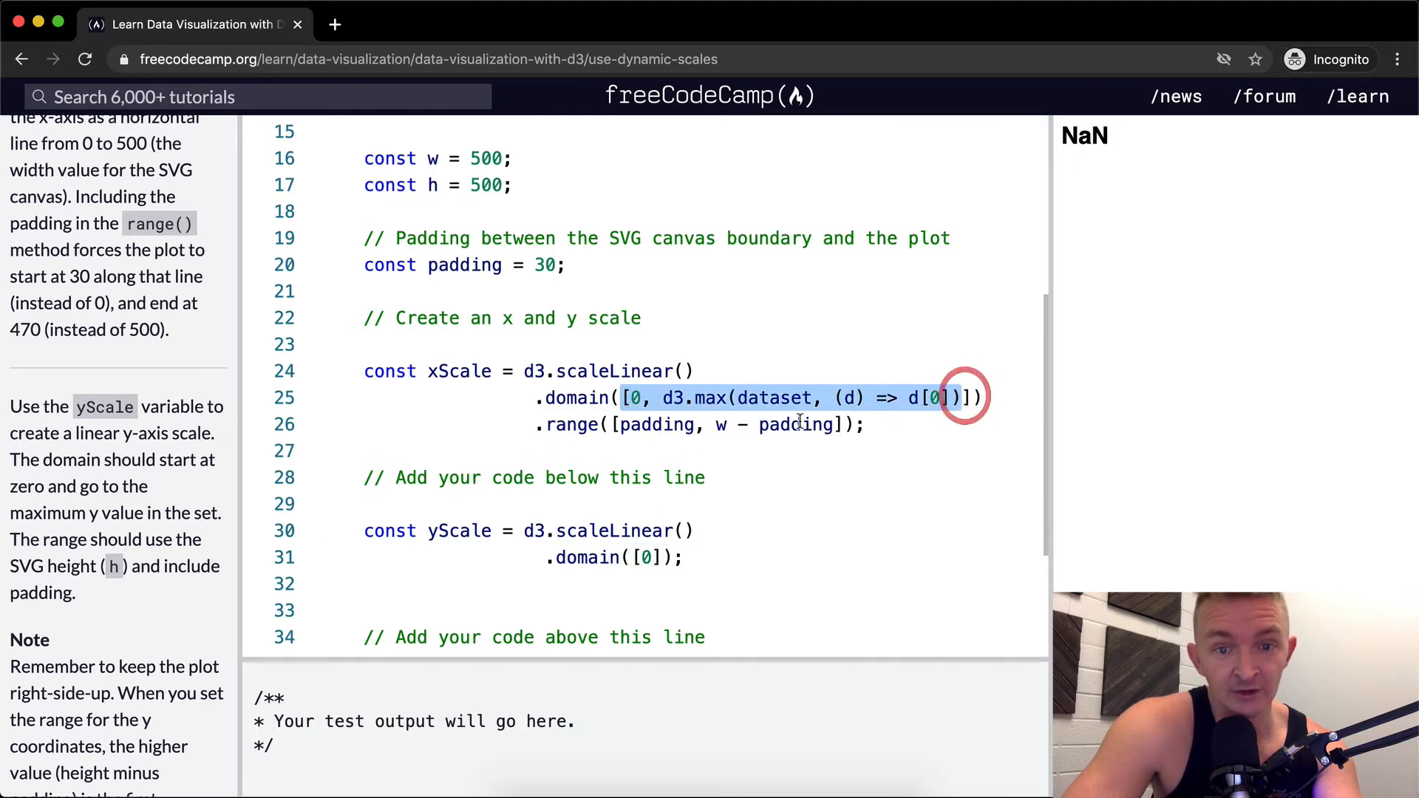
left_click(627, 397)
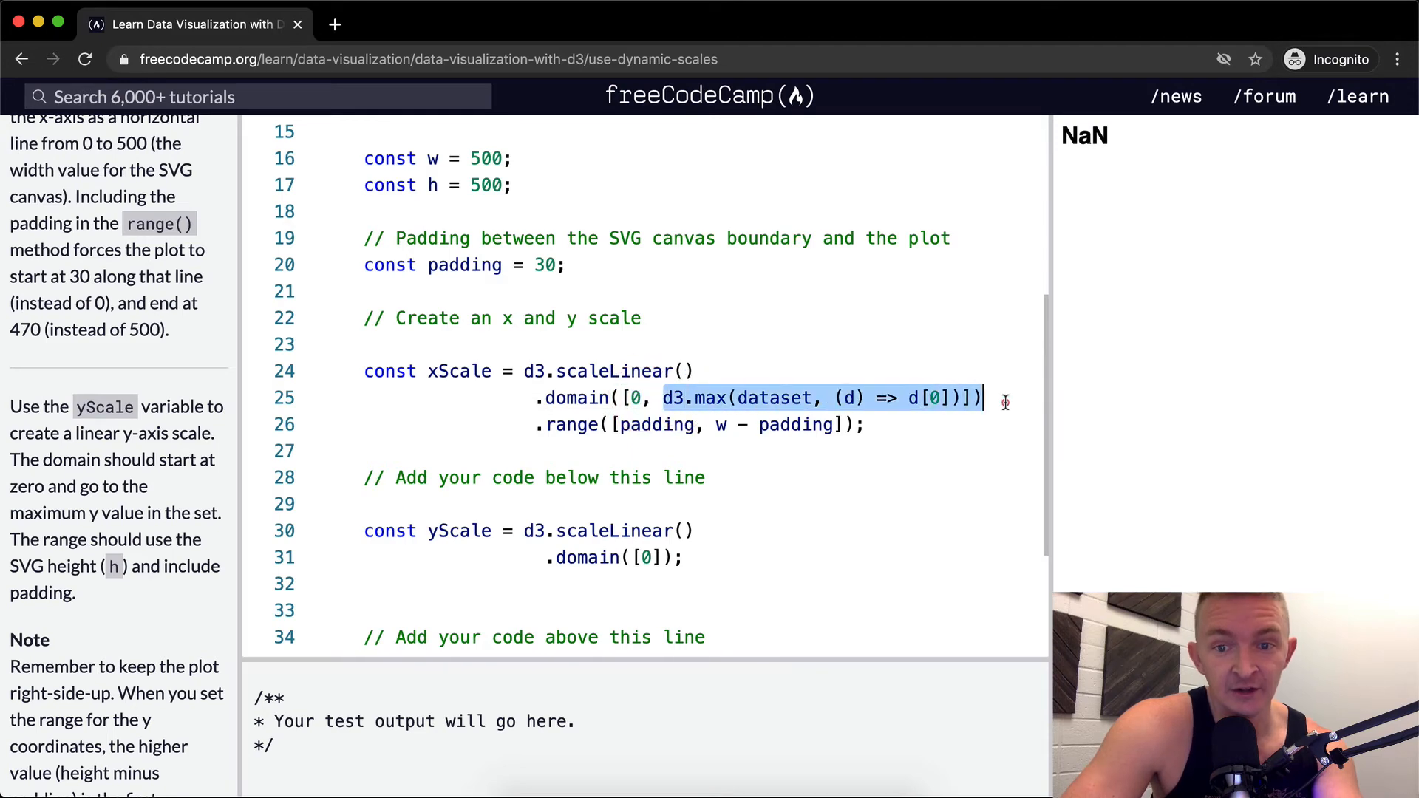
double_click(711, 399)
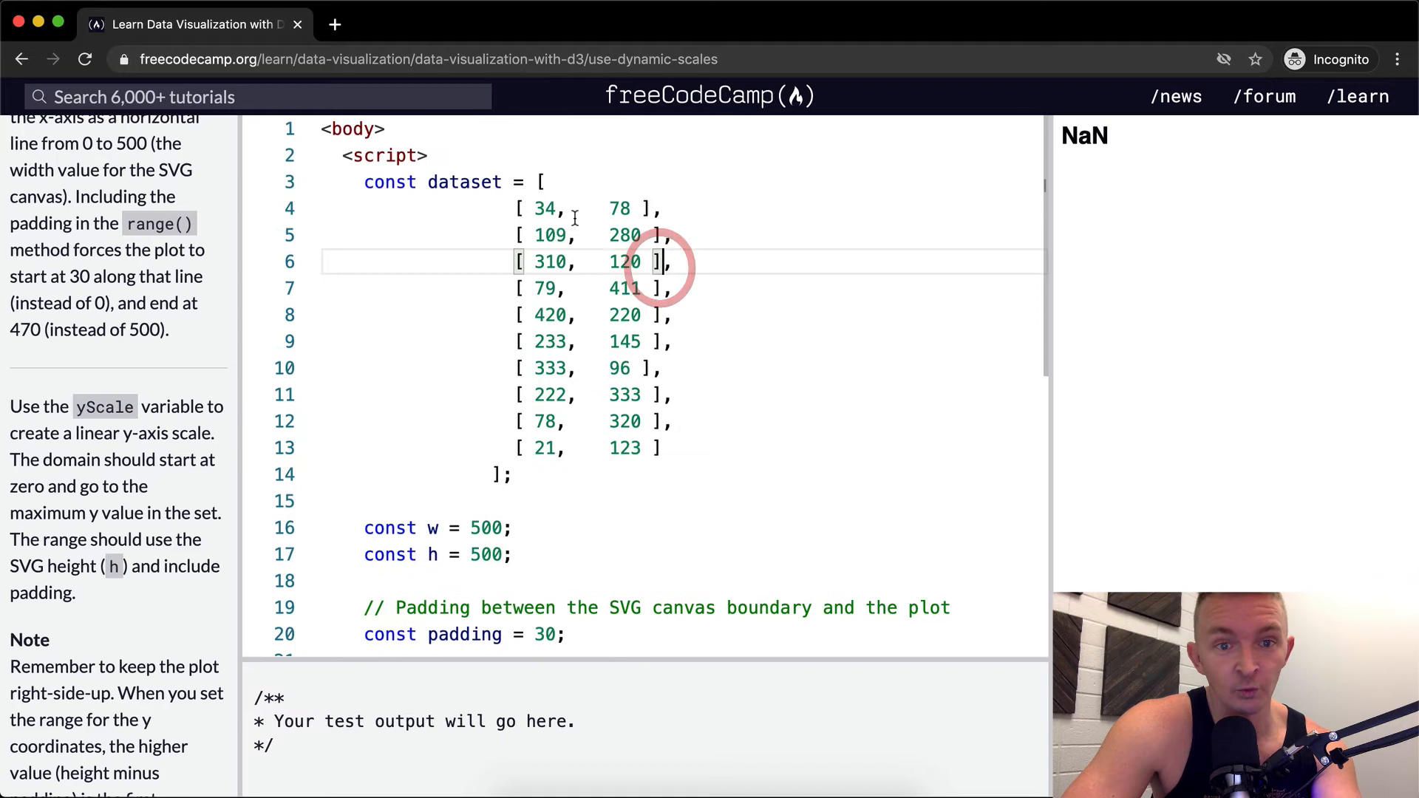
scroll("down", 3)
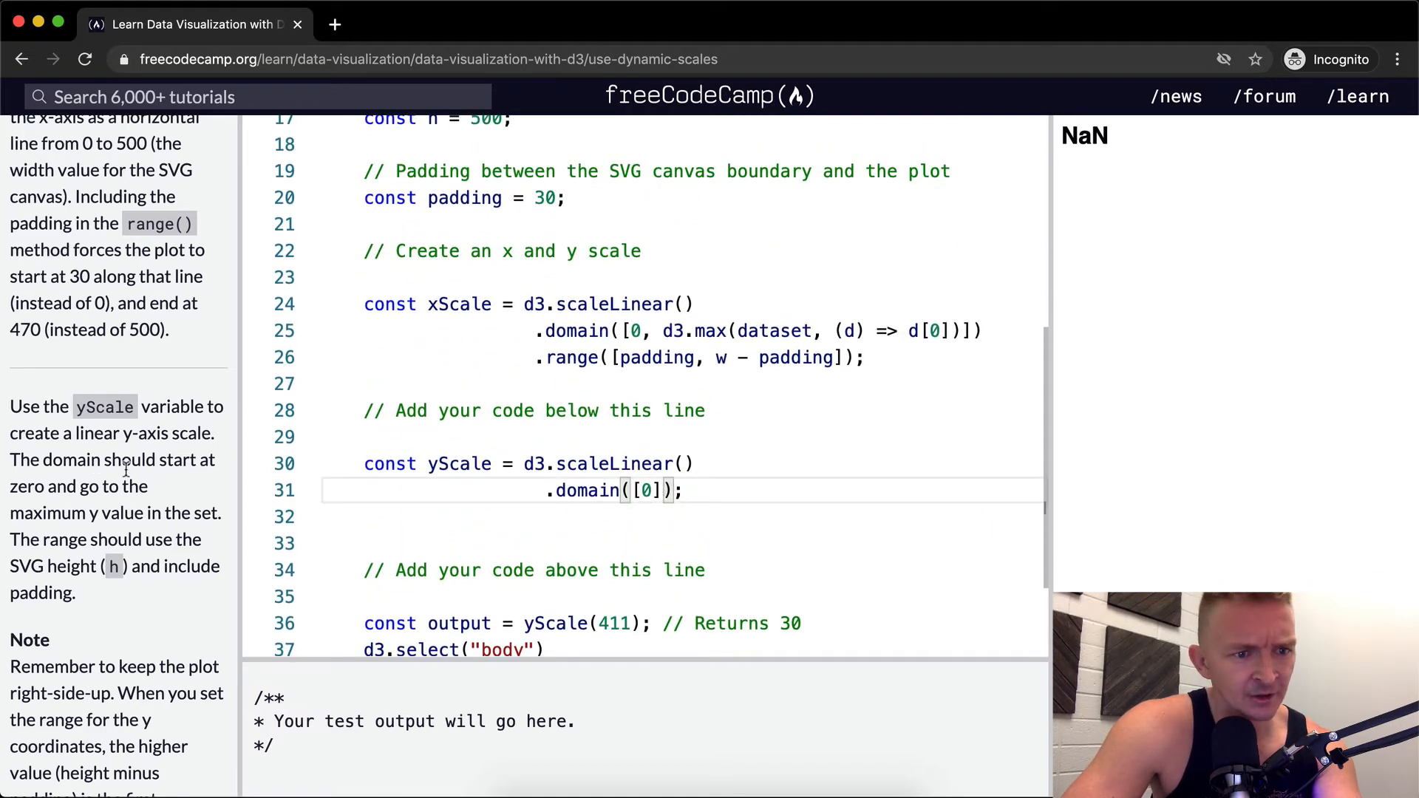
mouse_move(72, 512)
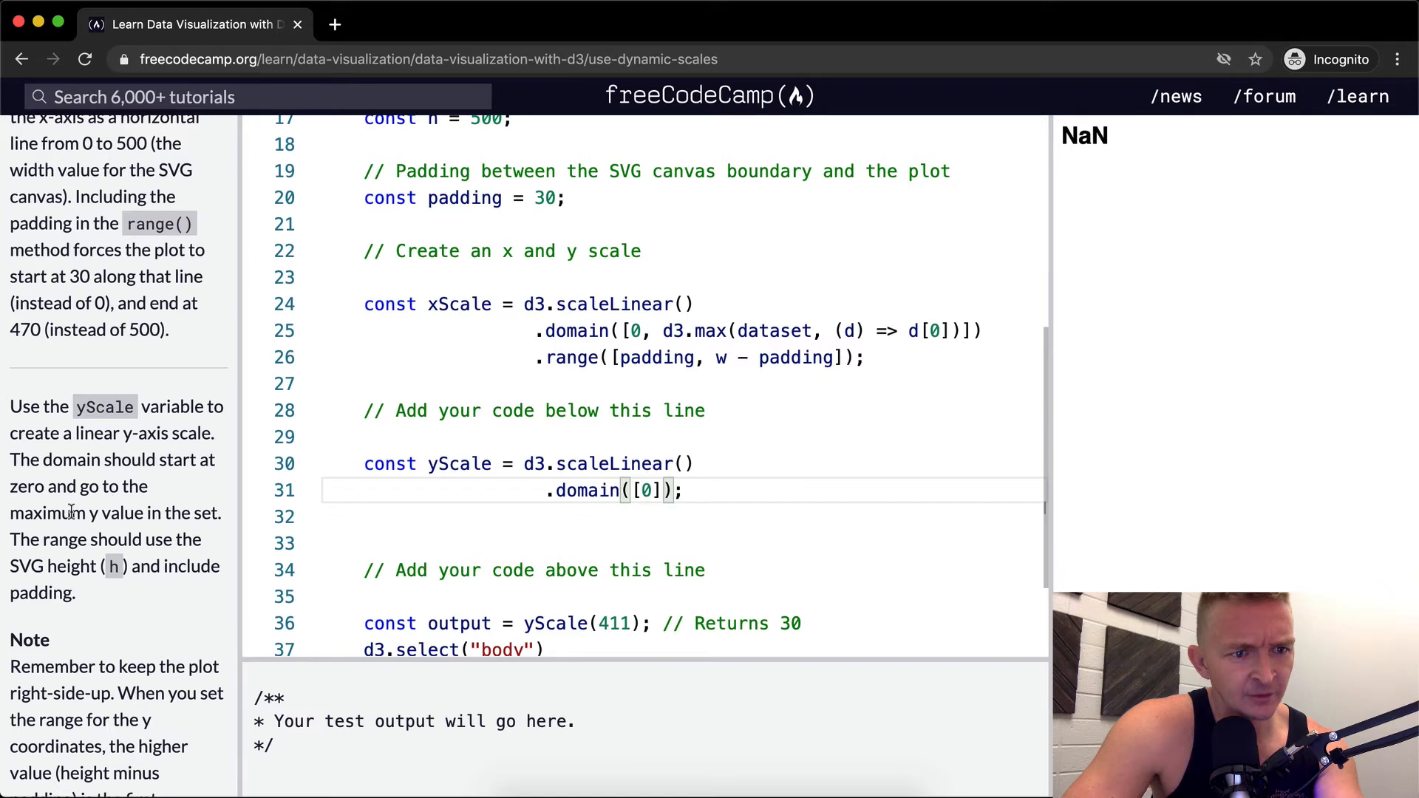
mouse_move(670, 434)
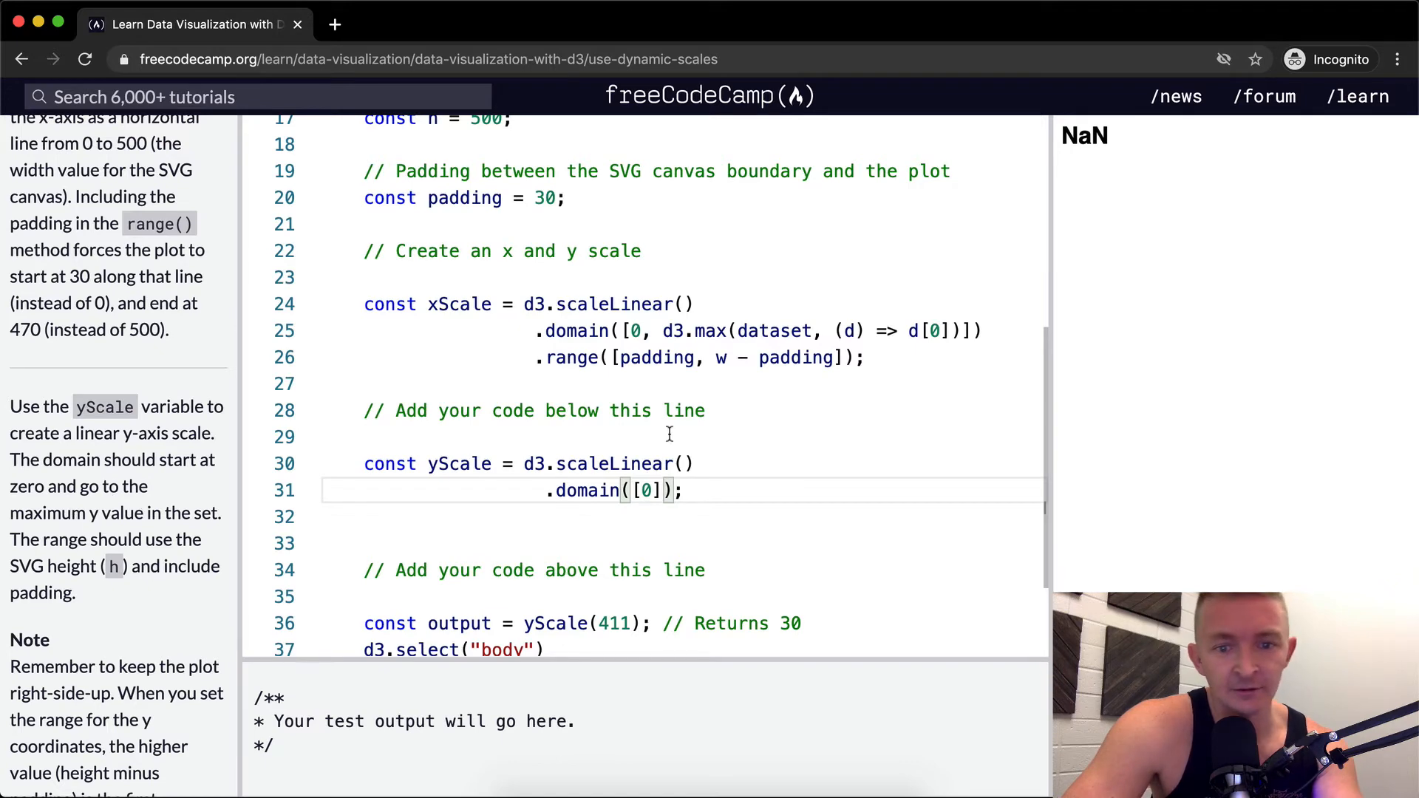
- Add d3.max(dataset, function(d) { return d[1]; }) as the domain's upper bound
type(",")
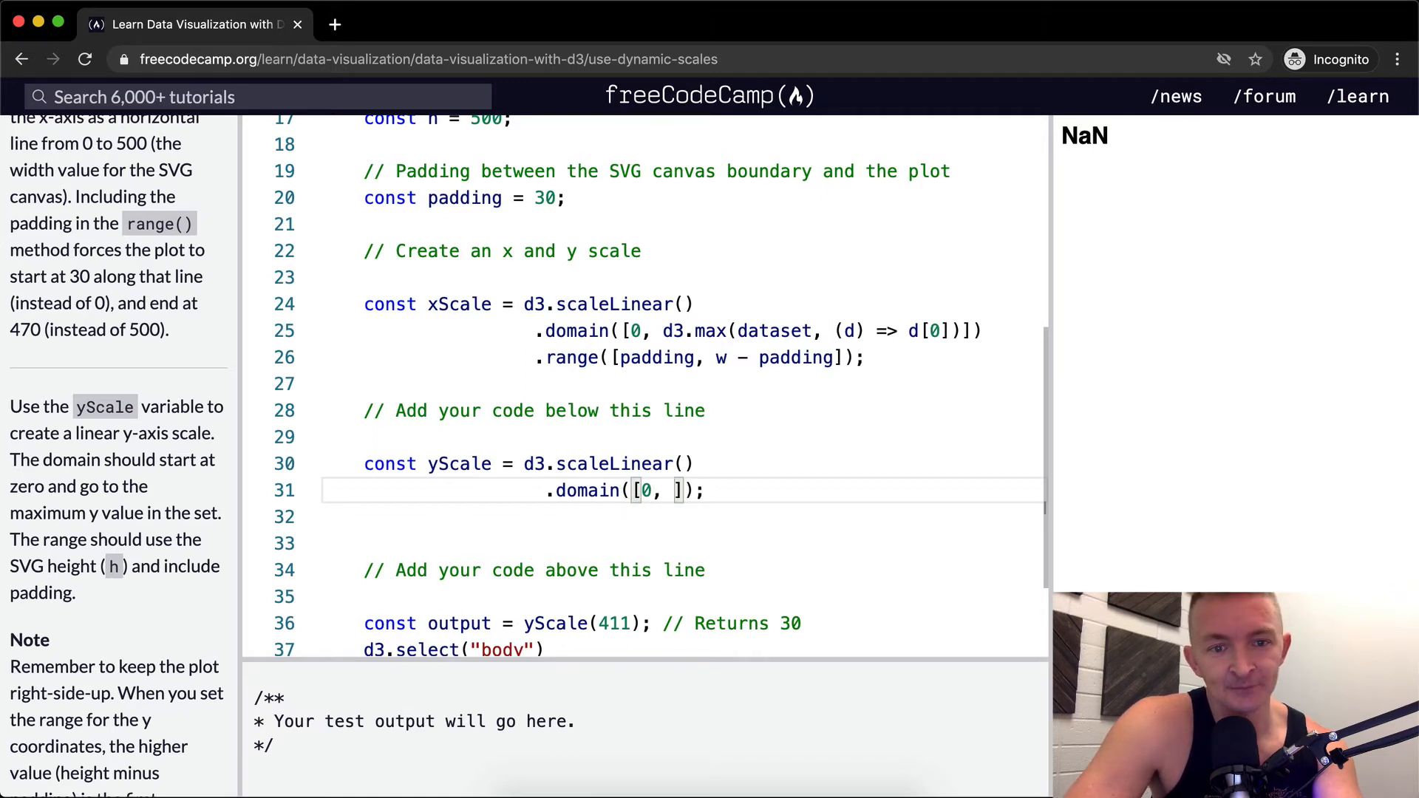
type("d3.")
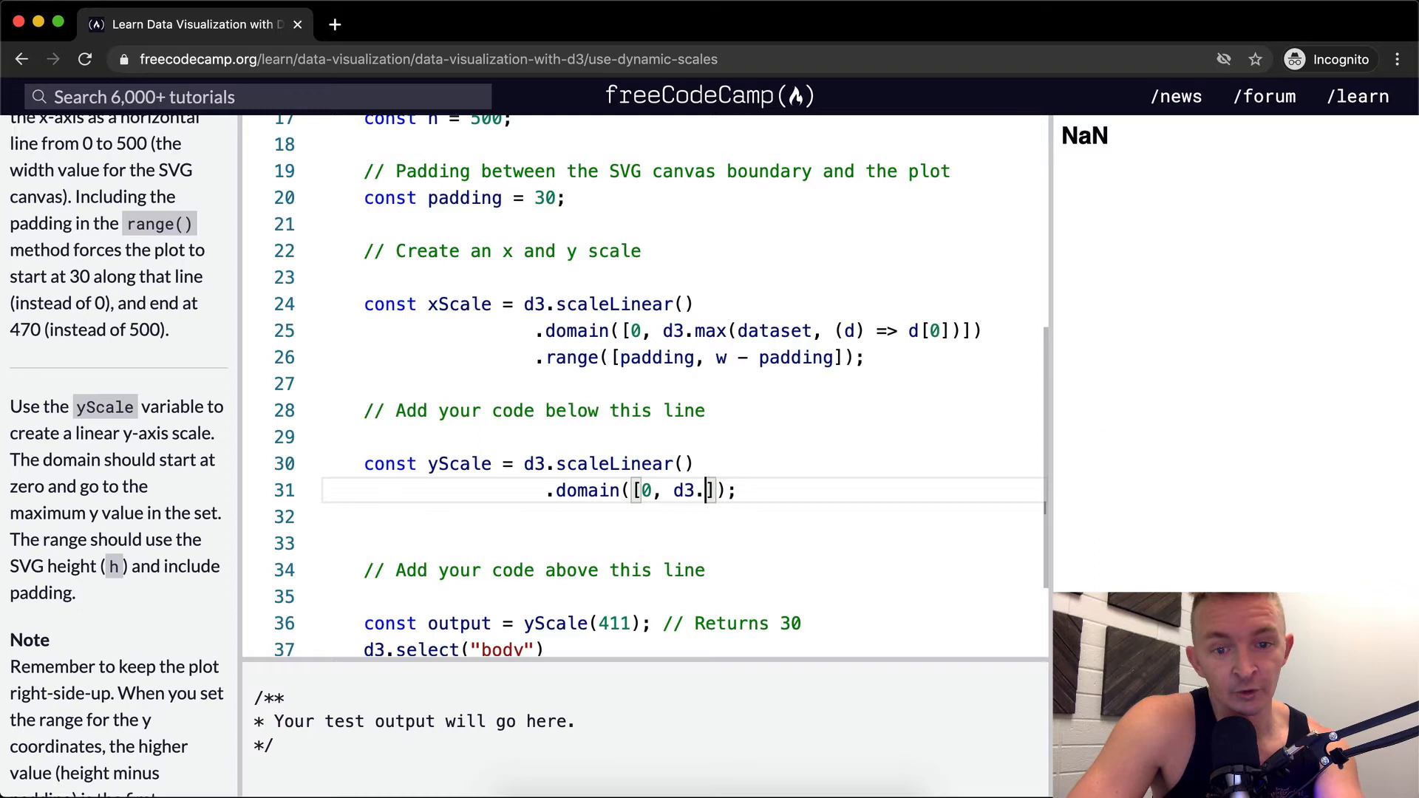
type("max()")
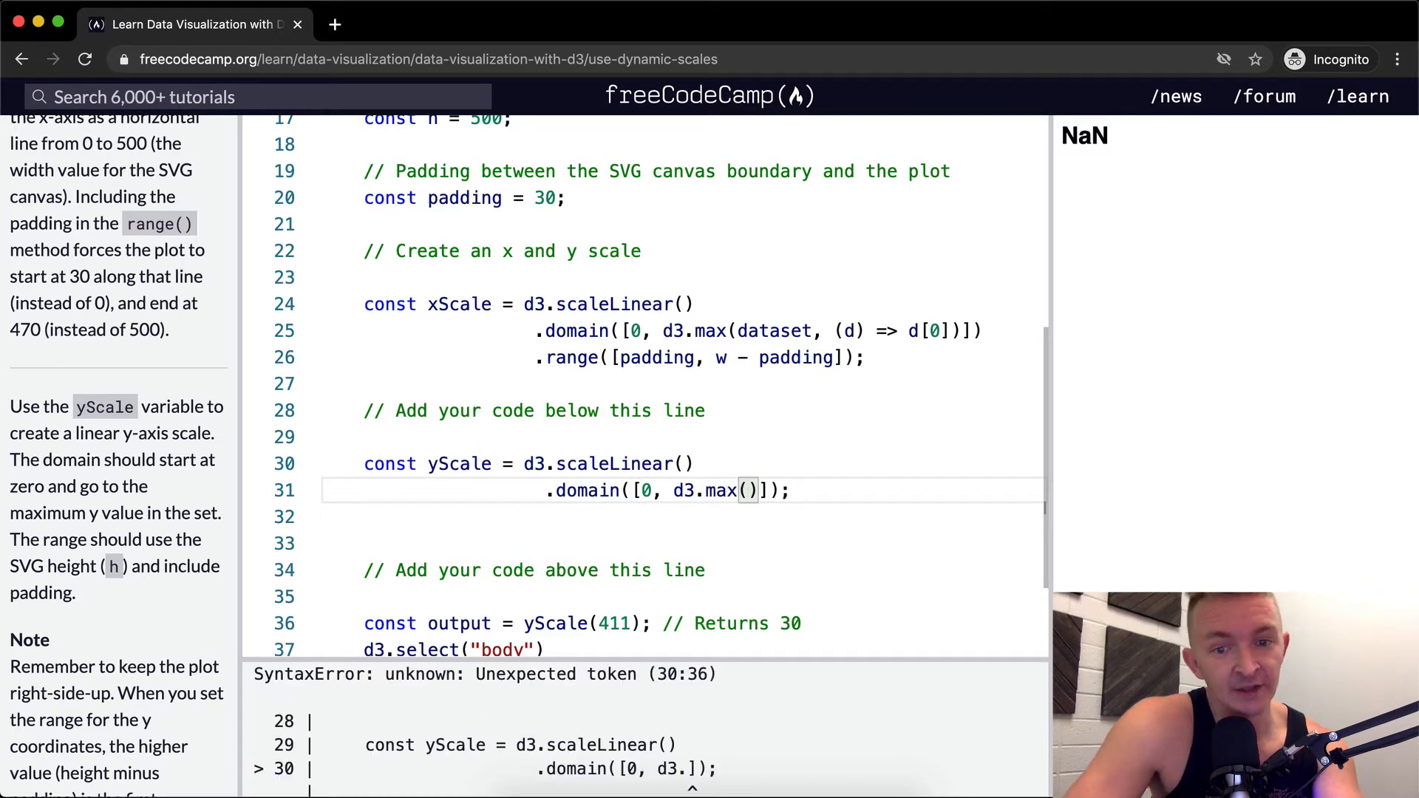
type("datase")
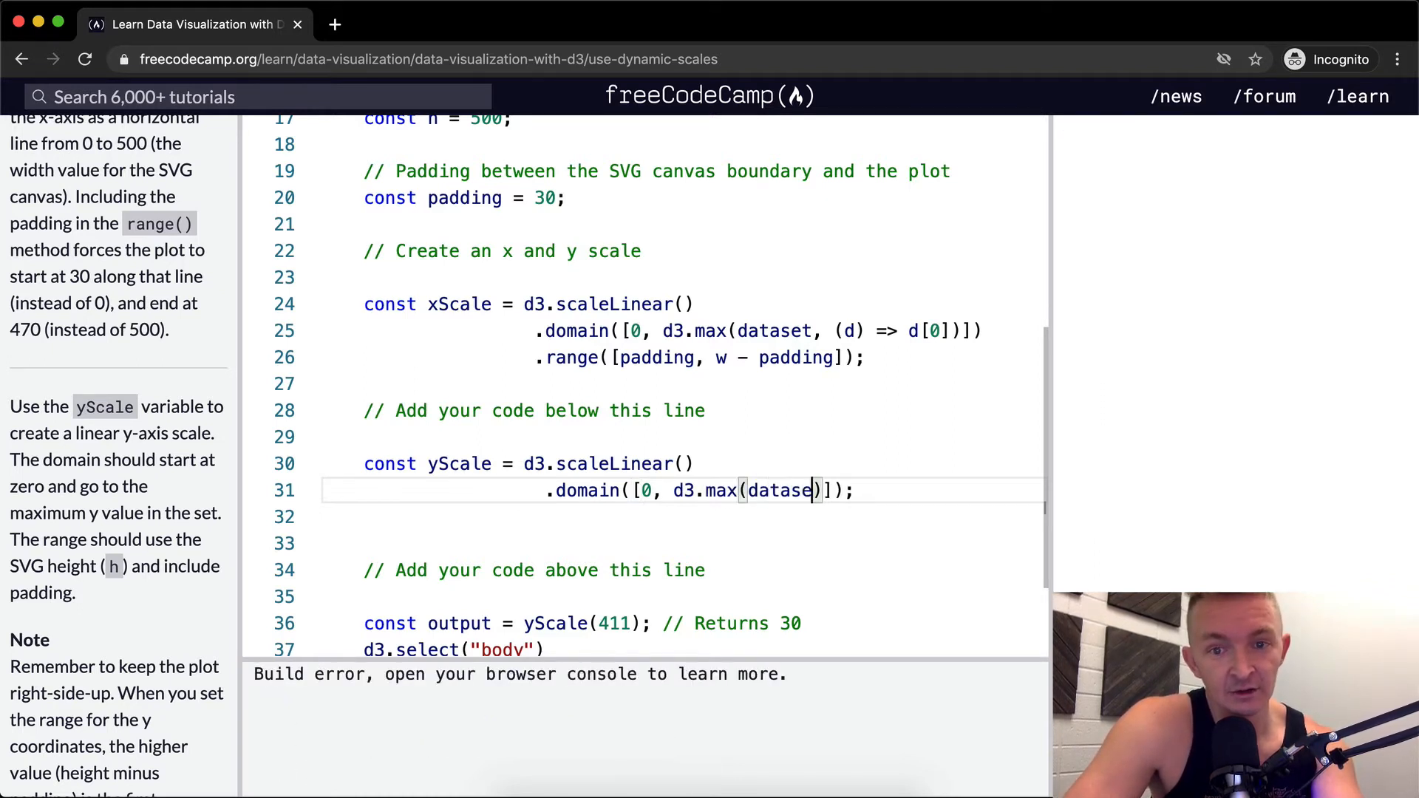
type(",")
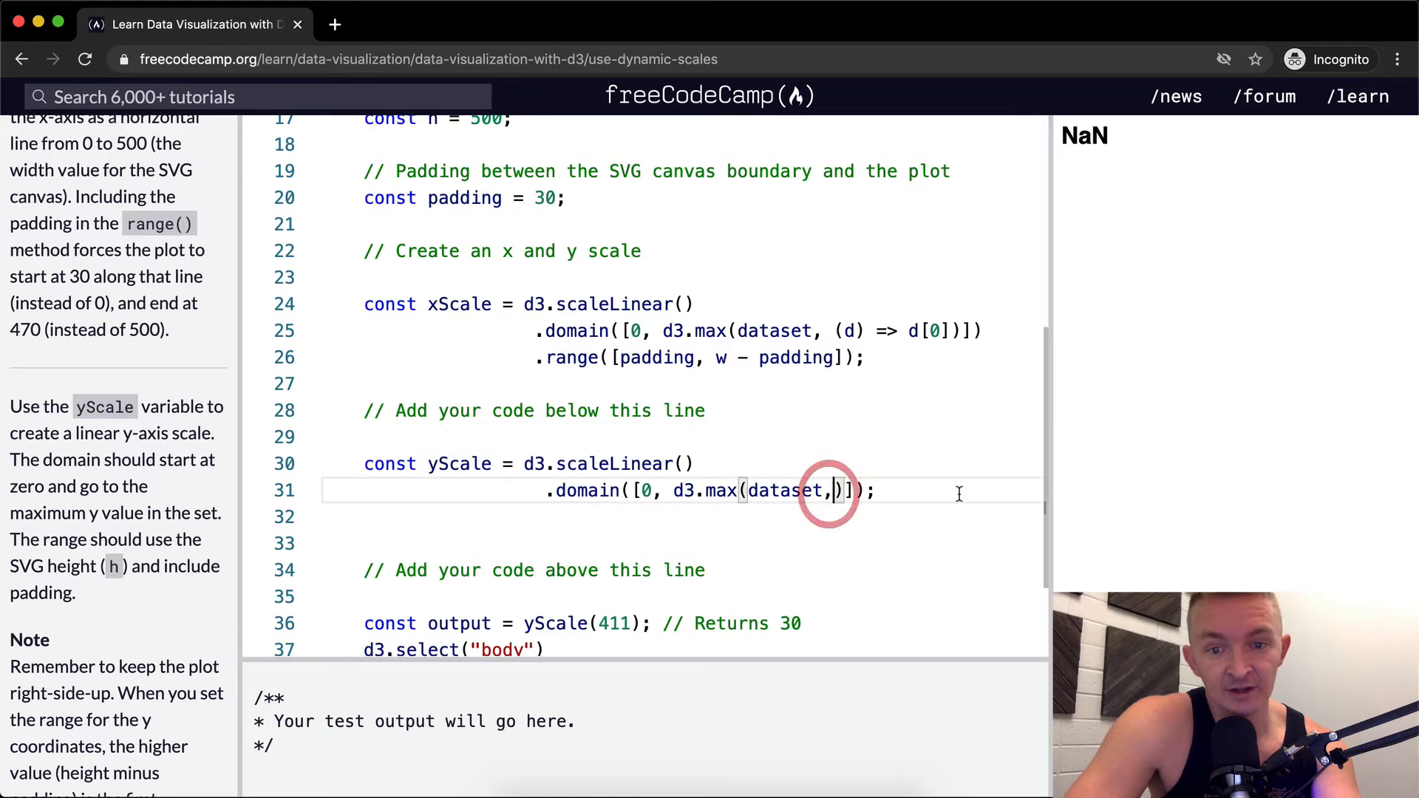
type("function")
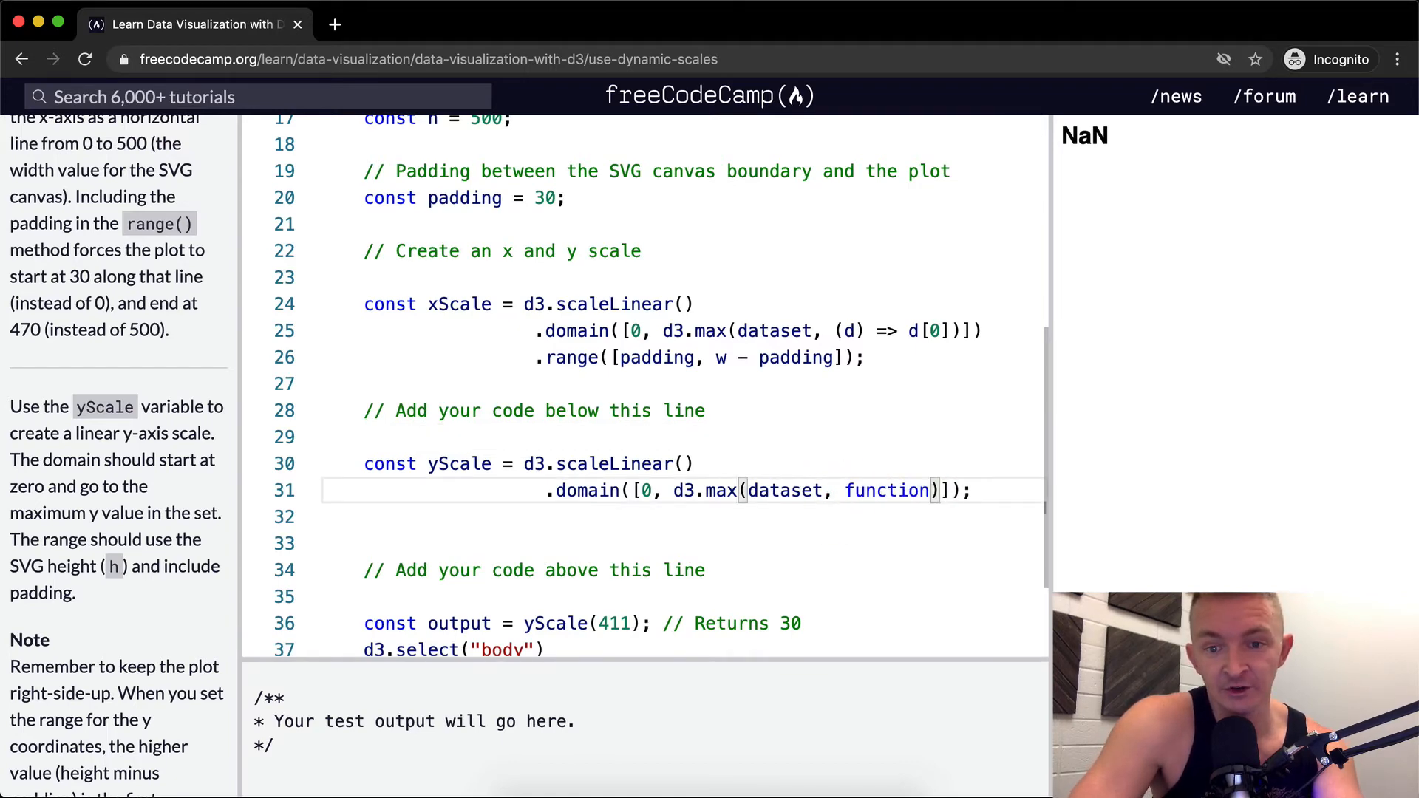
type("() {}")
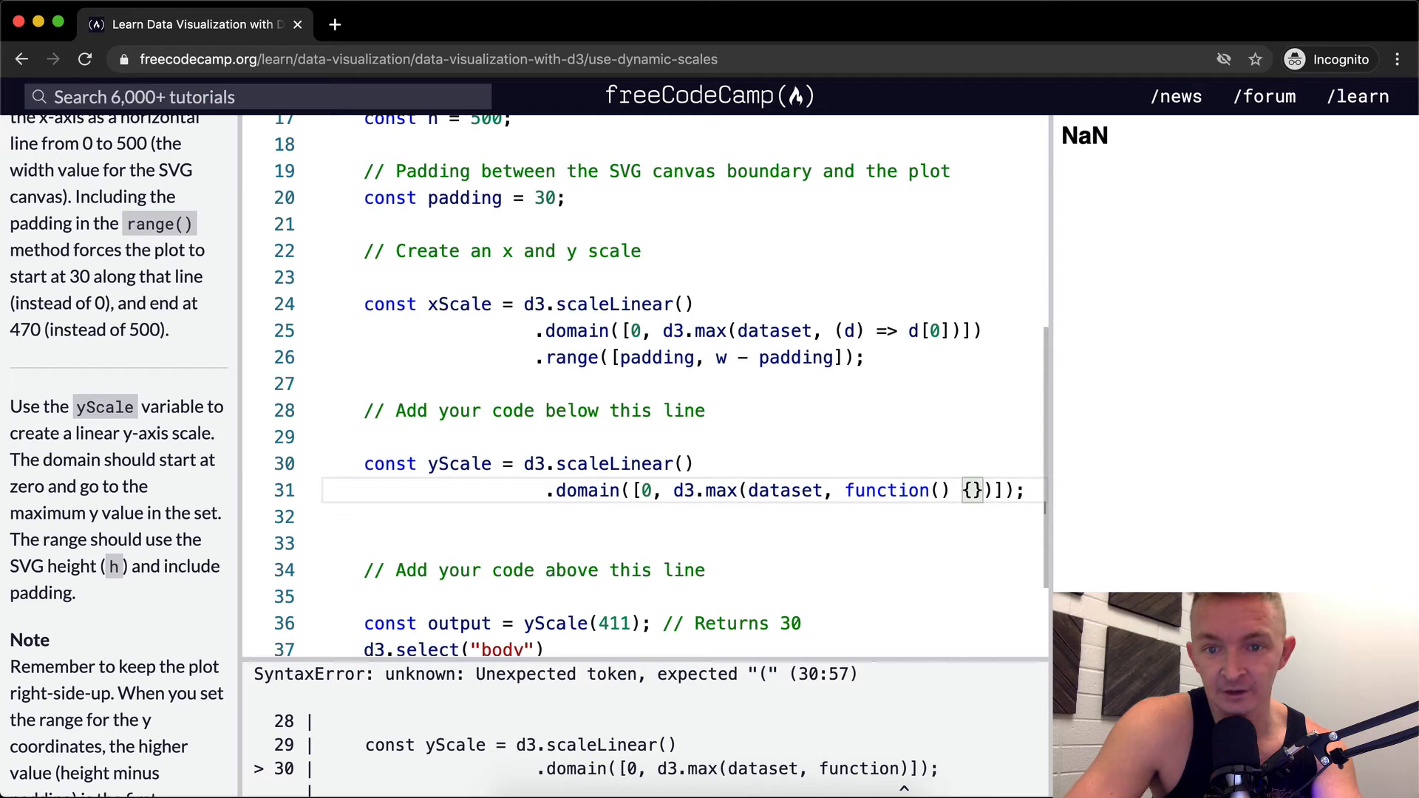
key("Enter")
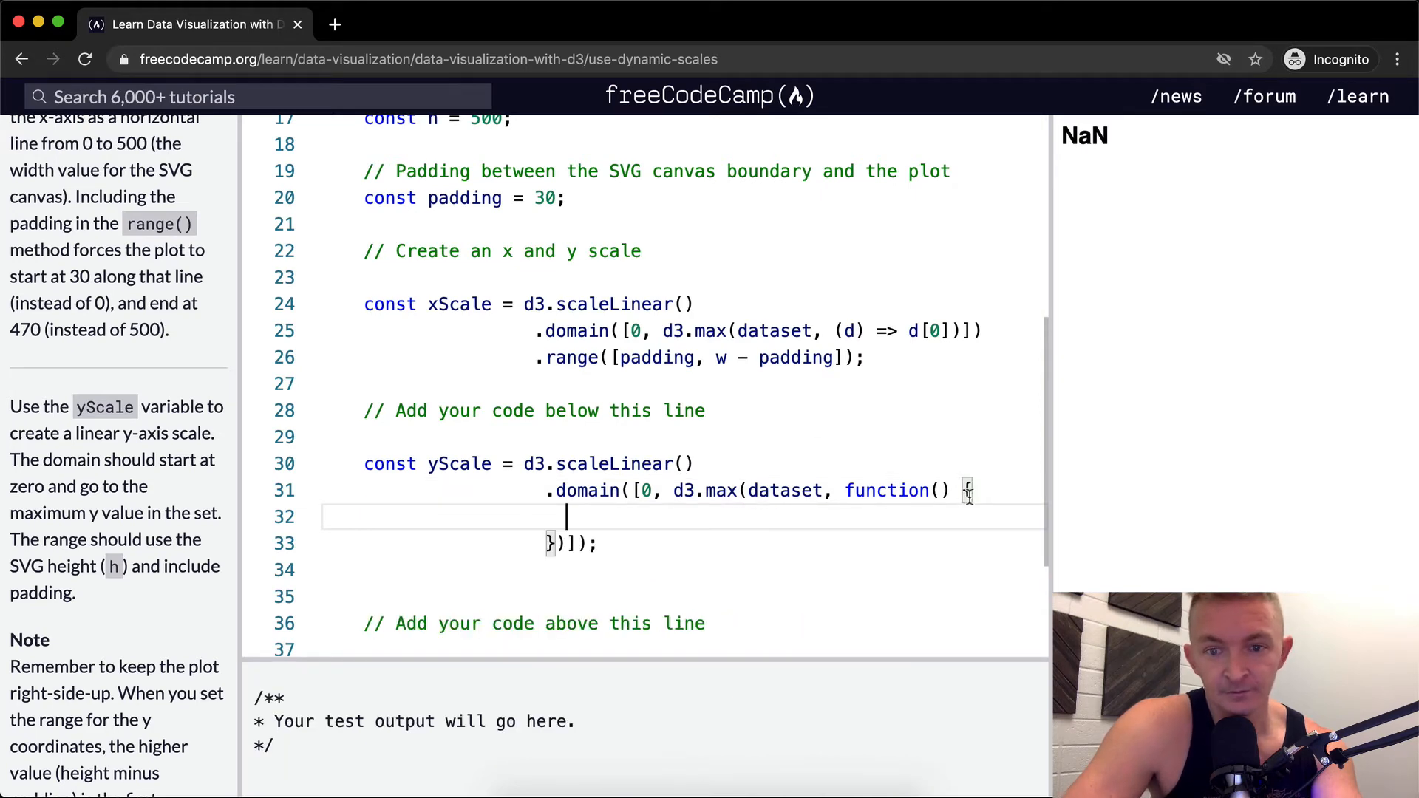
type("d")
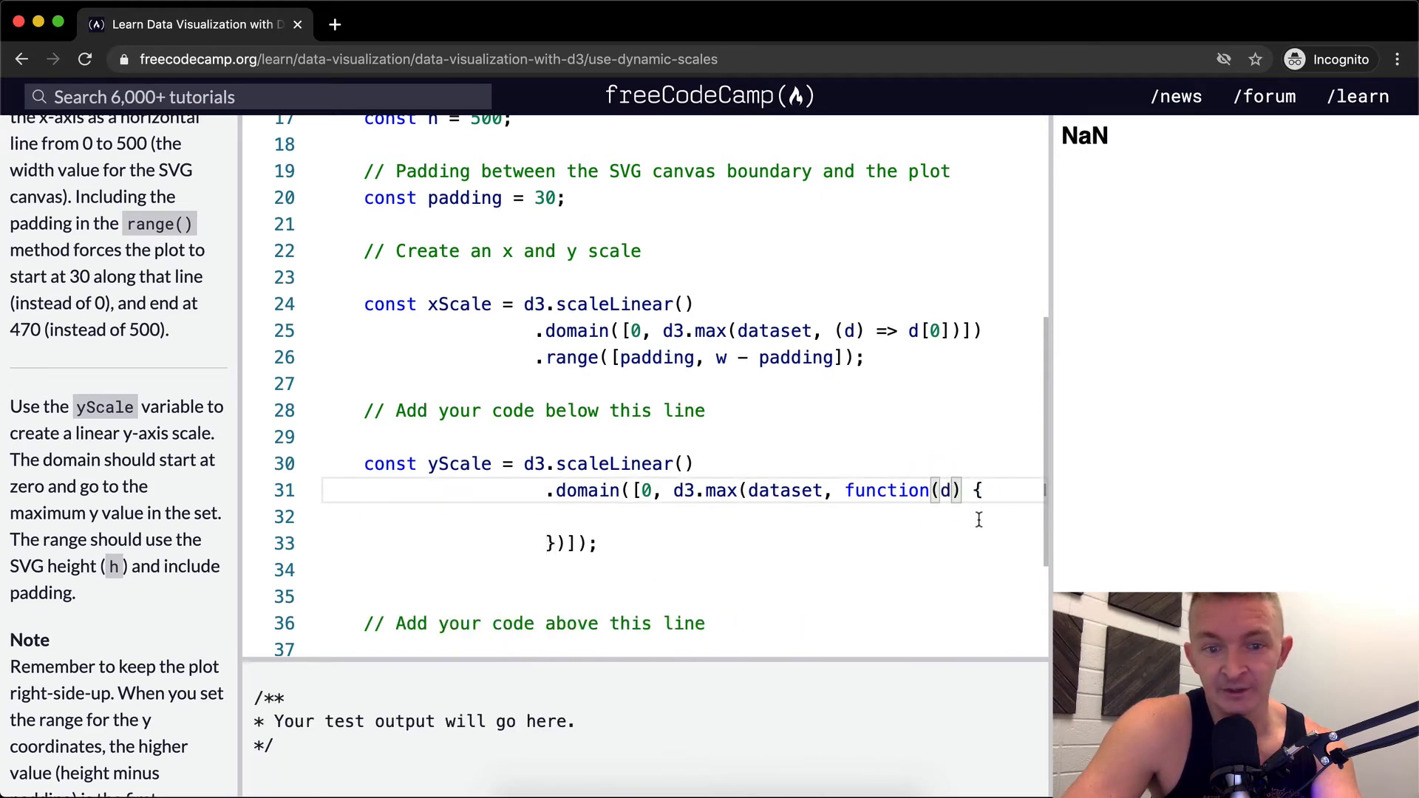
type("ret")
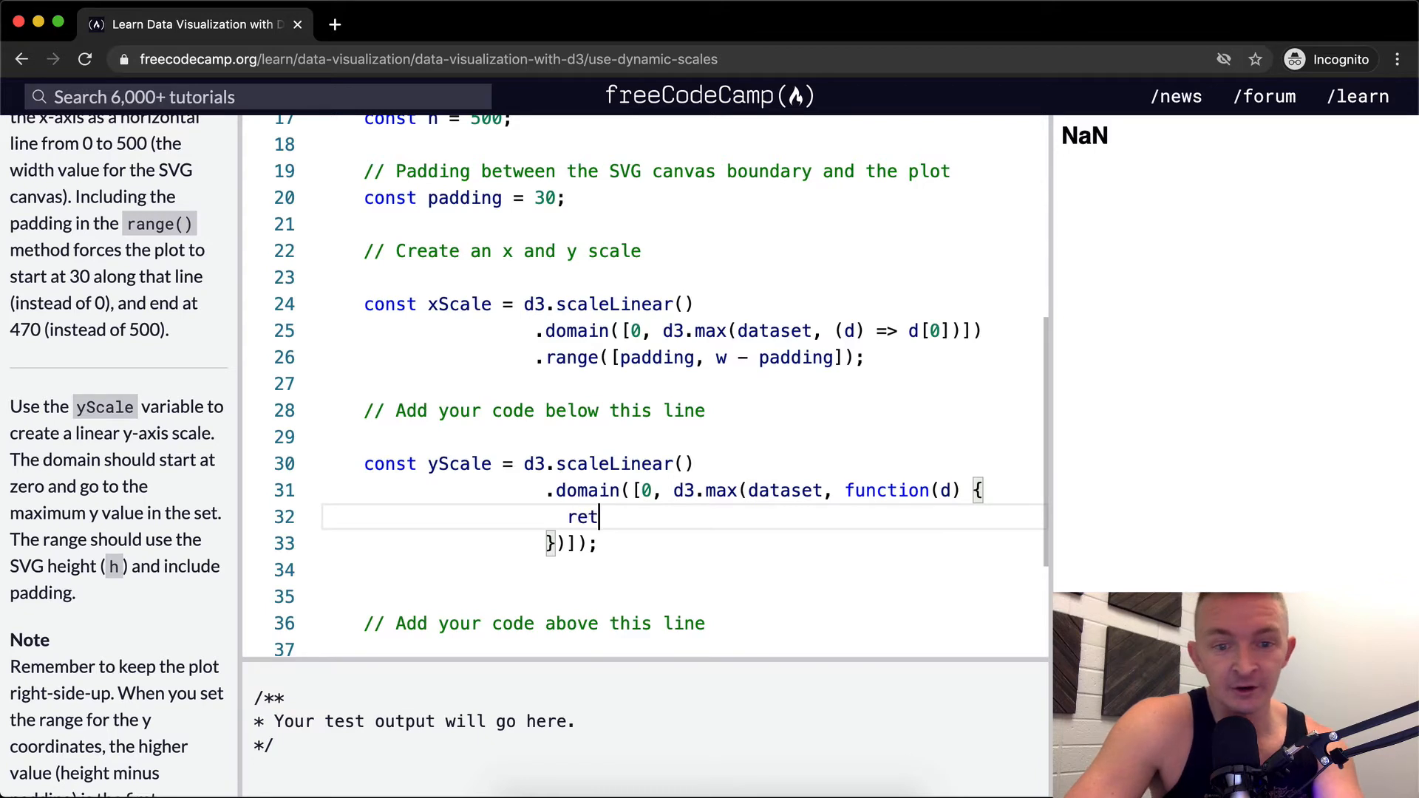
type("urn d")
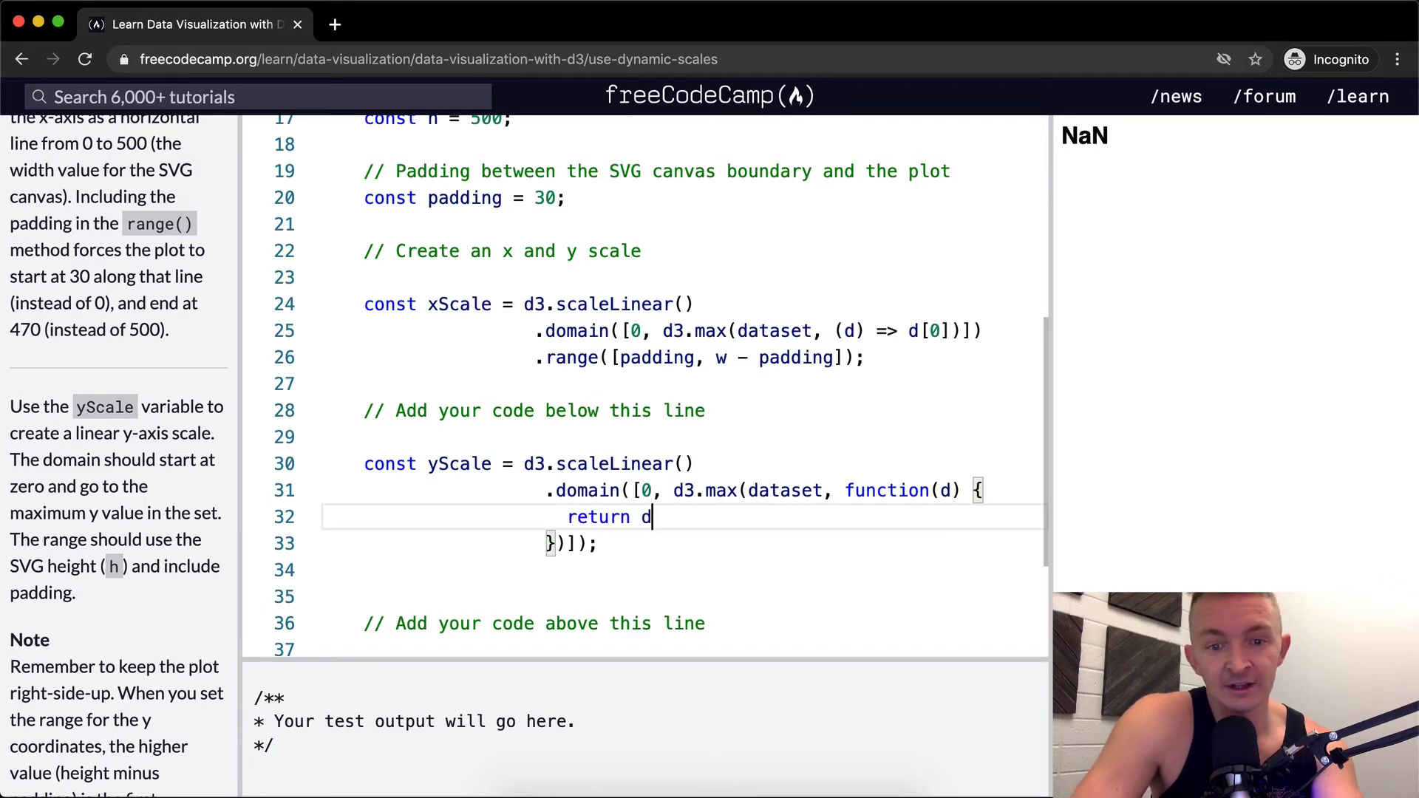
type("[1]")
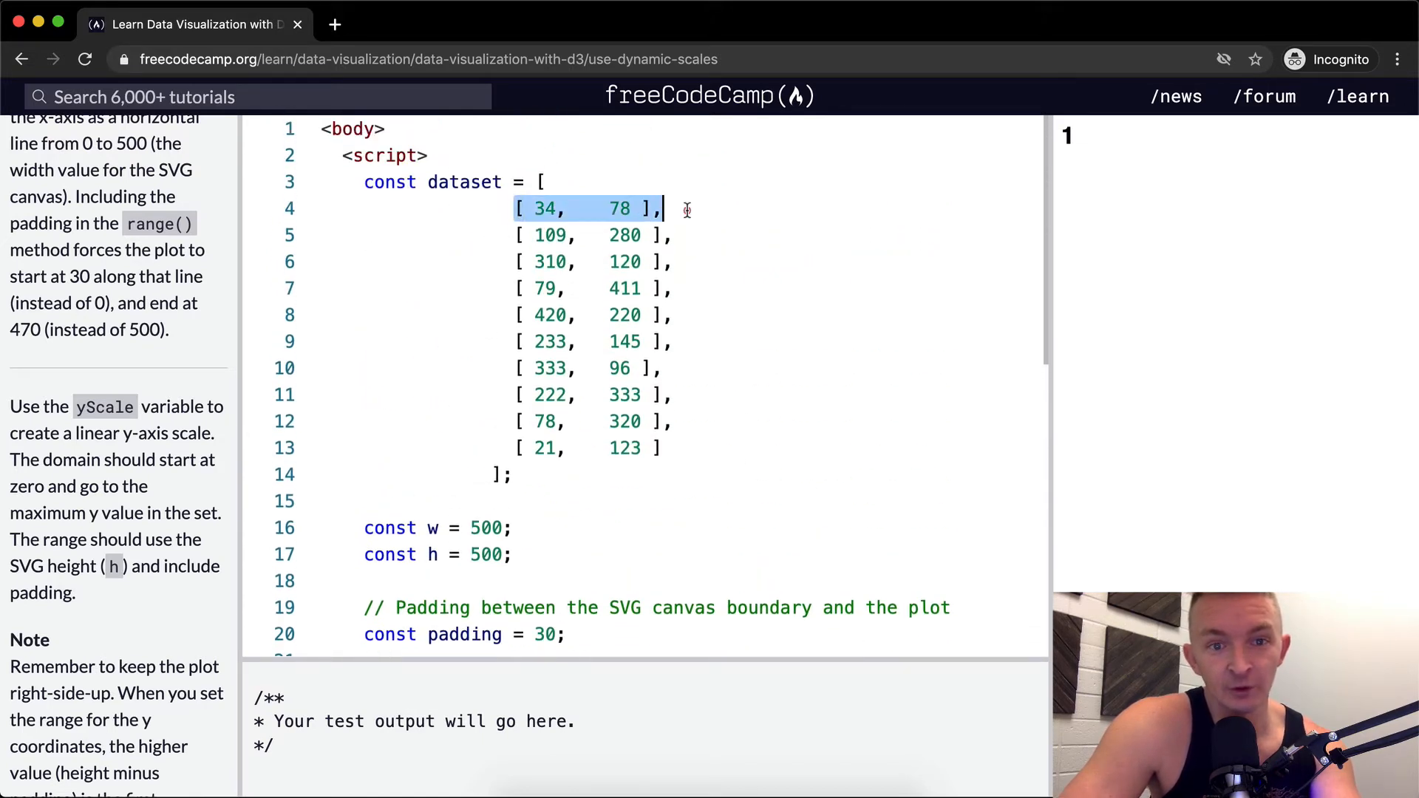
scroll("down", 3)
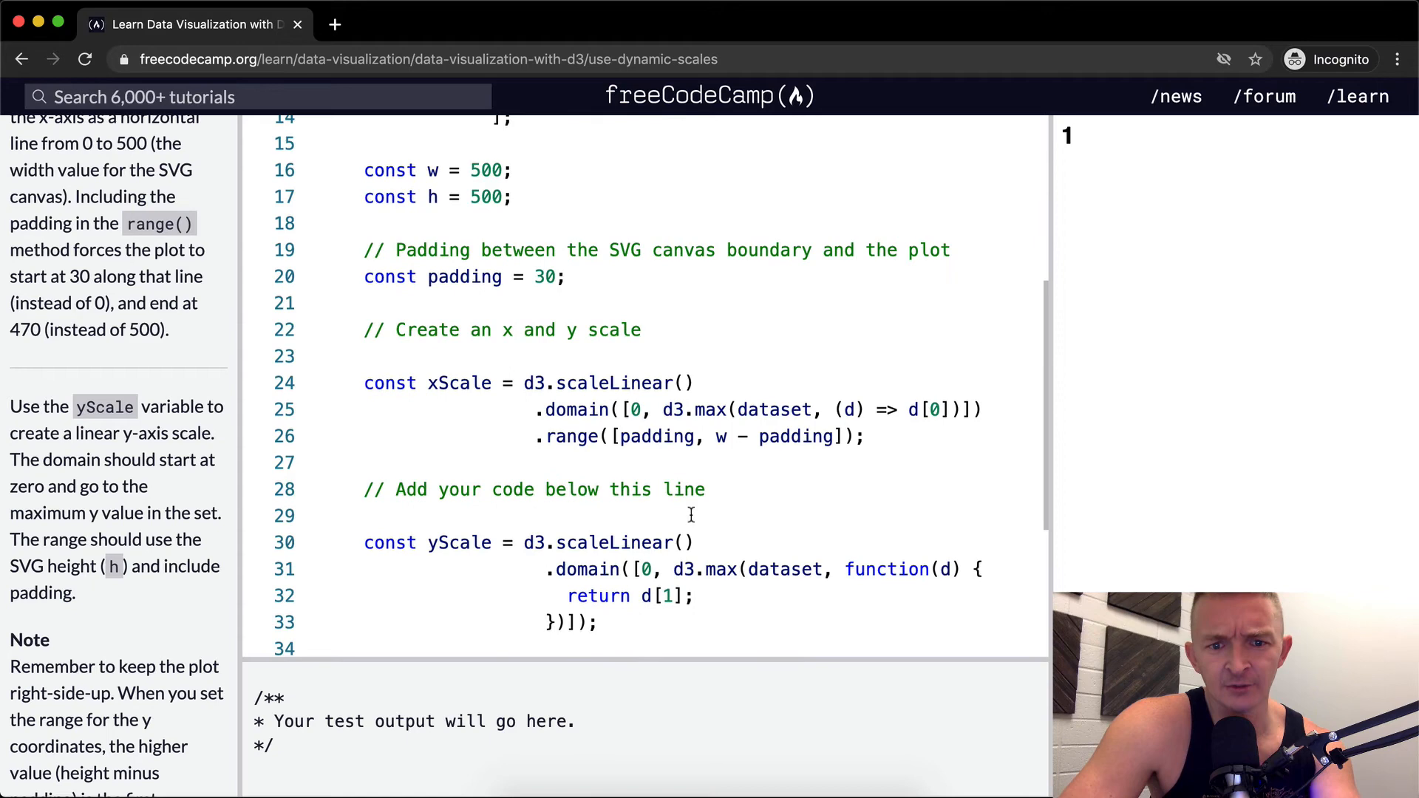
type("consol")
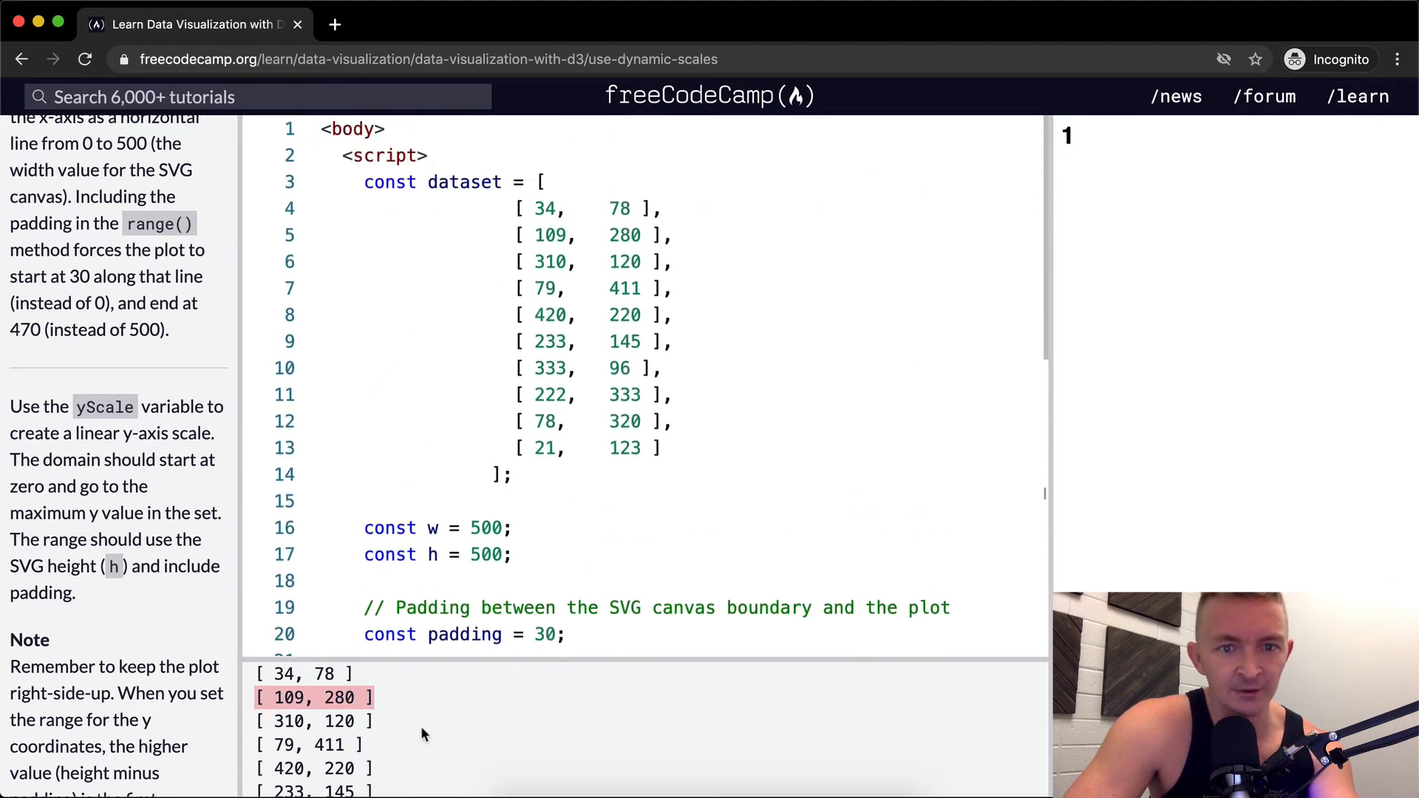
scroll("down", 3)
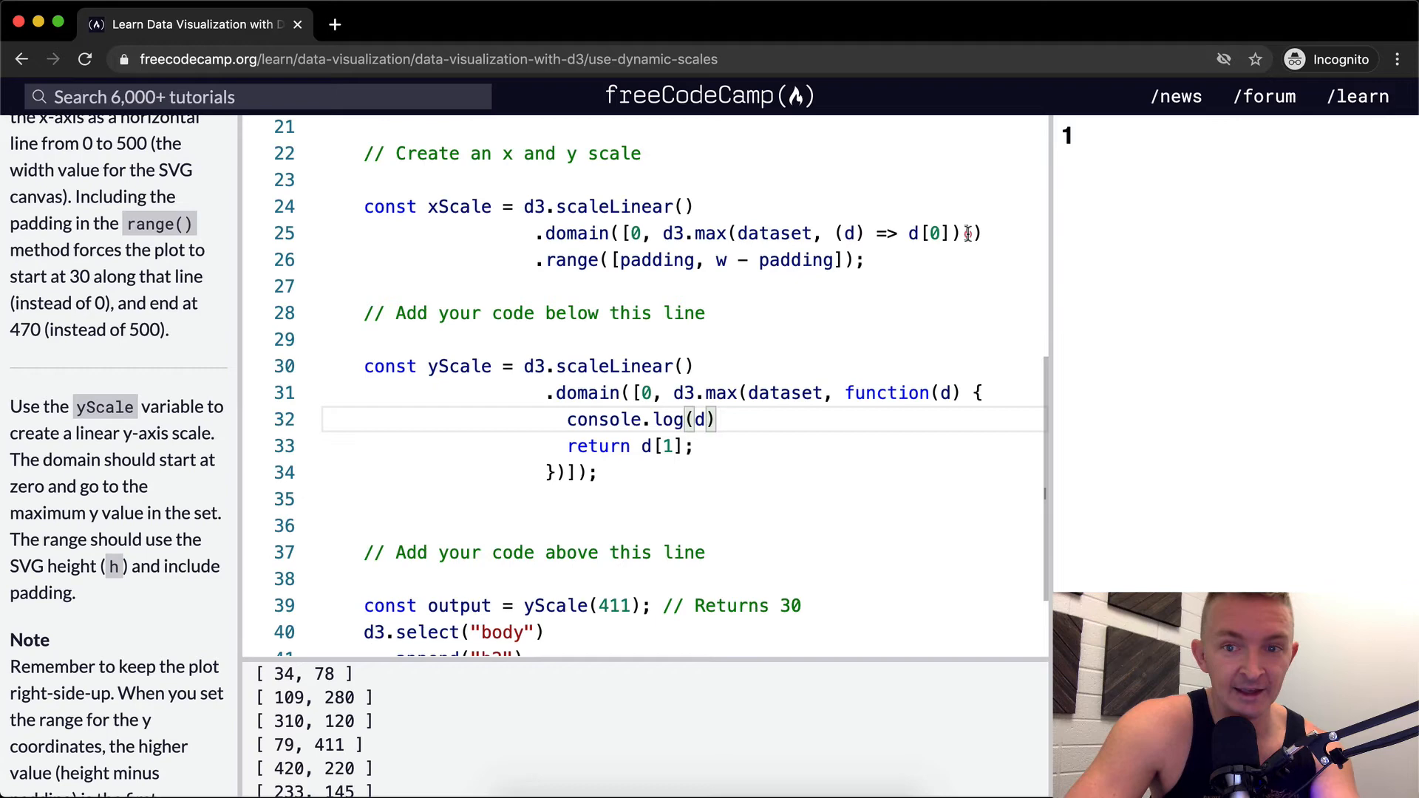
double_click(932, 233)
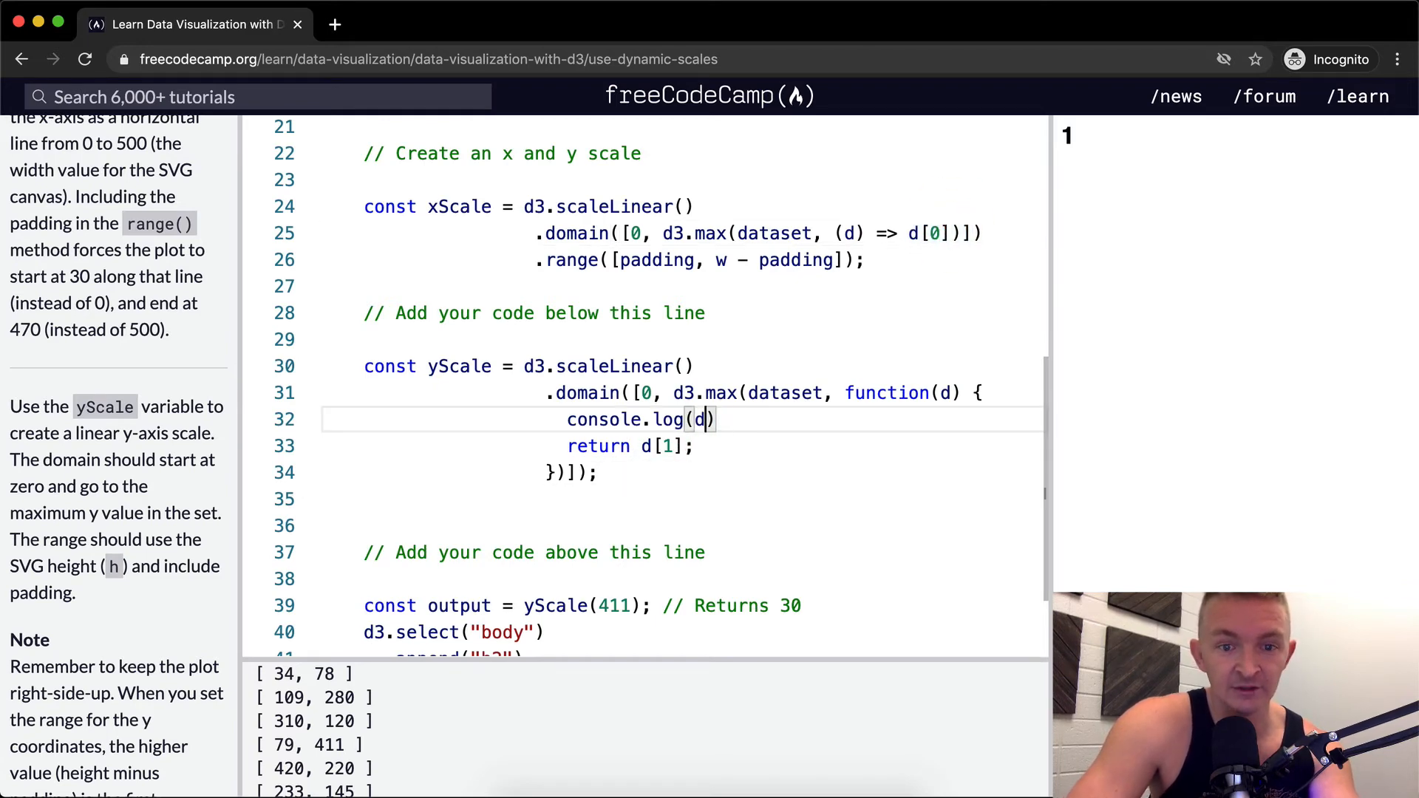
type("[1]")
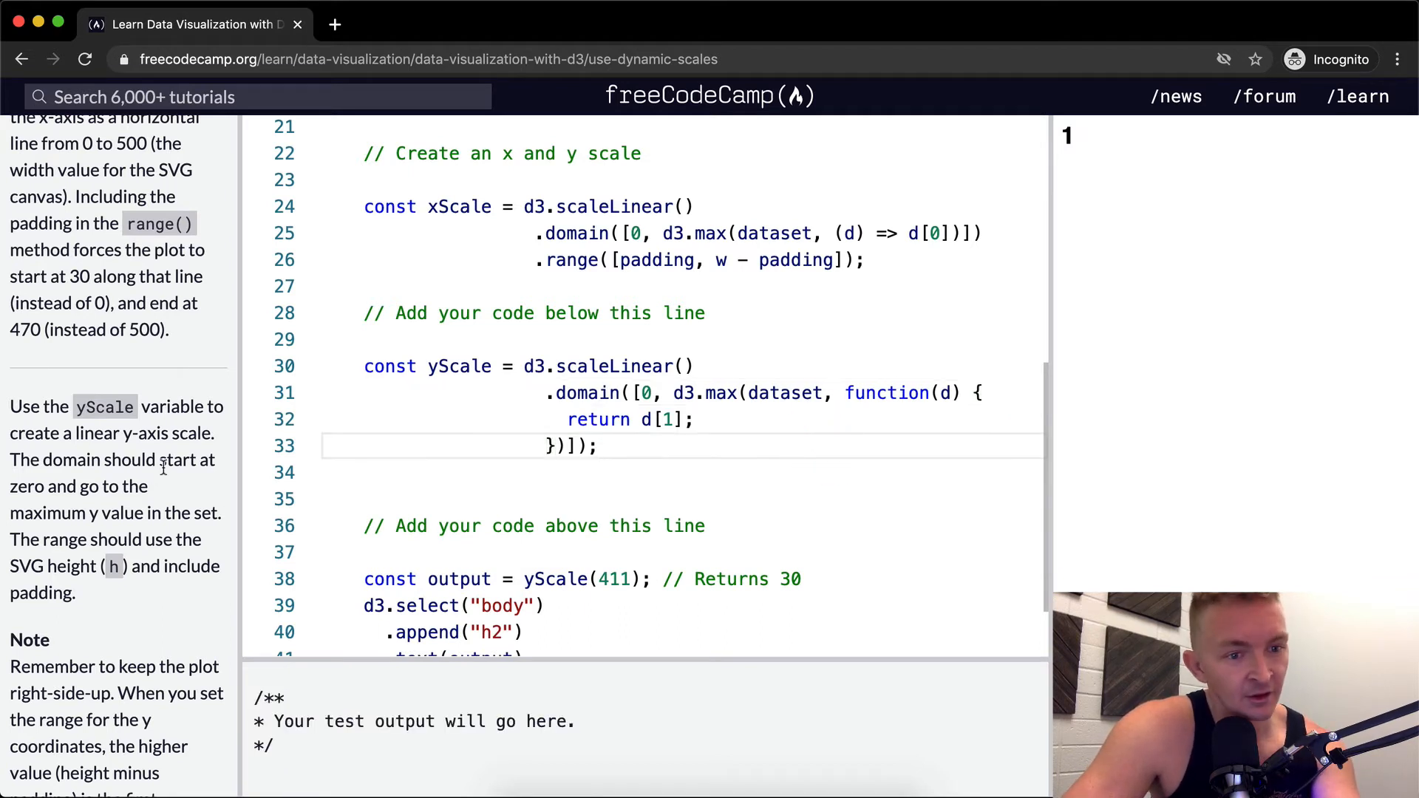
mouse_move(115, 544)
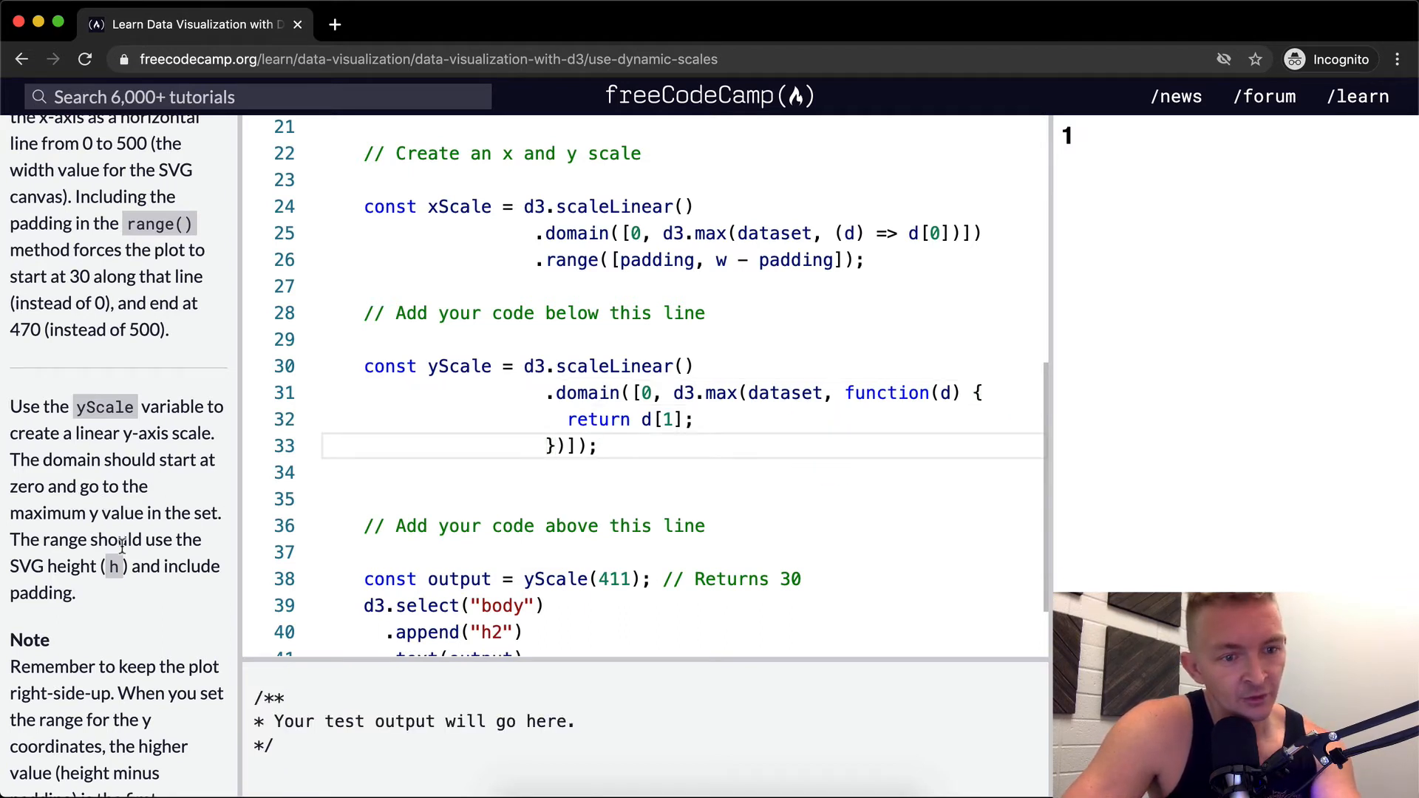
mouse_move(194, 540)
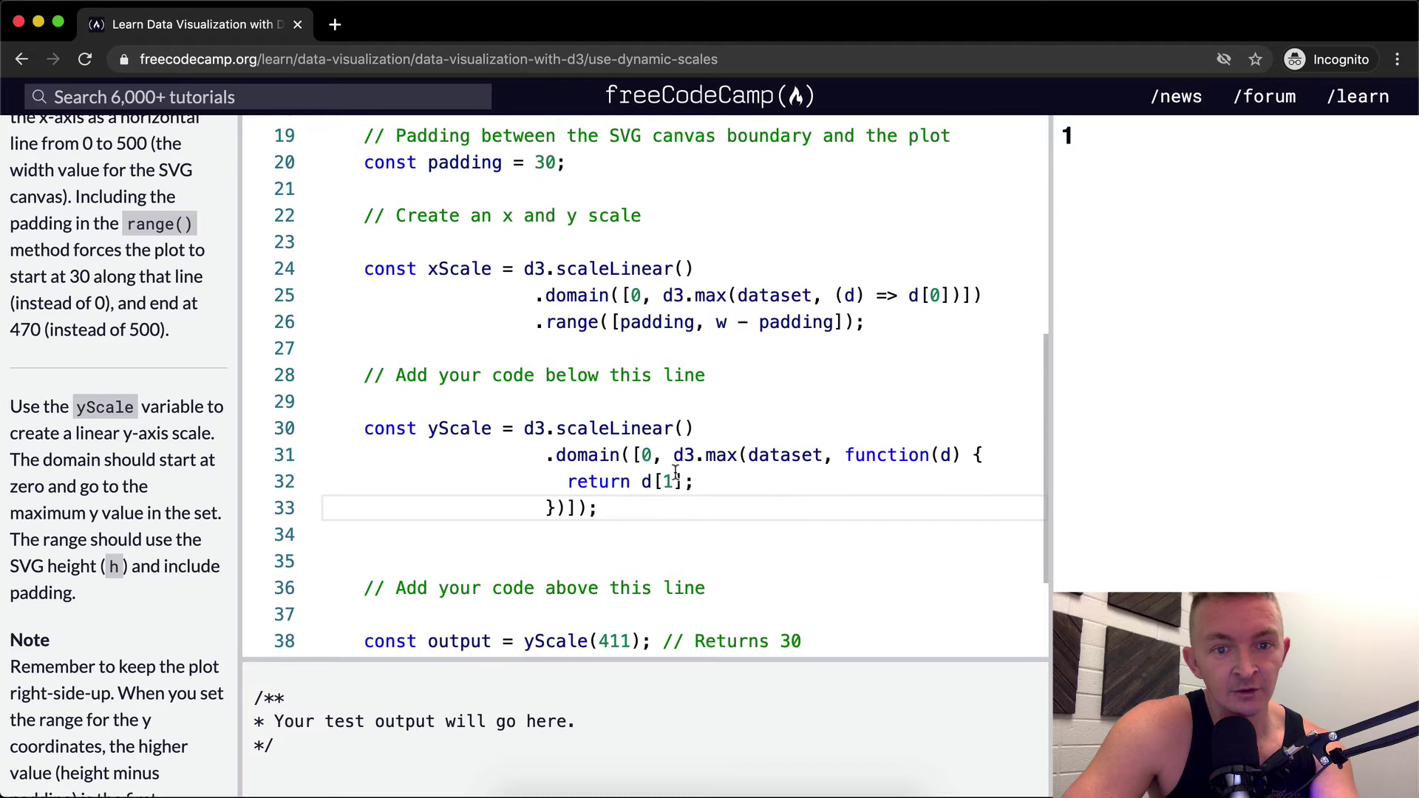
- Write the yScale .range() as [0 + padding, h - 30]
type(".")
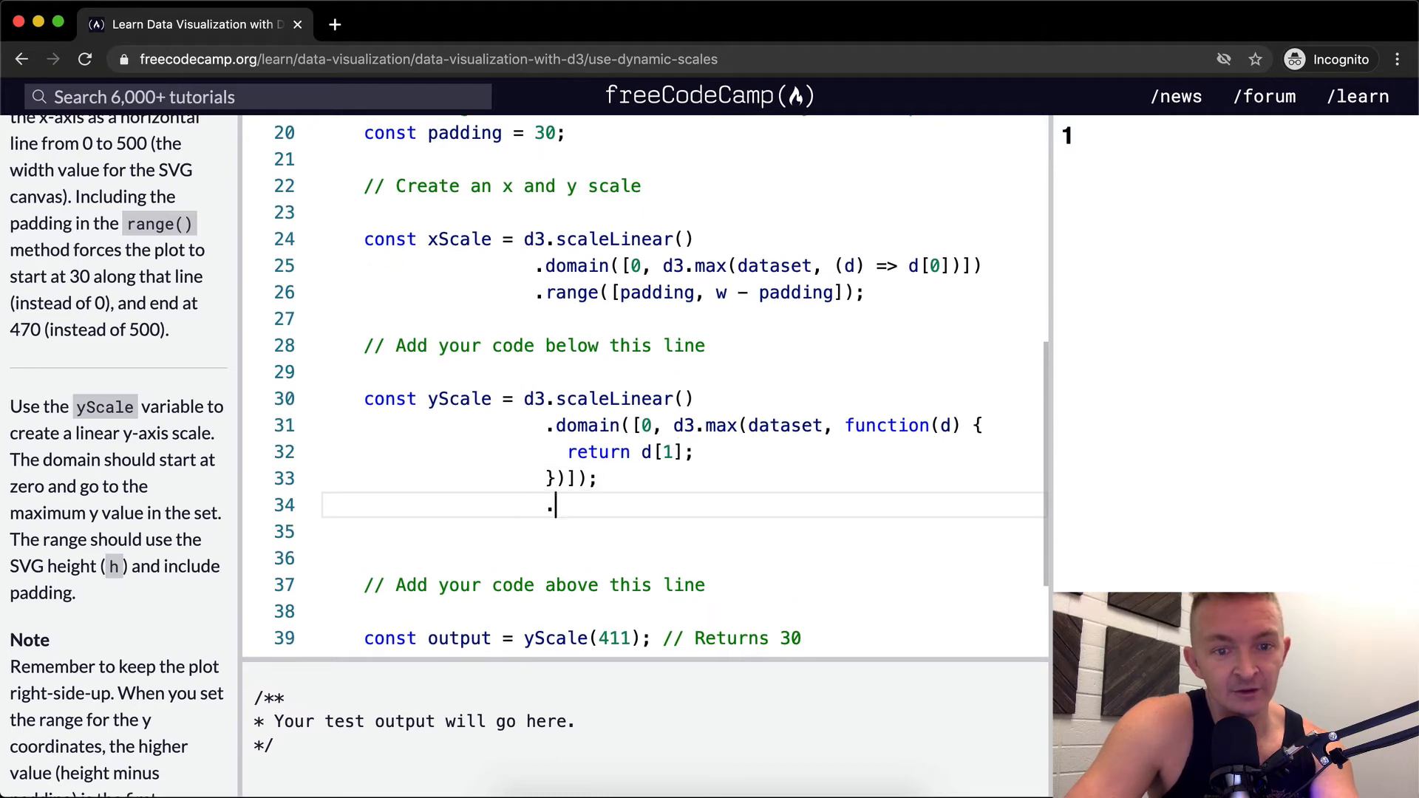
key("Backspace")
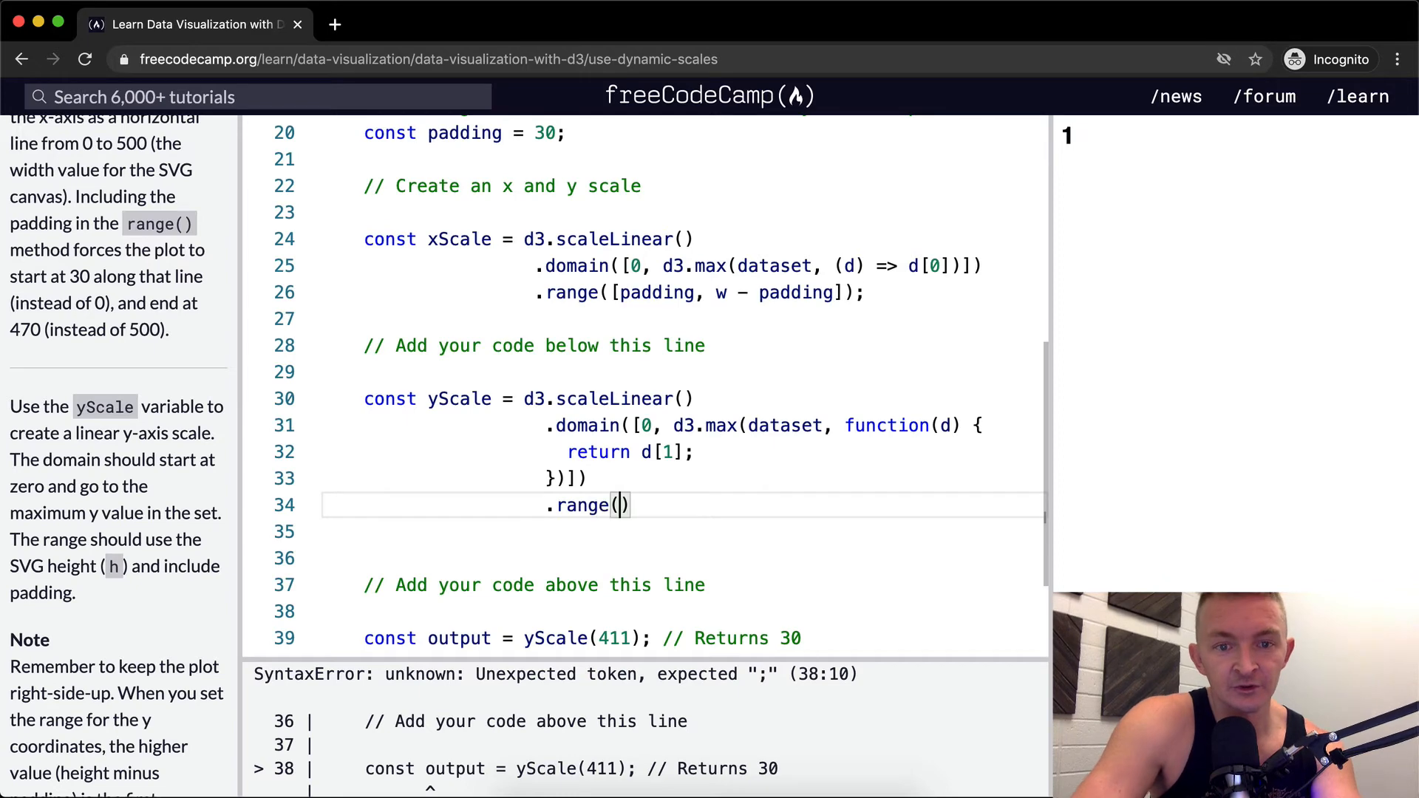
type("[]")
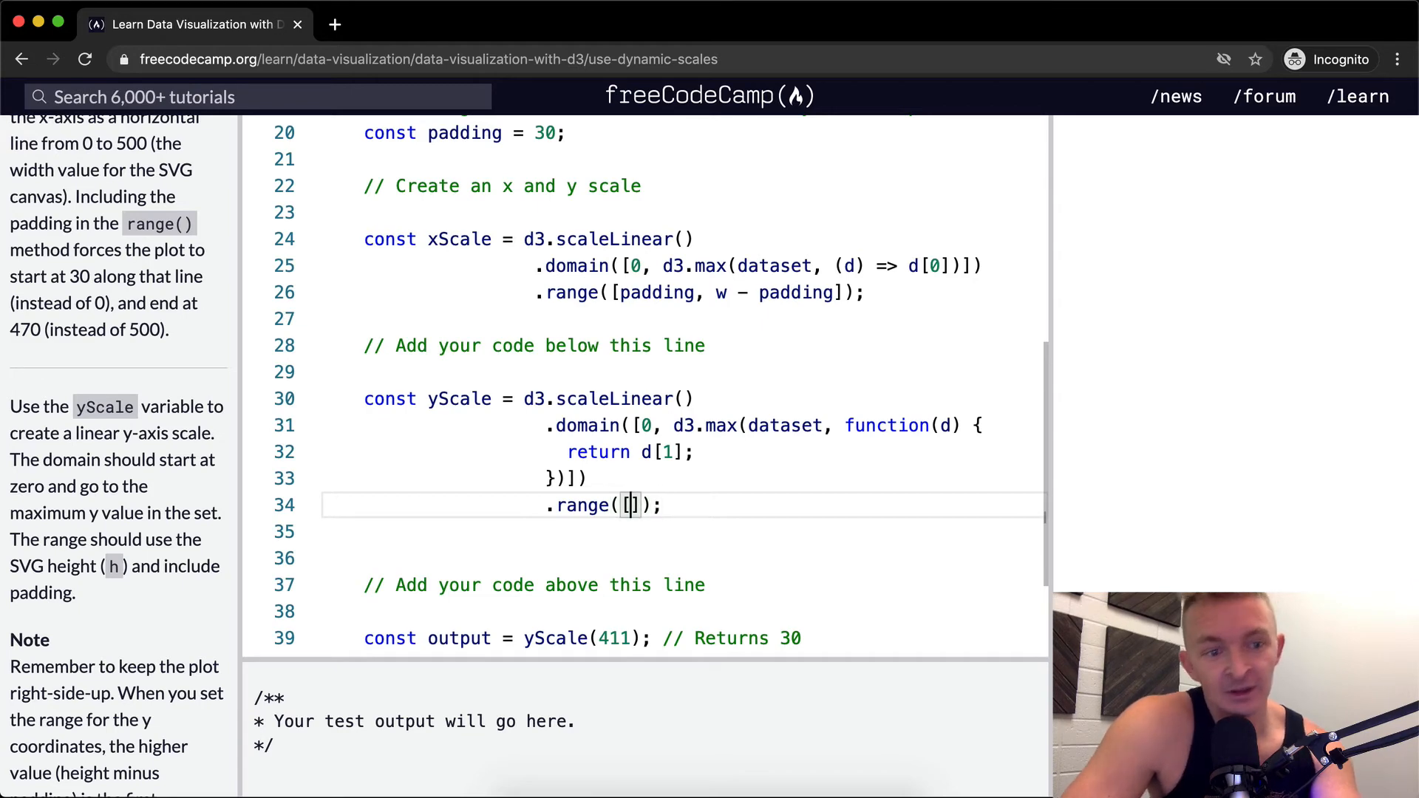
scroll("down", 3)
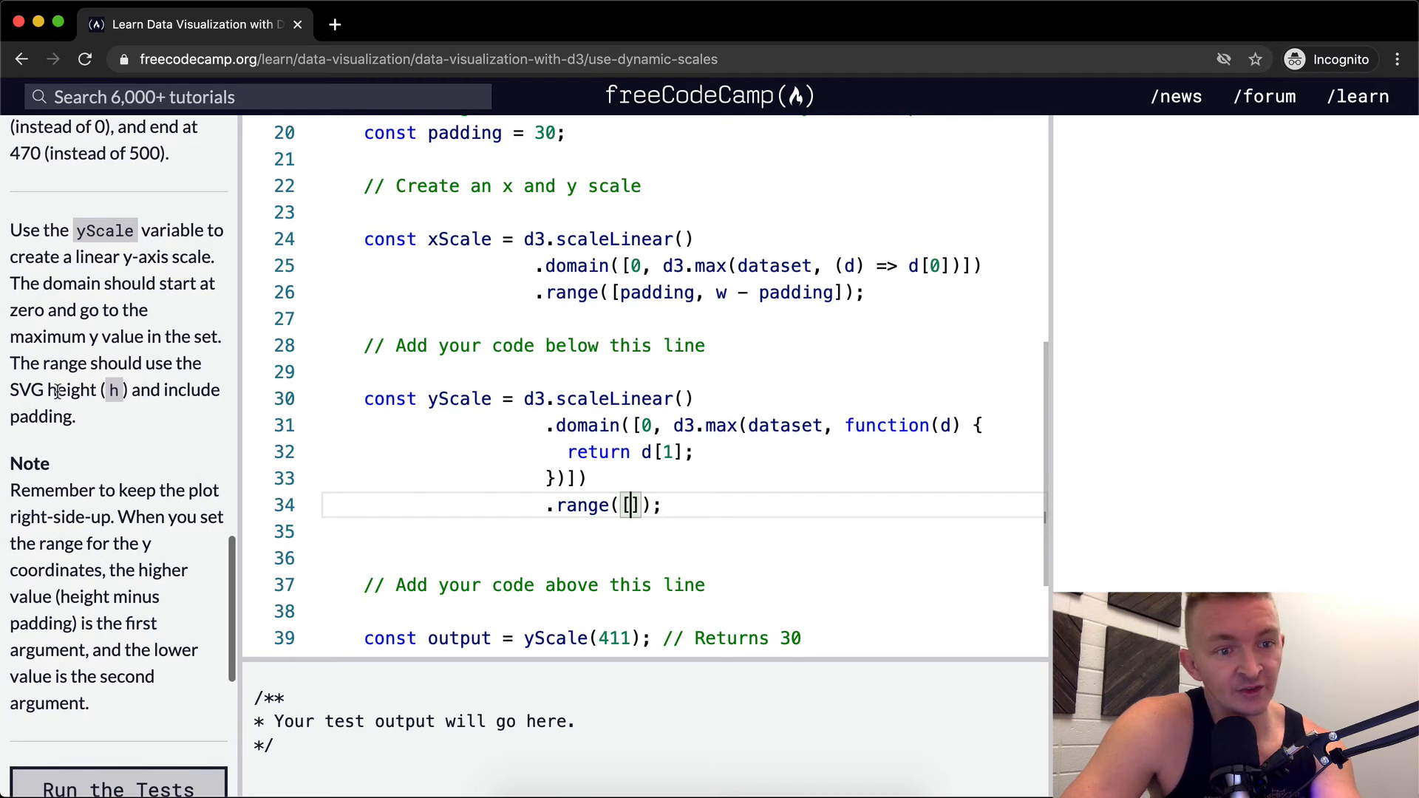
mouse_move(181, 397)
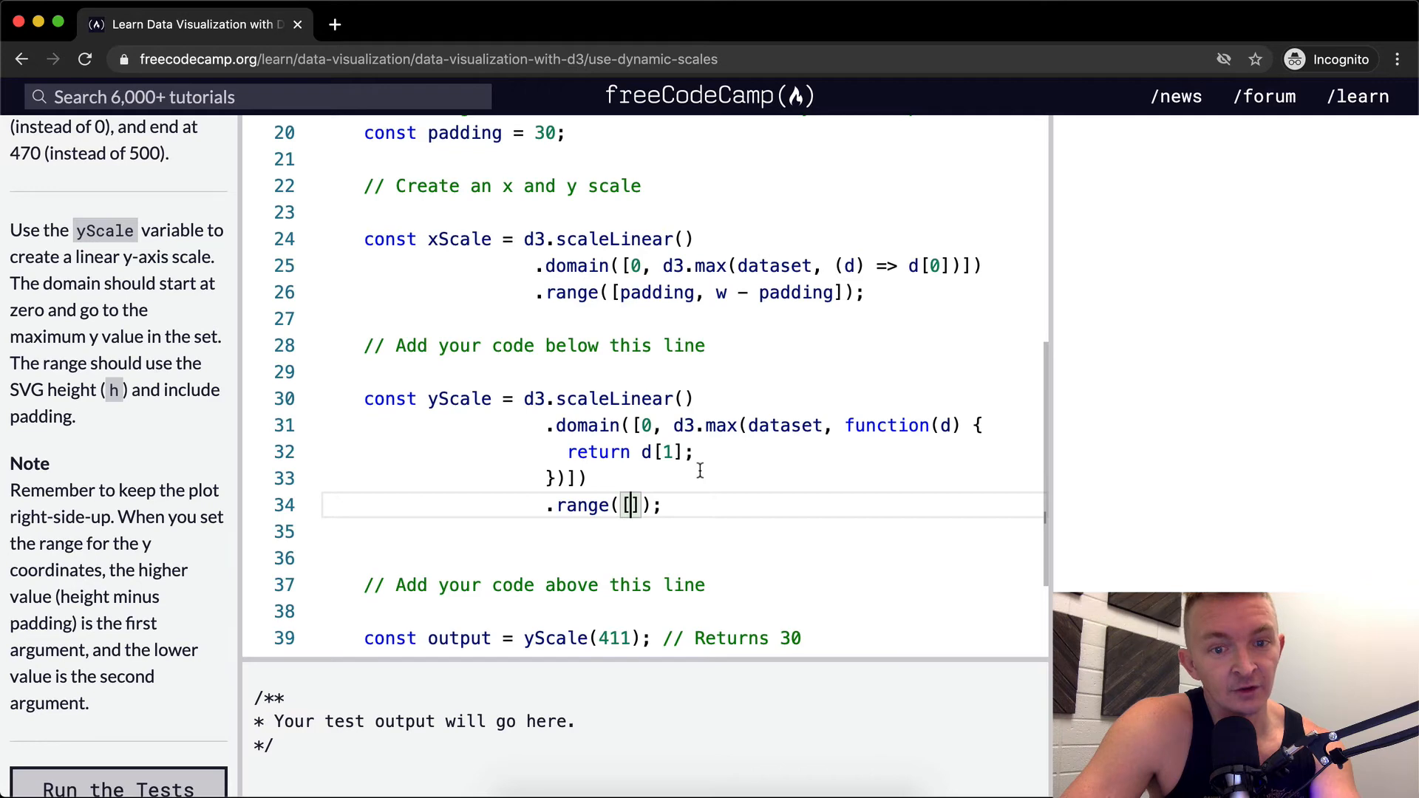
type("0")
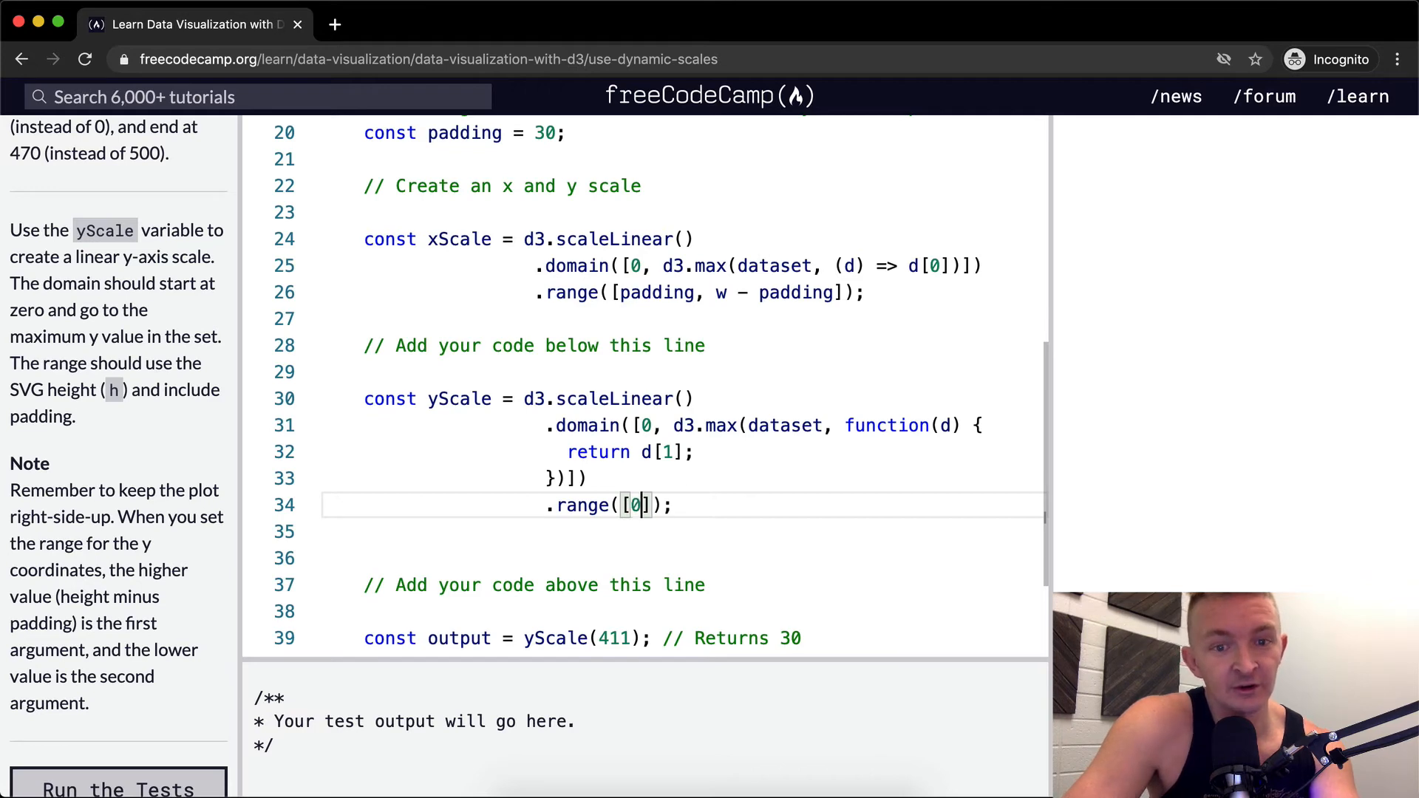
type("+")
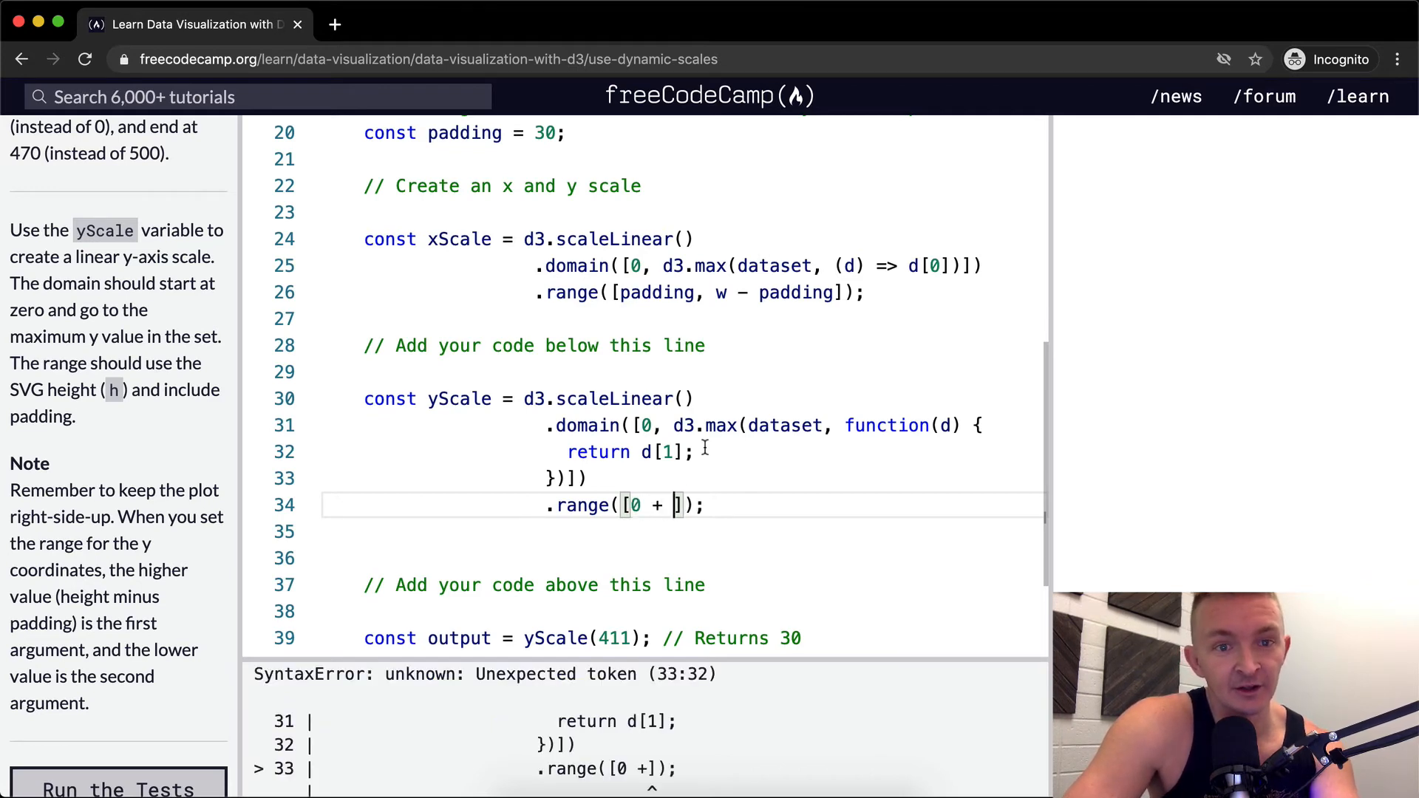
type("padding,")
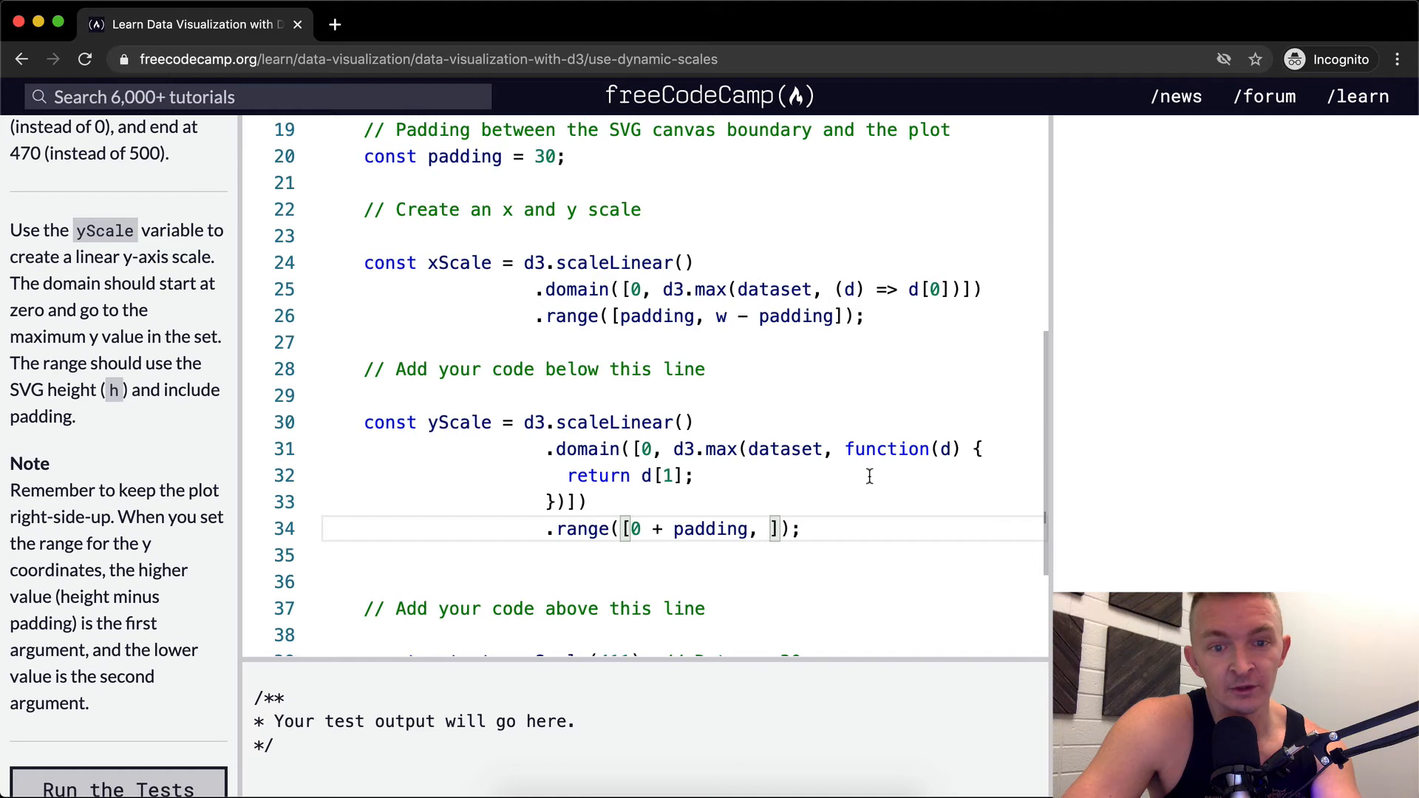
mouse_move(520, 171)
type("h - ")
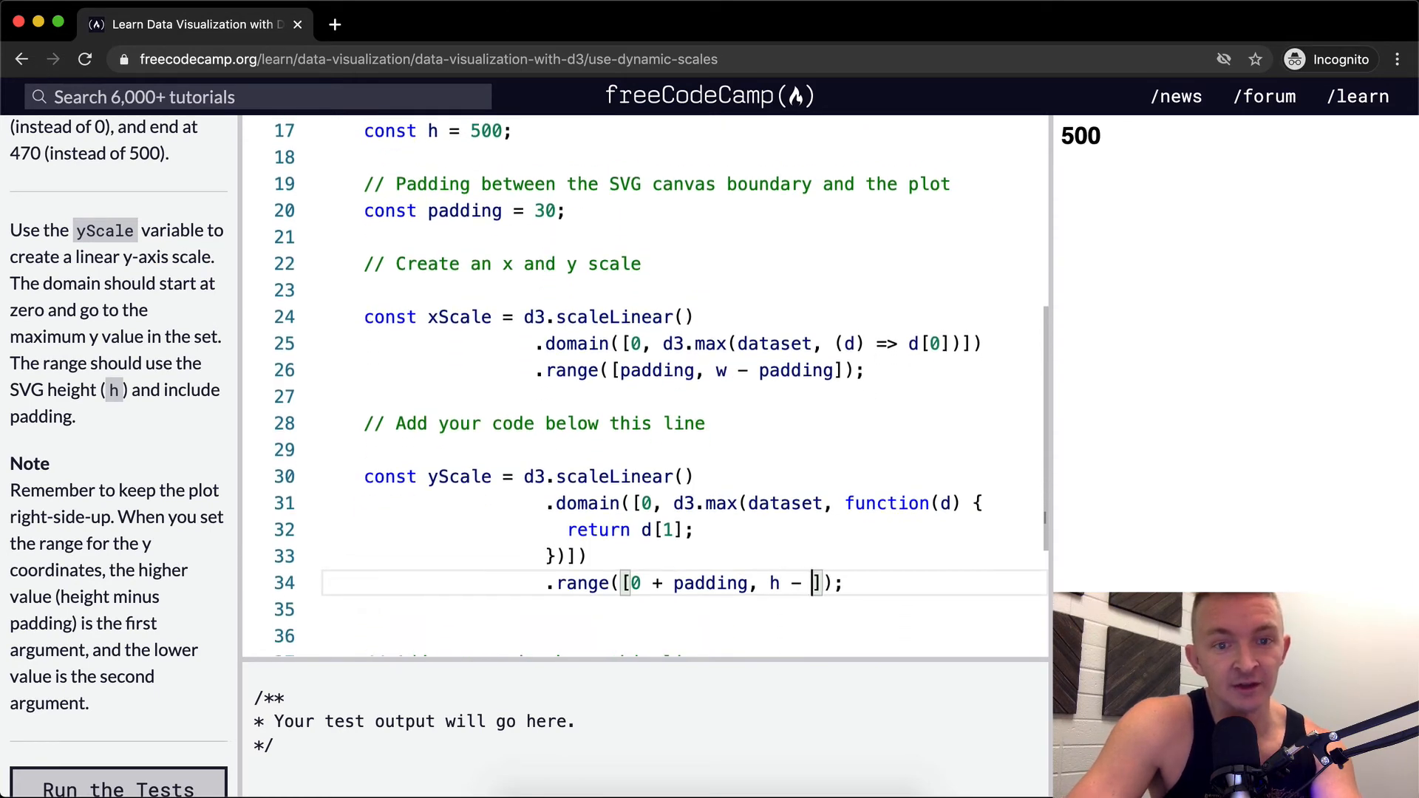
type("30")
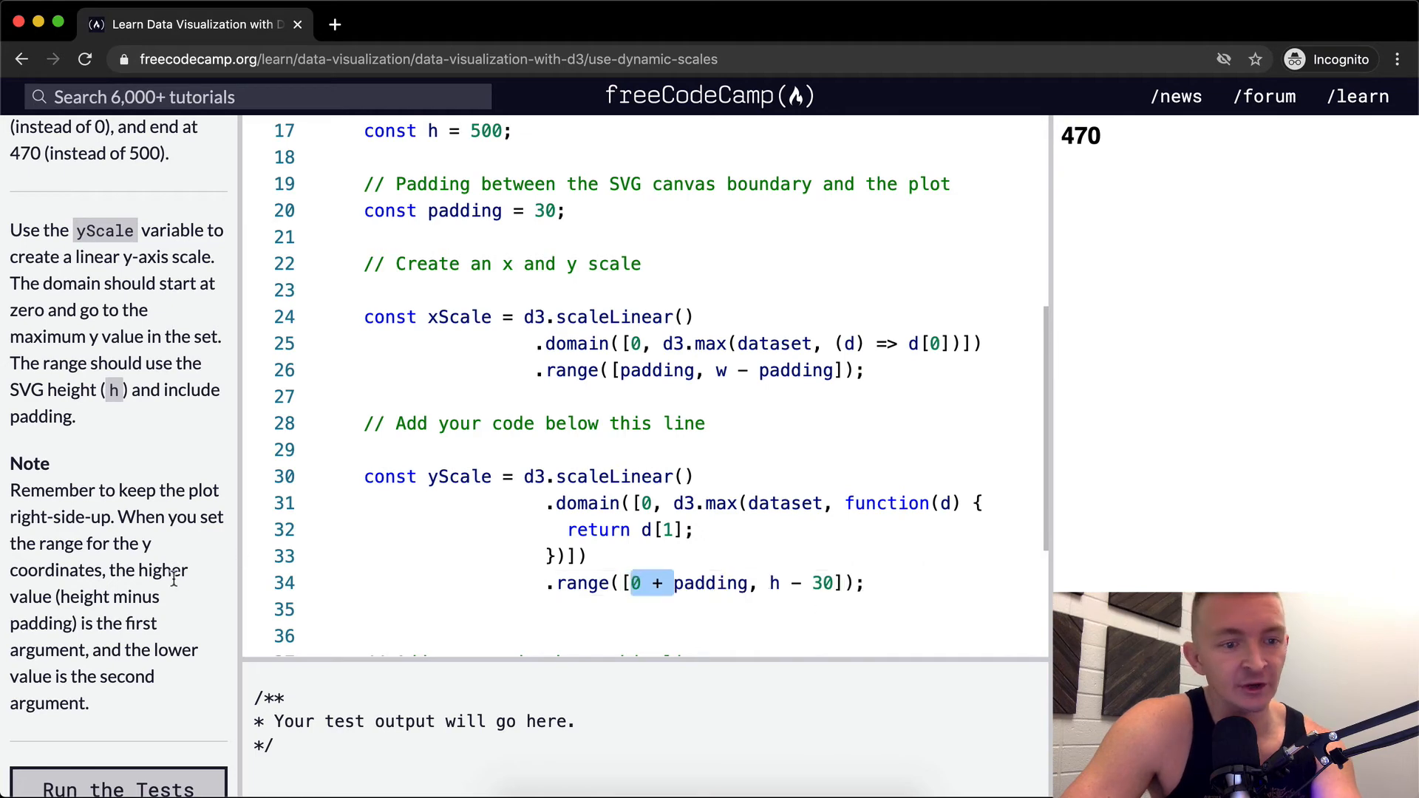
- Run the tests: domain [0, 411] passes, while the range and h2 checks fail
left_click(118, 569)
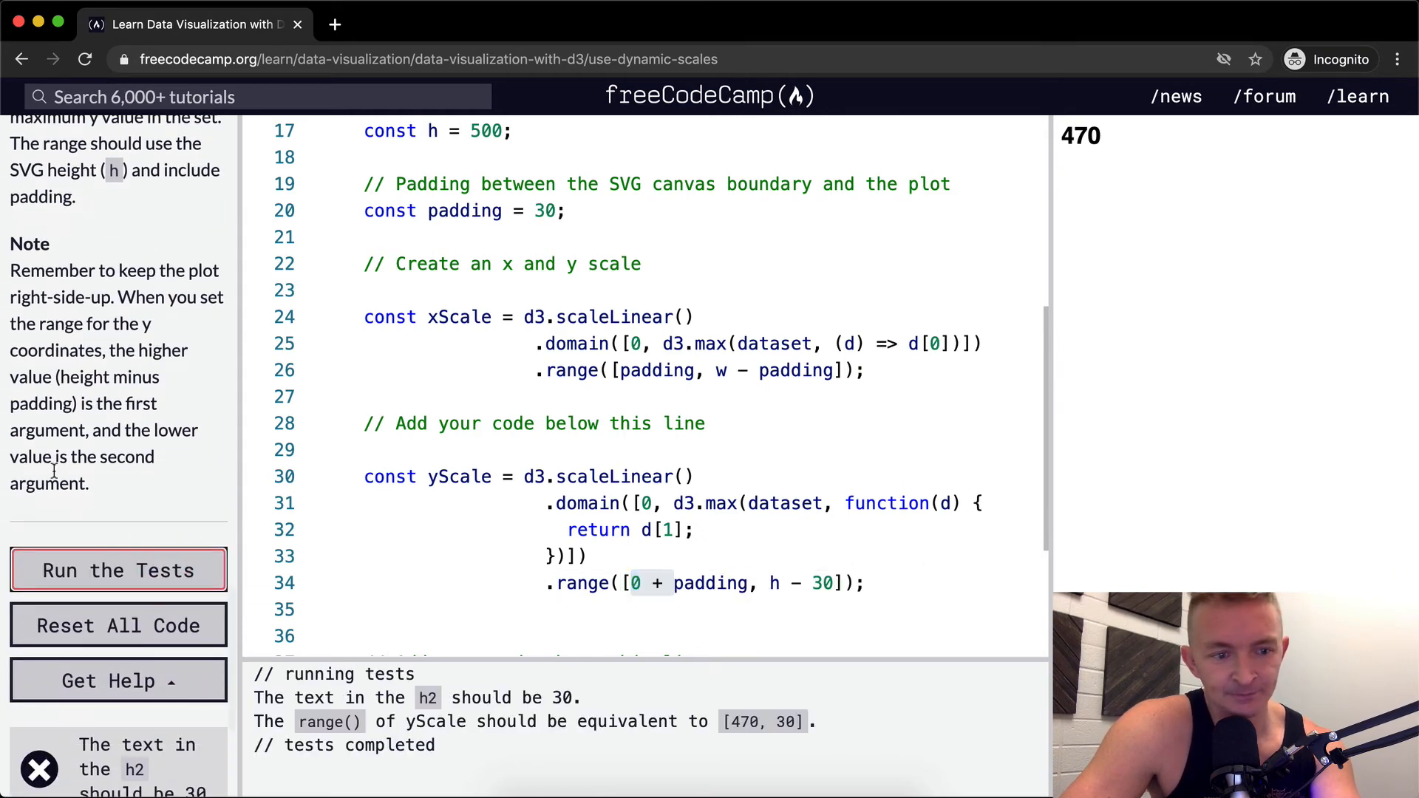
scroll("down", 3)
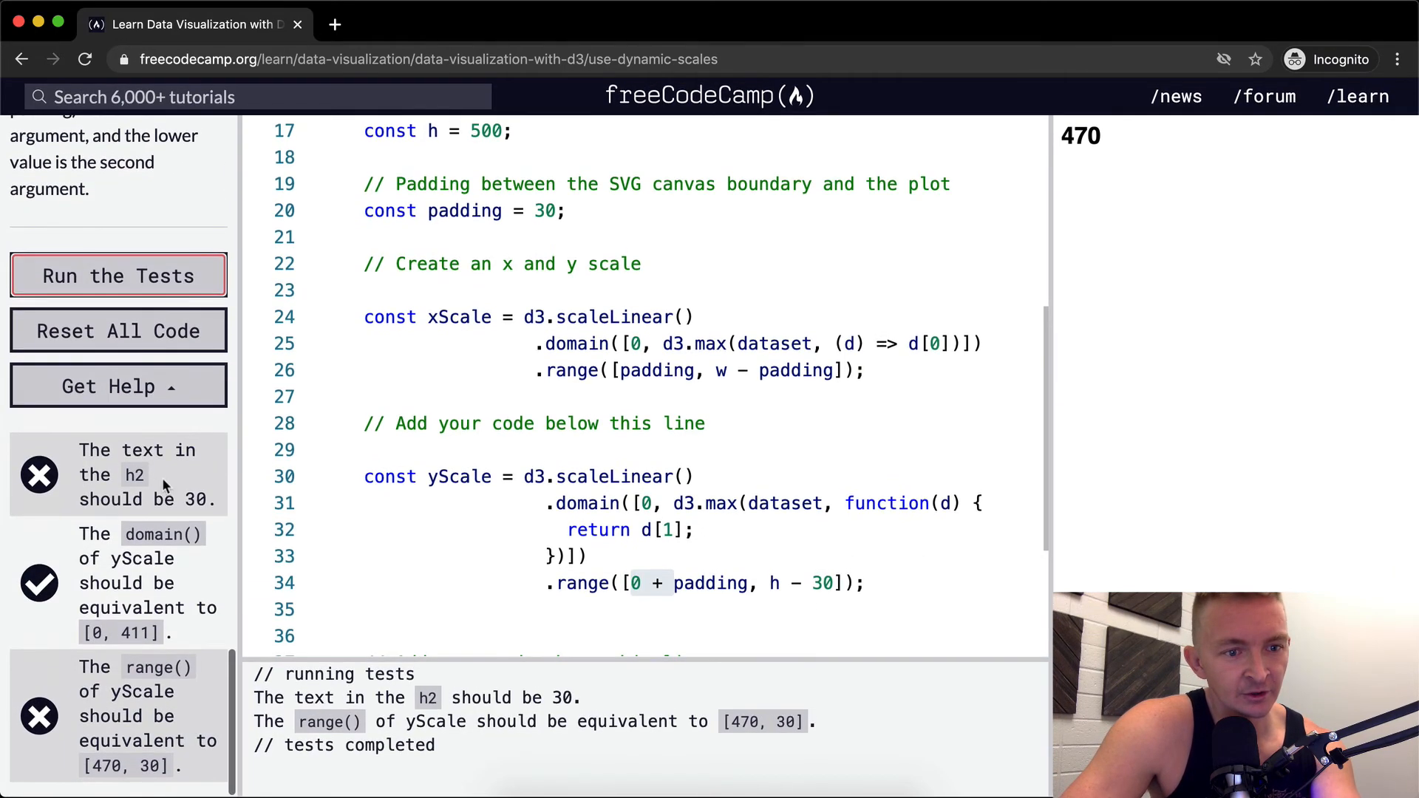
mouse_move(269, 488)
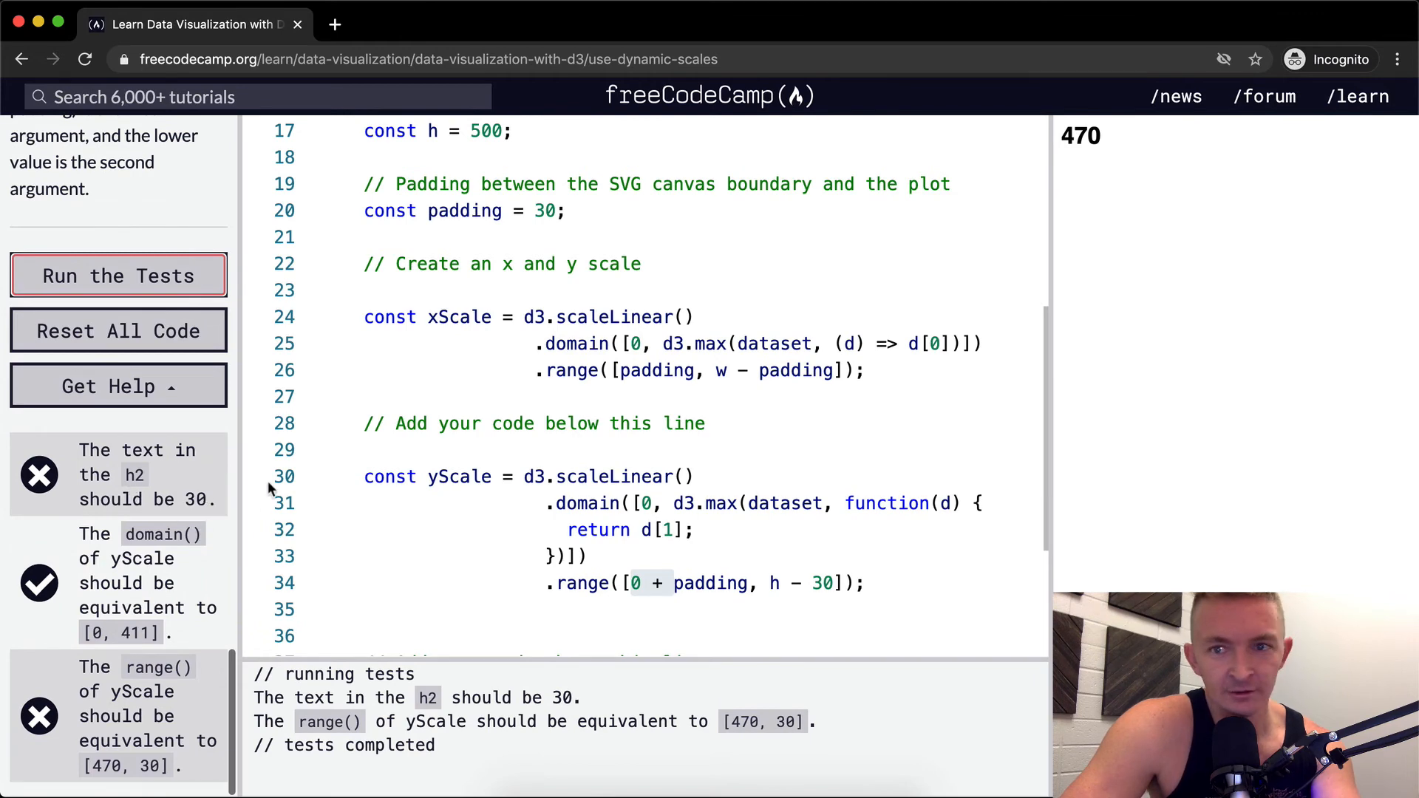
left_click(693, 596)
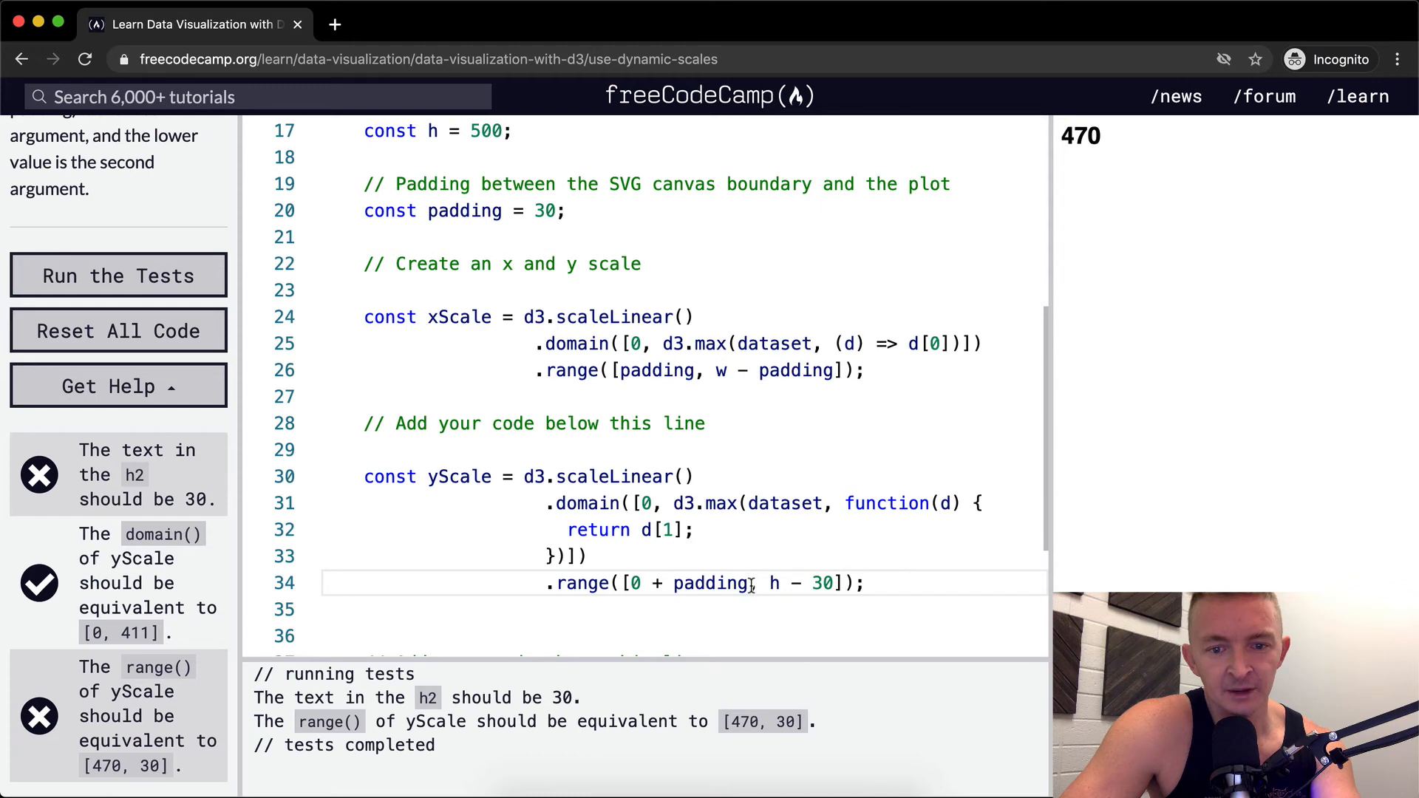
mouse_move(805, 583)
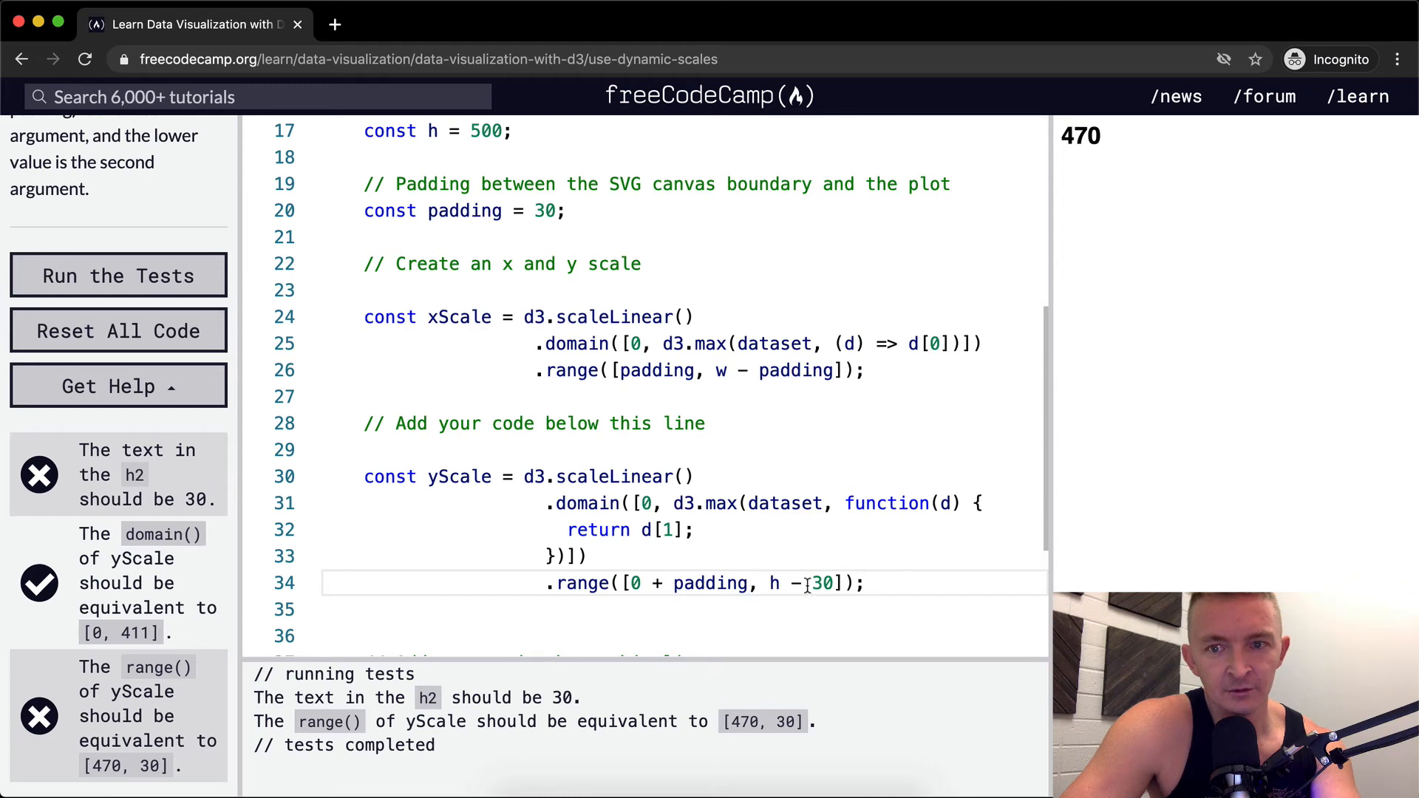
scroll("down", 3)
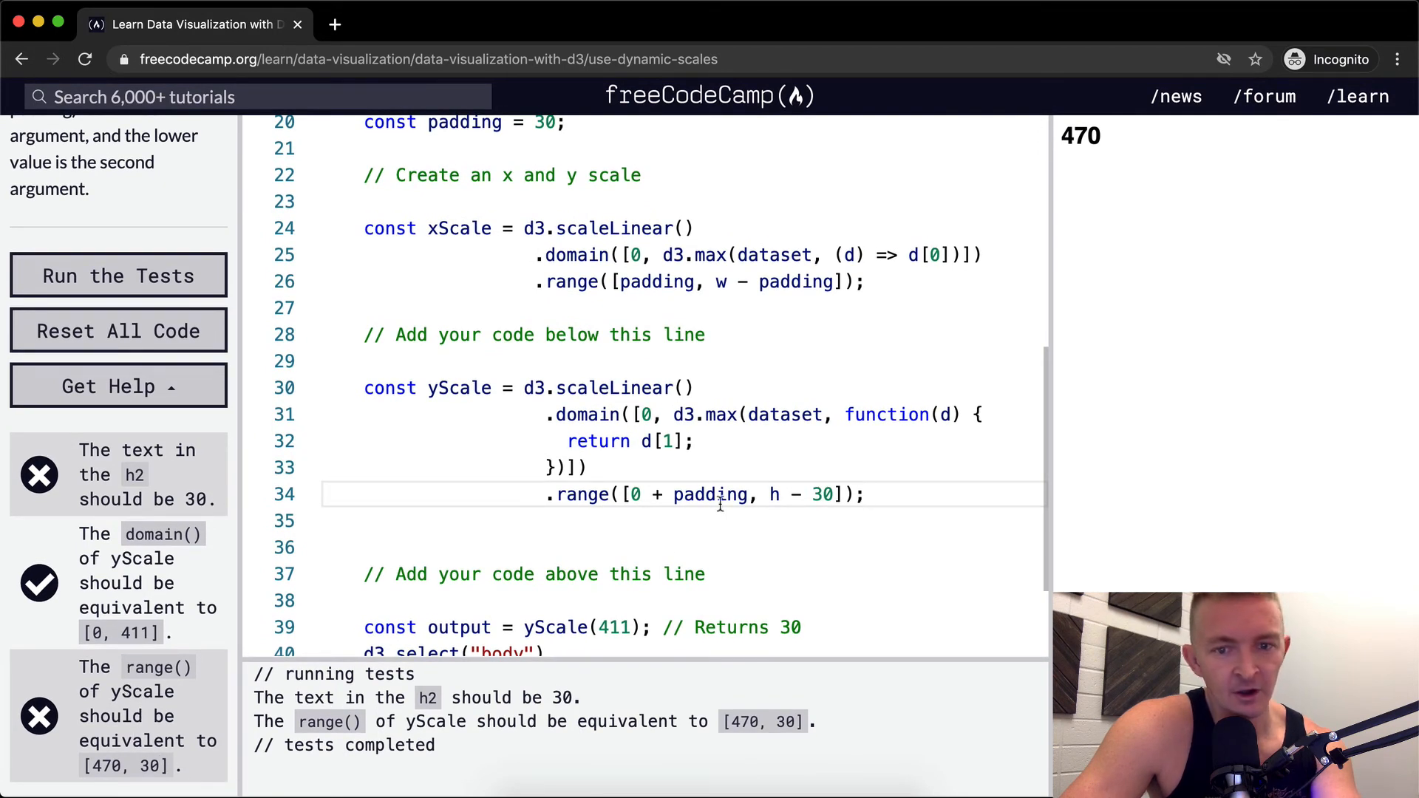
- Swap the yScale range to [h - padding, padding] and rerun the tests until all pass
left_click(627, 494)
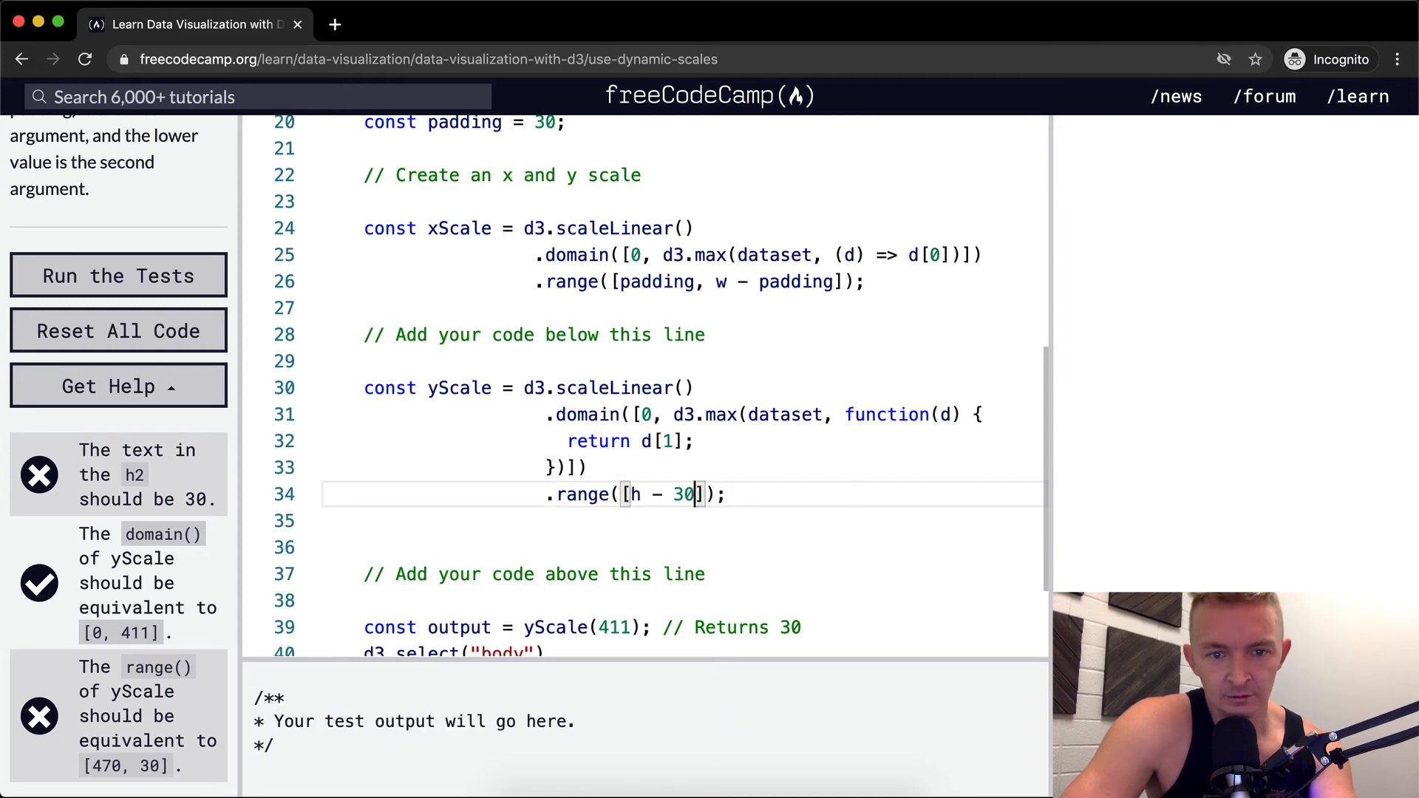
type(", 0 + padding")
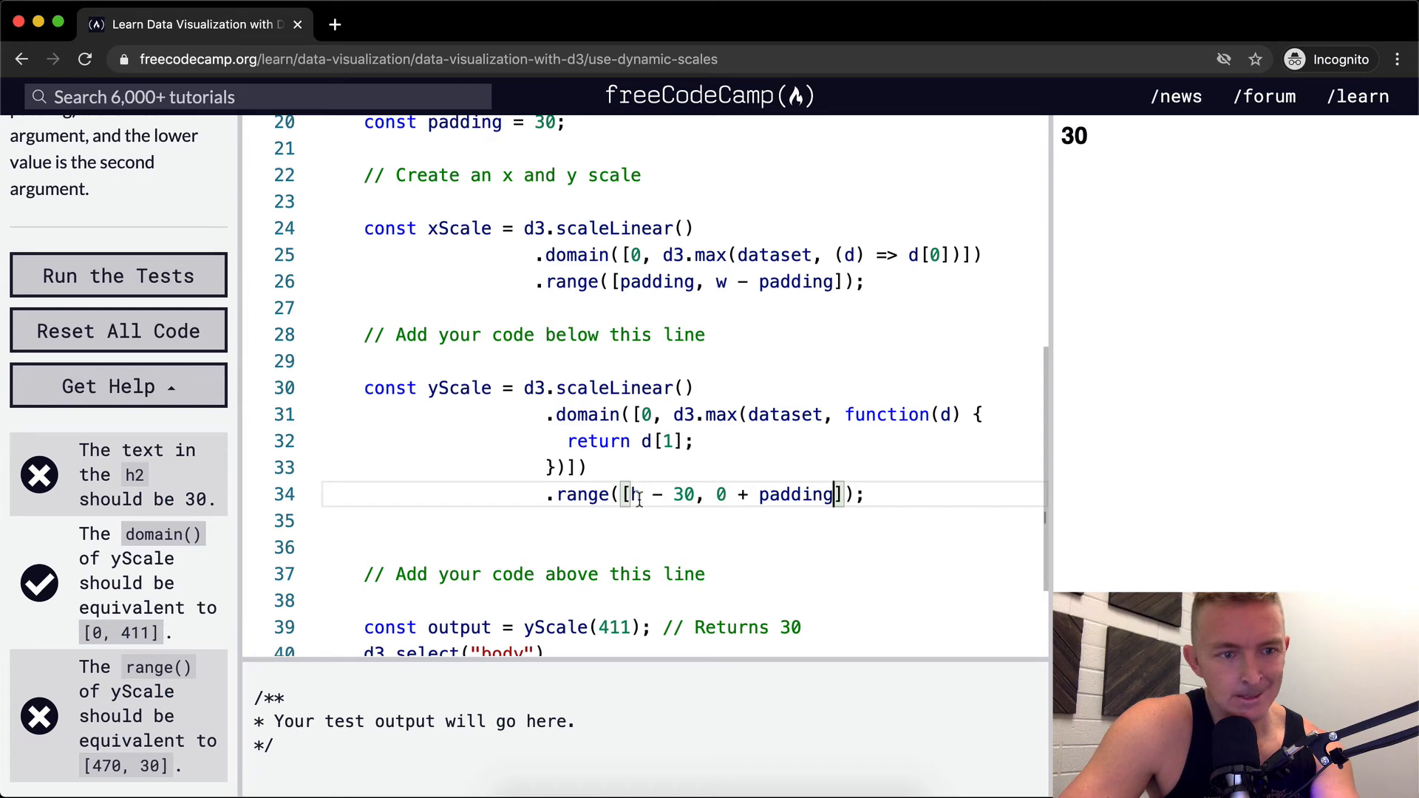
left_click(119, 276)
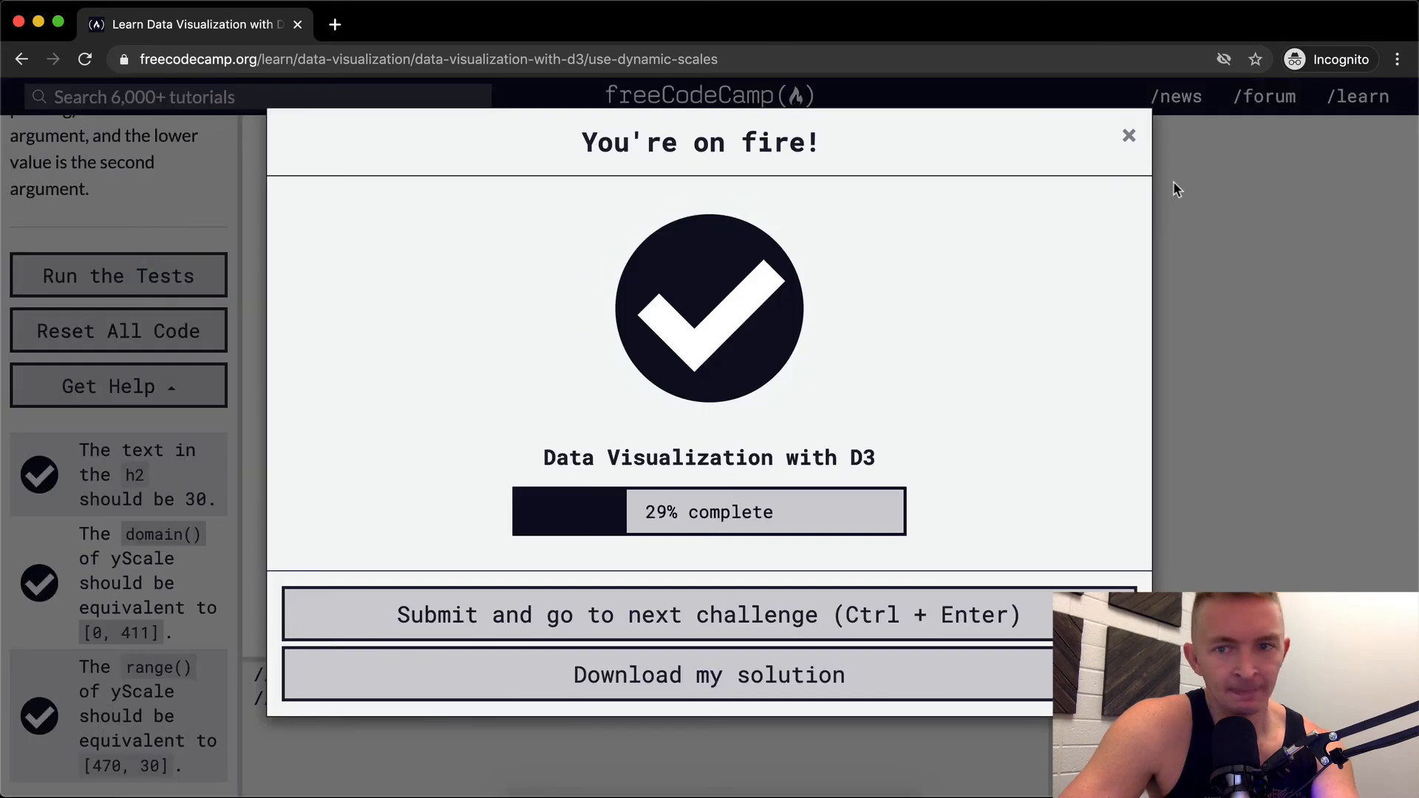
left_click(1128, 135)
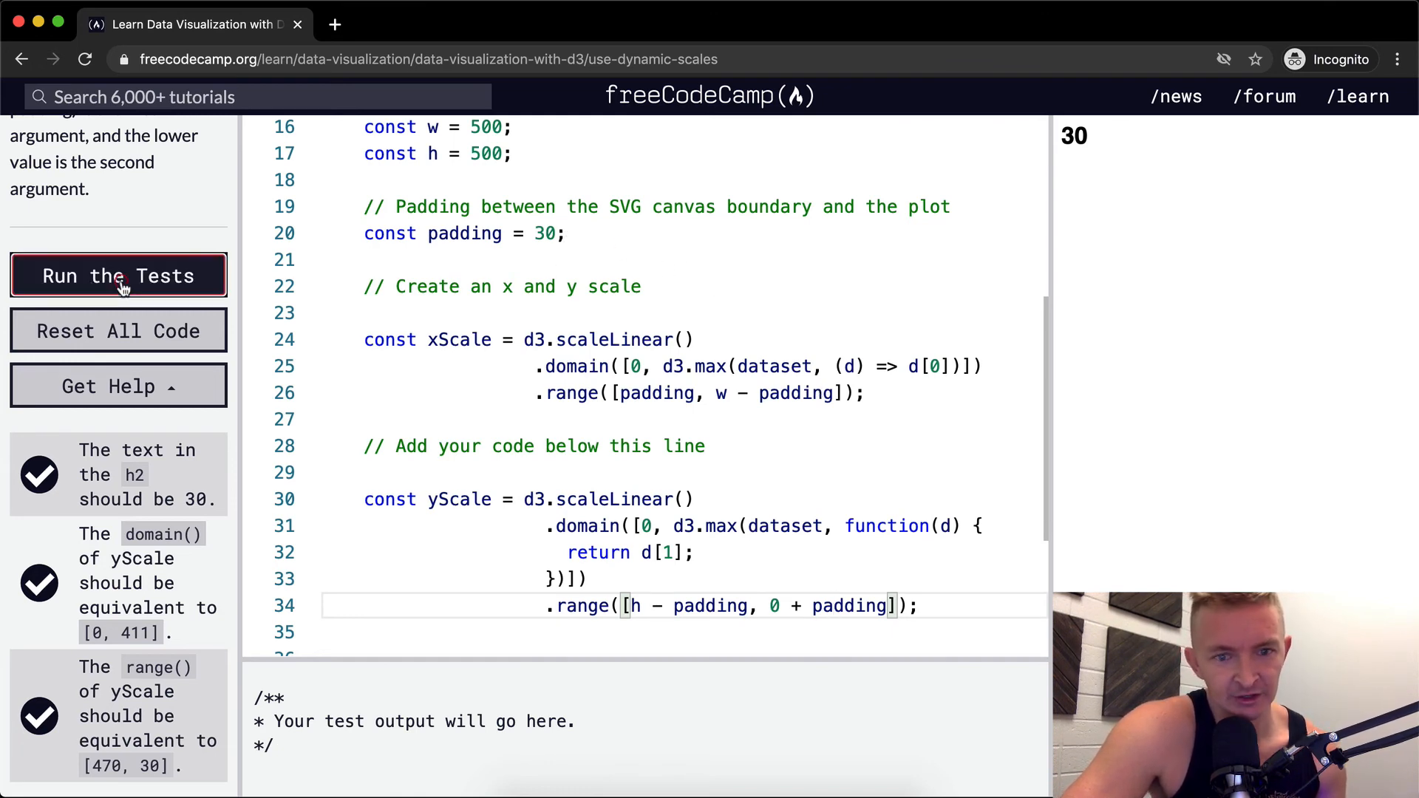
left_click(118, 275)
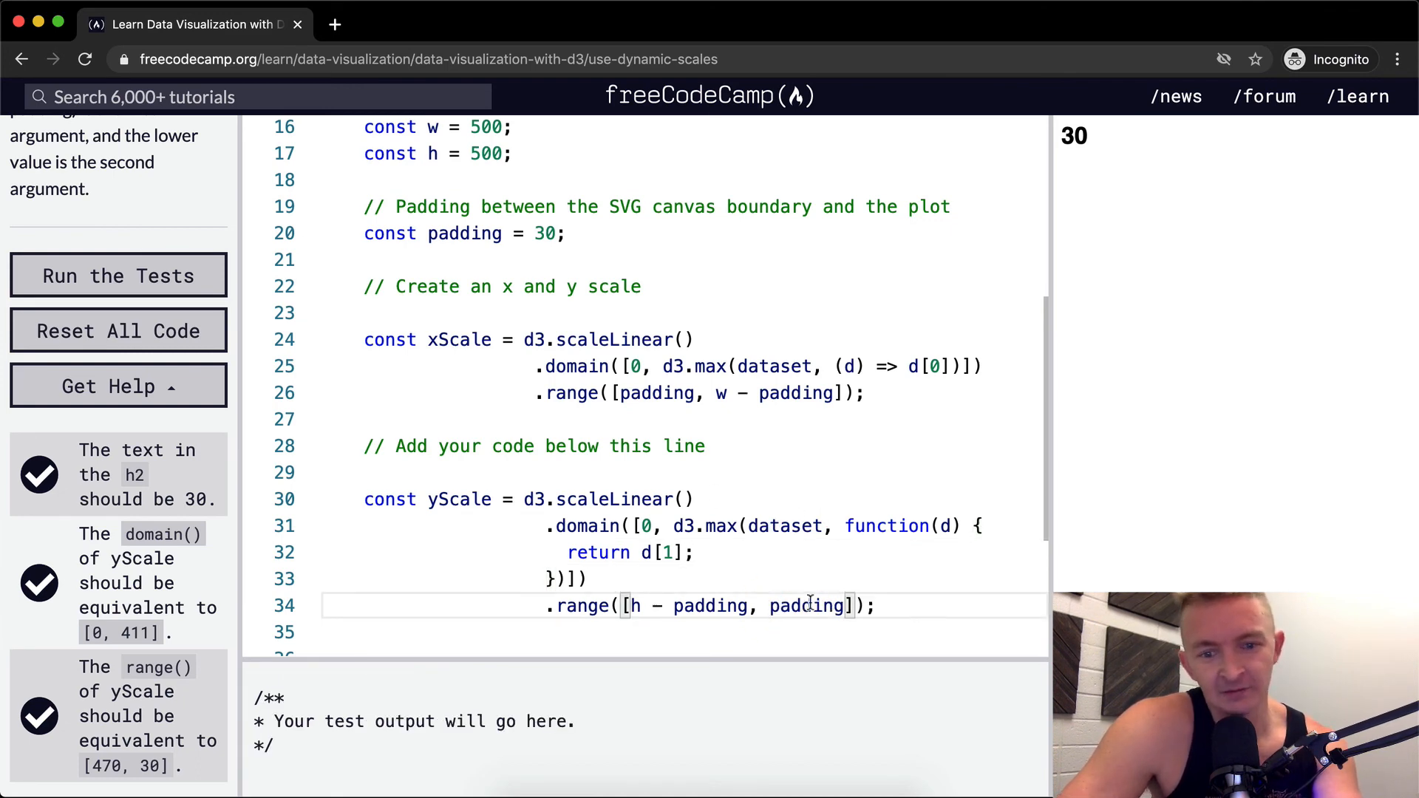
left_click(118, 275)
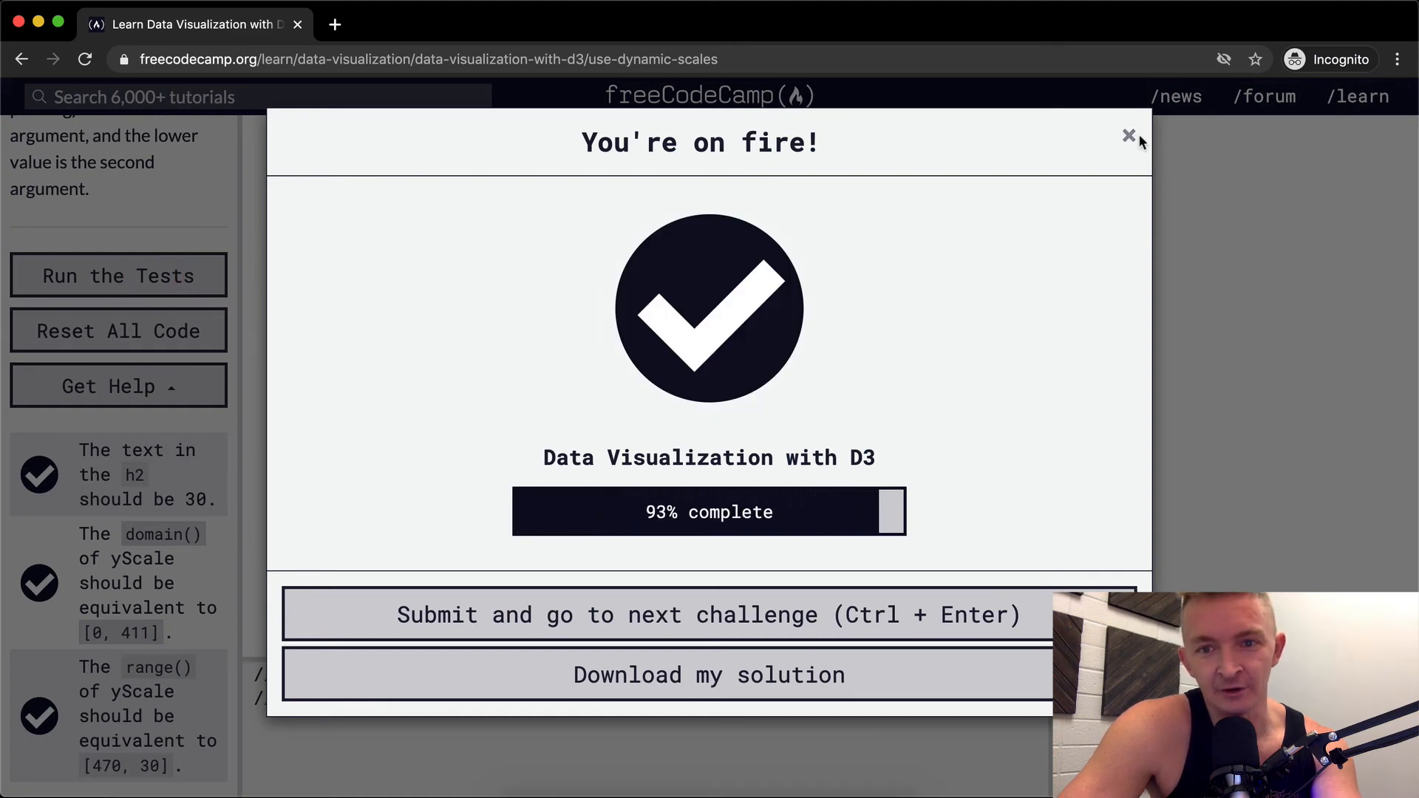
left_click(1129, 136)
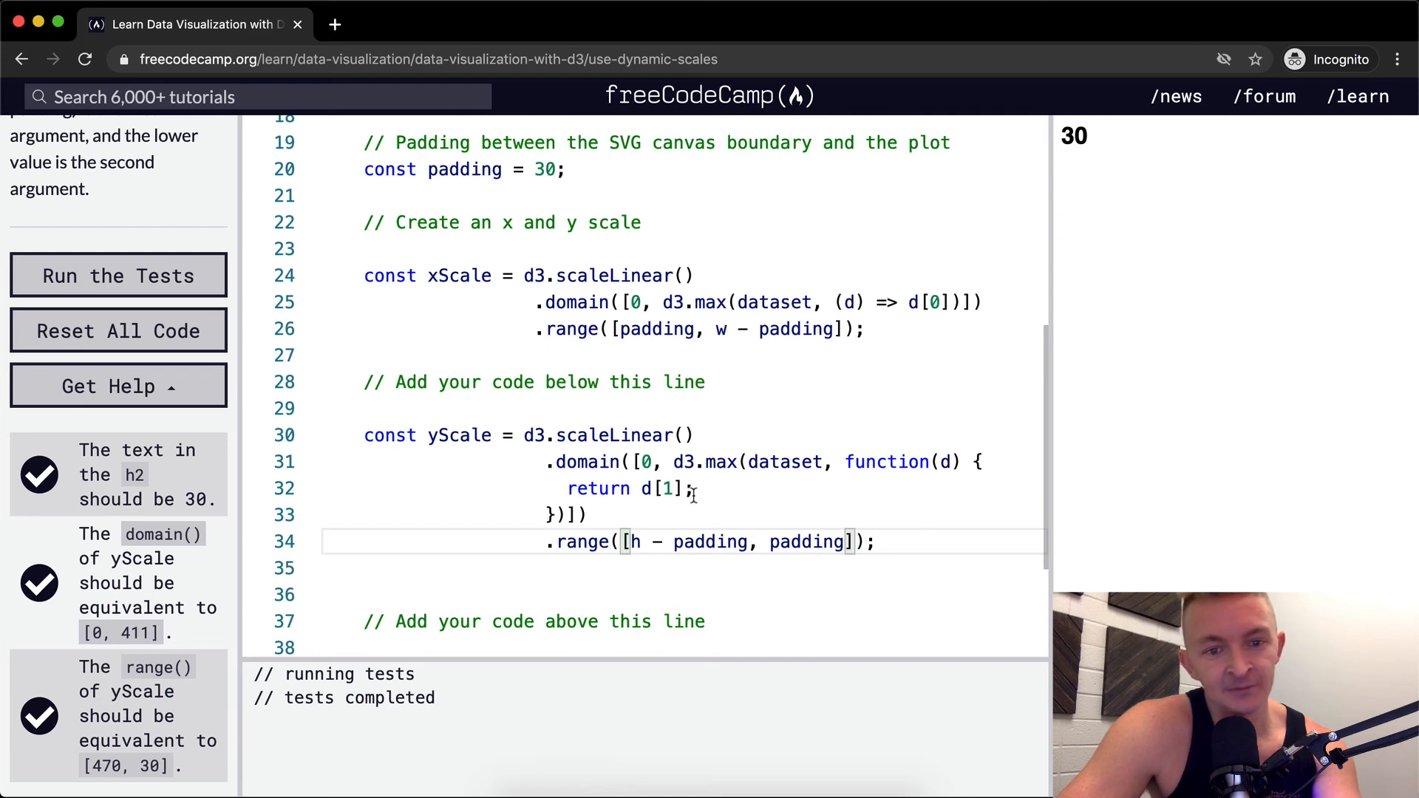
mouse_move(812, 463)
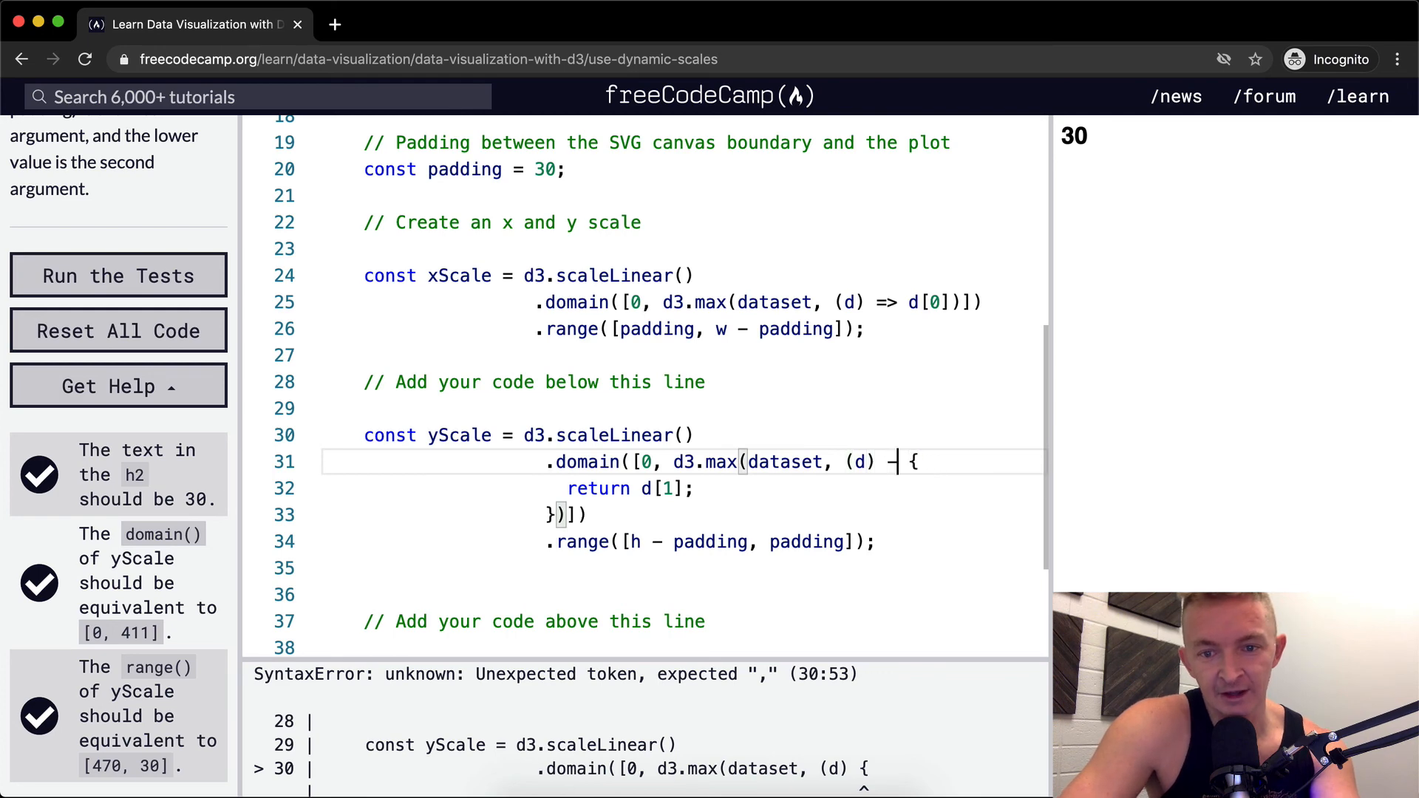
- Turn the domain accessor into the arrow function (d) => d[1] and delete the helper comments
type("=")
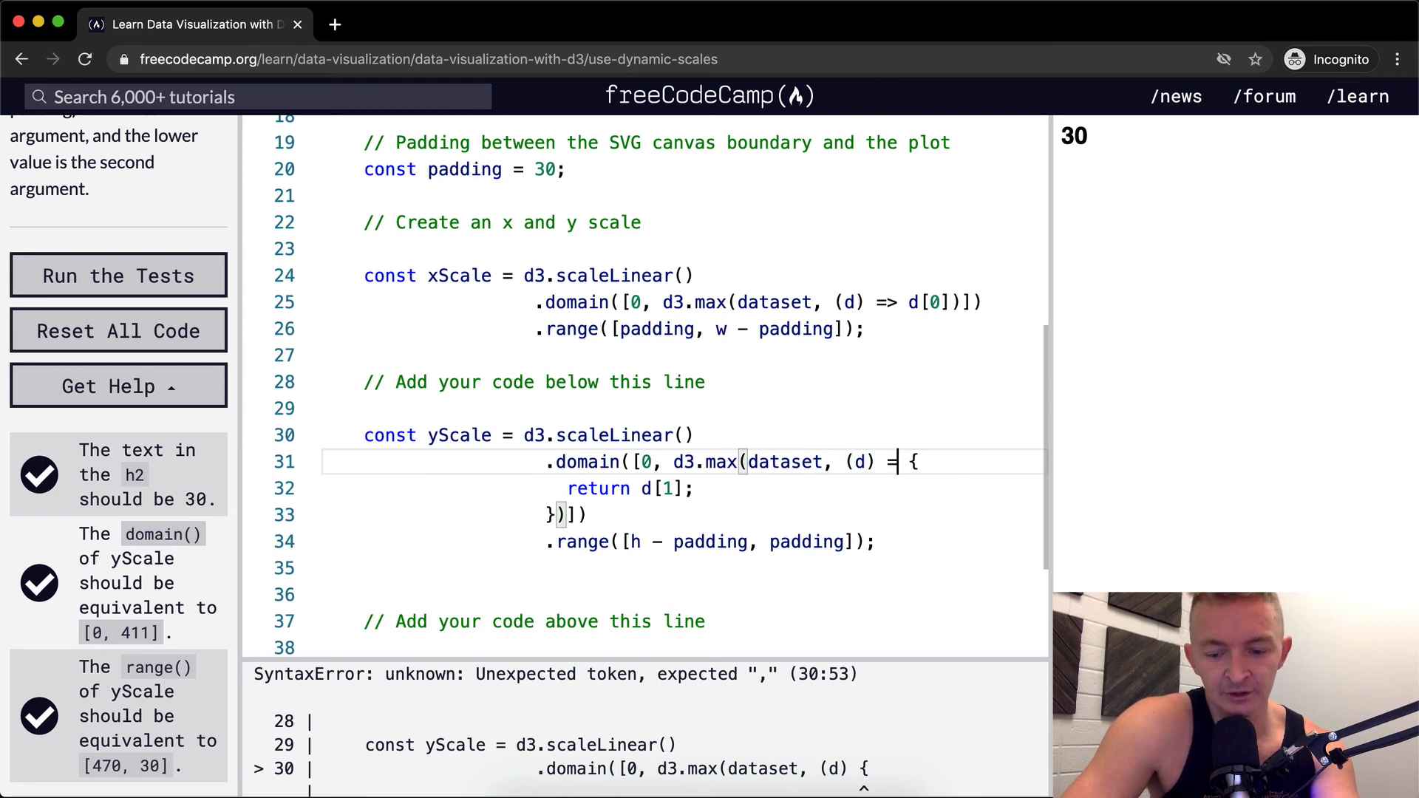
left_click(119, 275)
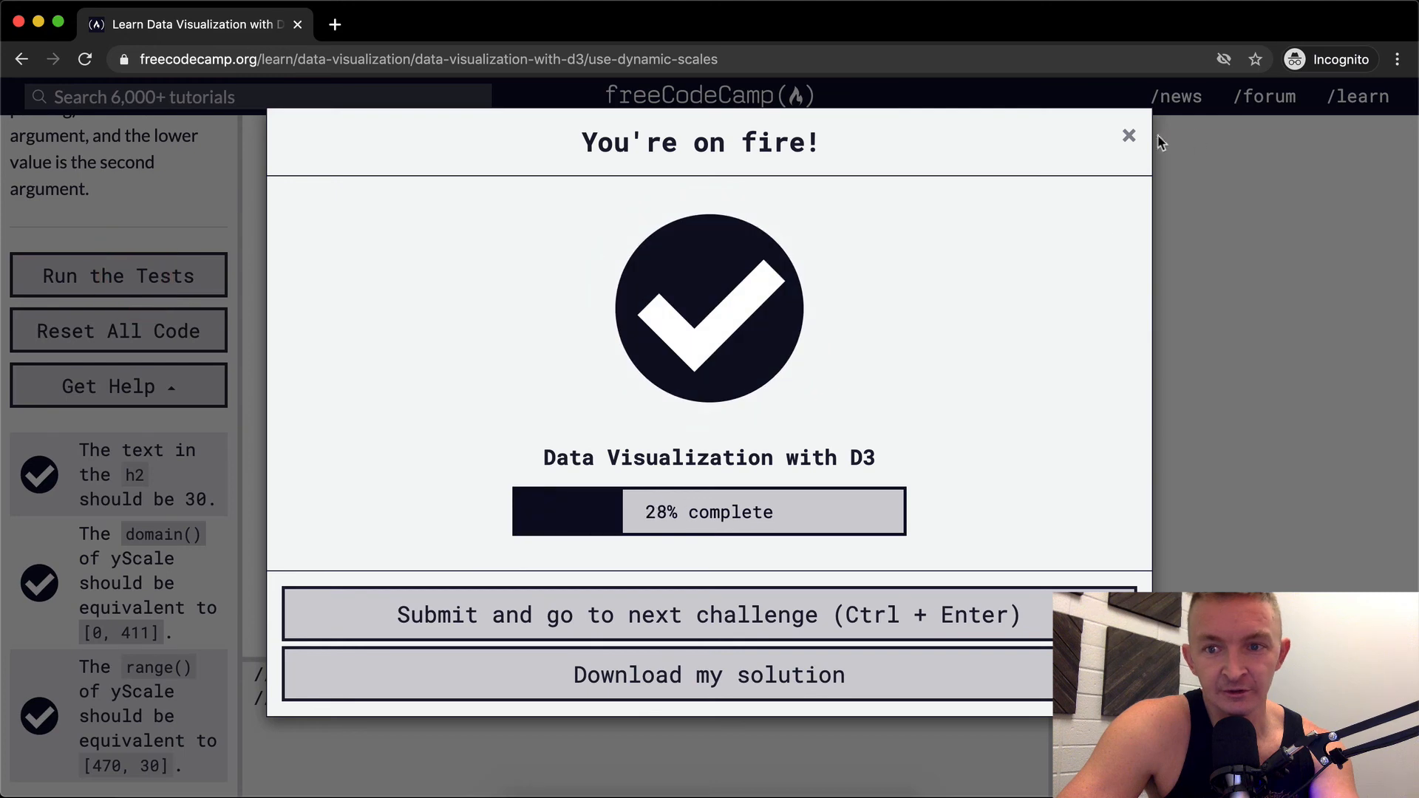
left_click(1128, 136)
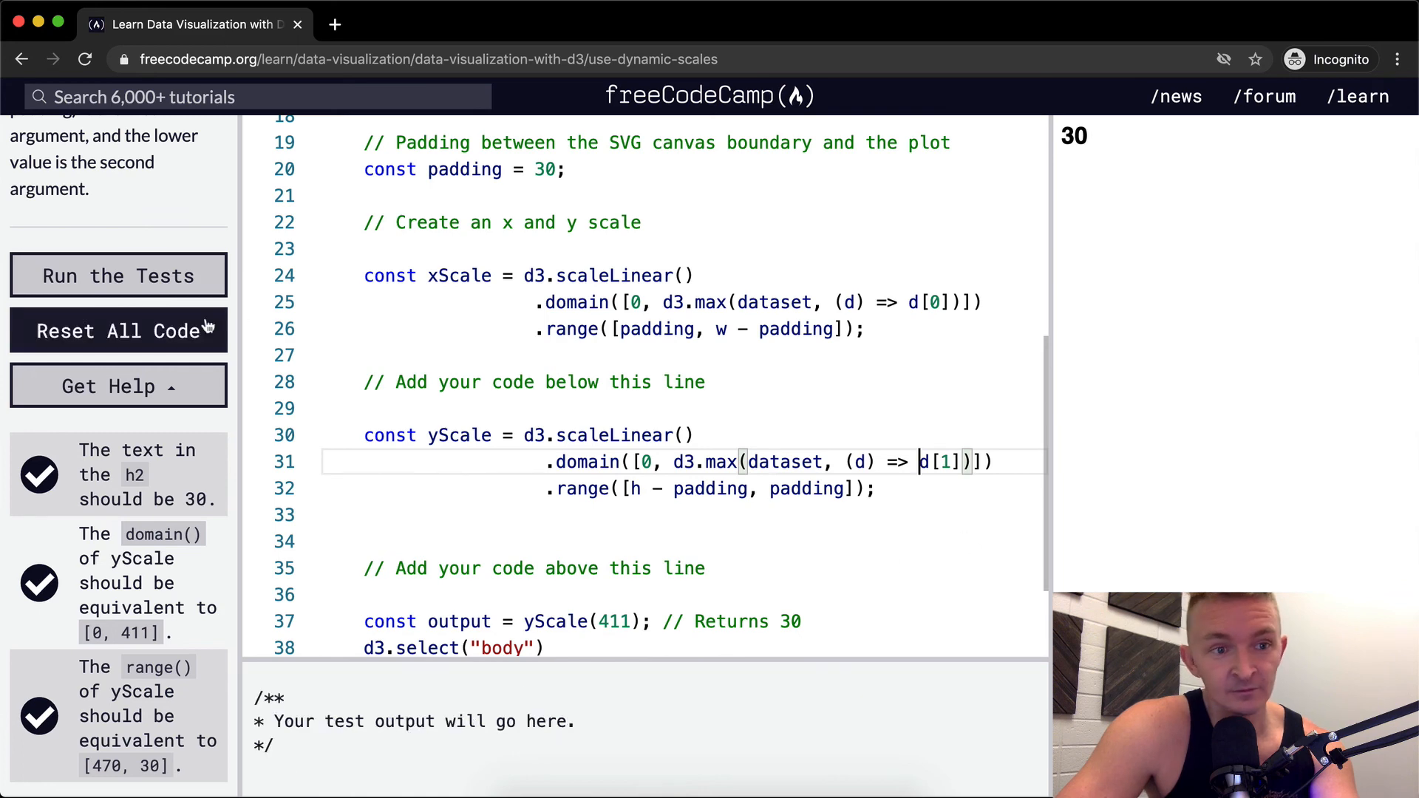
left_click(118, 276)
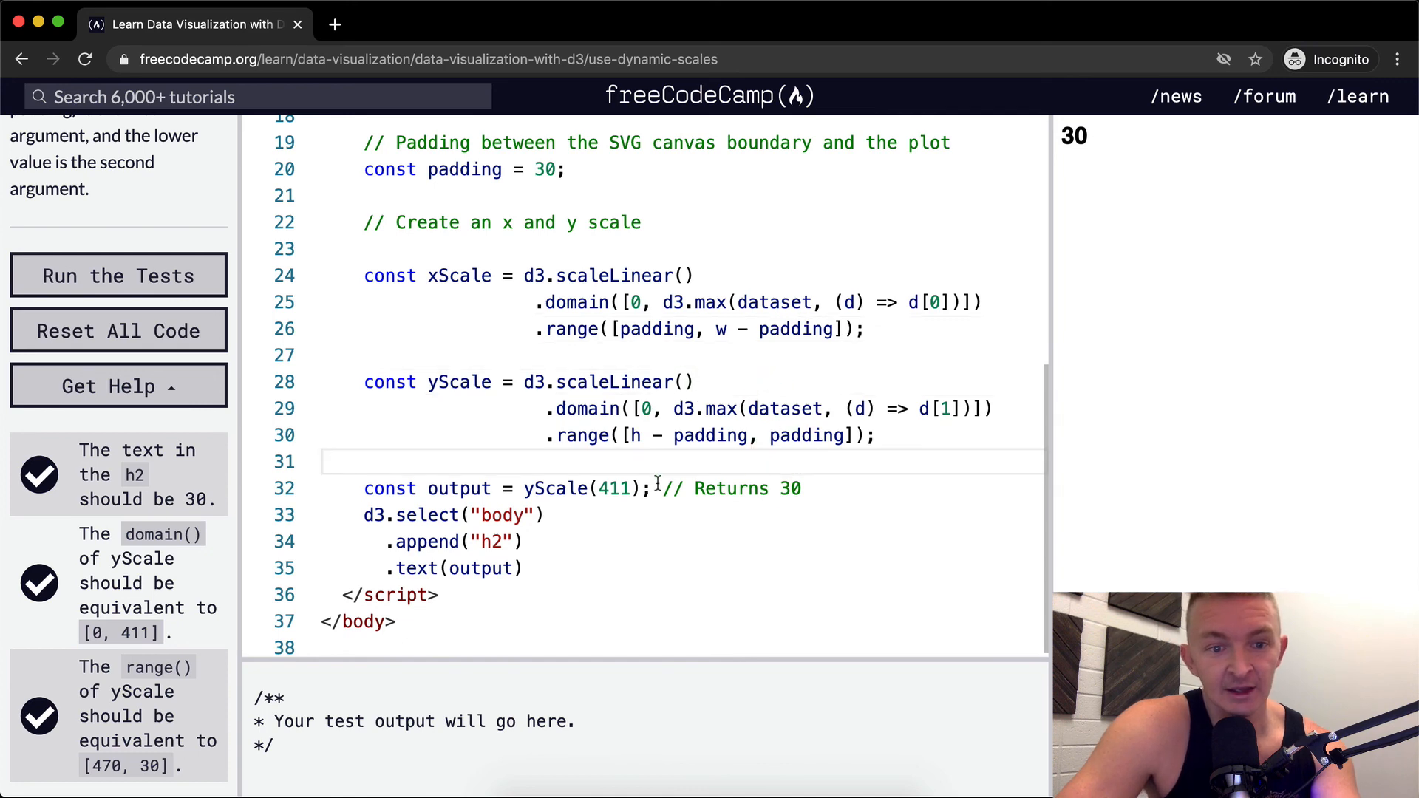
- Re-indent the xScale .domain/.range lines to match yScale and rerun the tests to success
left_click(118, 275)
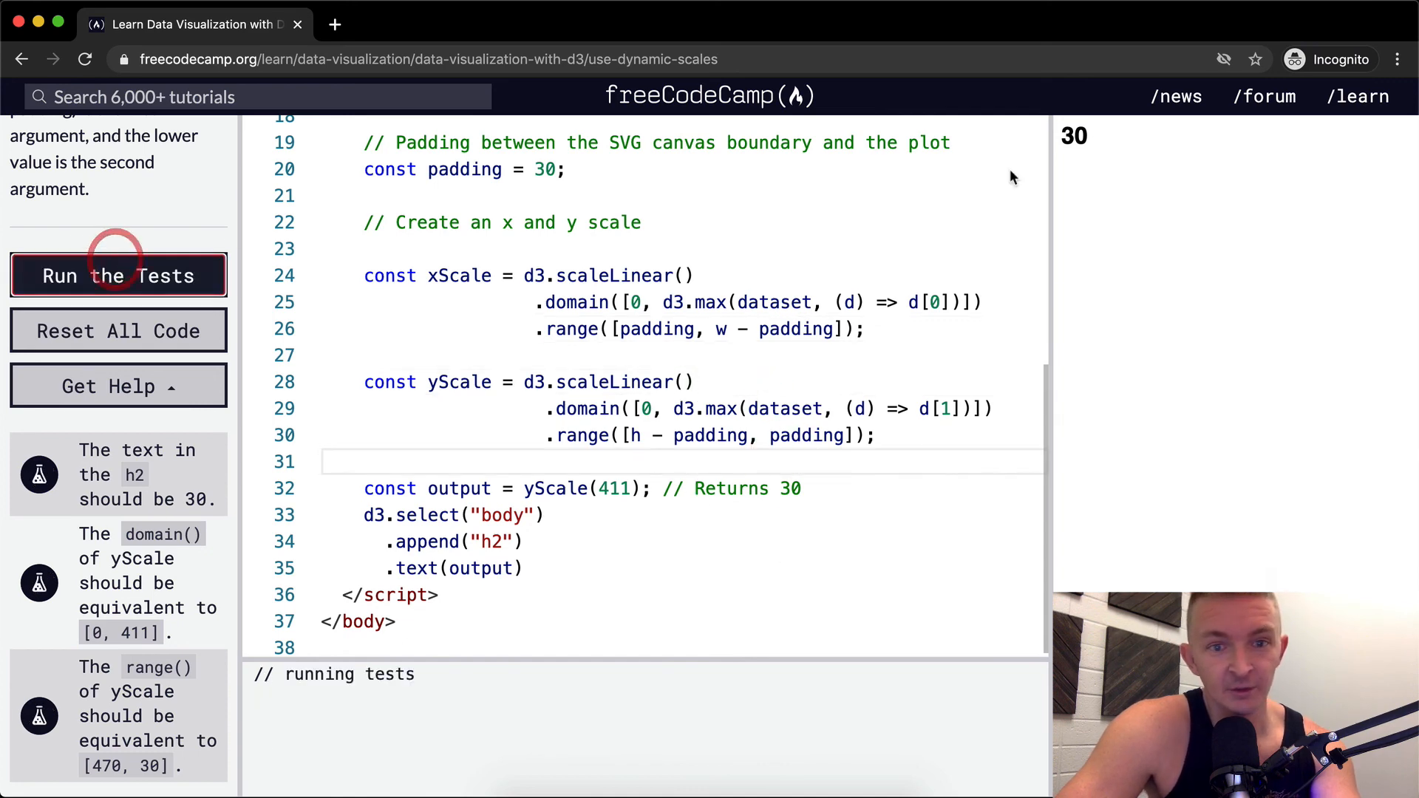
left_click(118, 276)
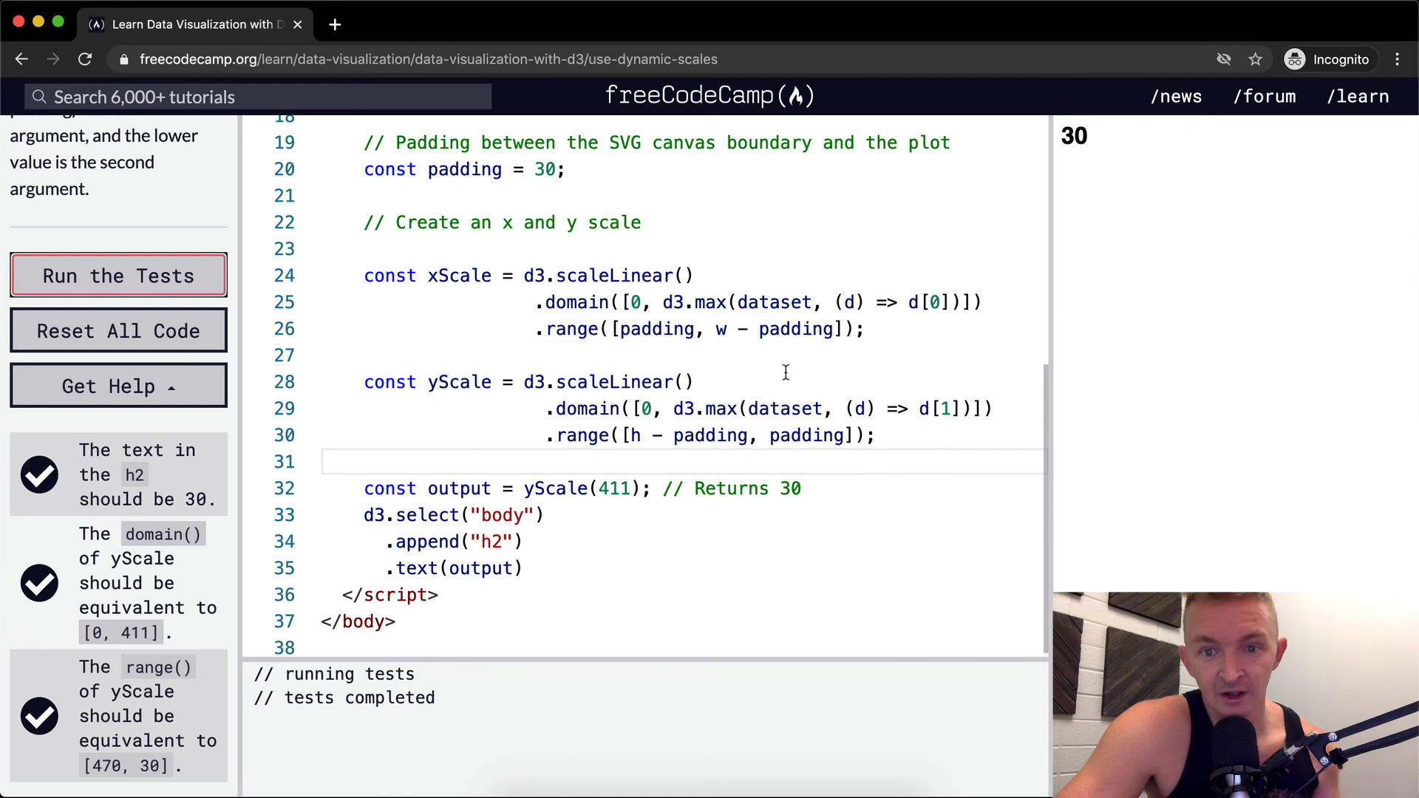
left_click_drag(363, 381, 875, 435)
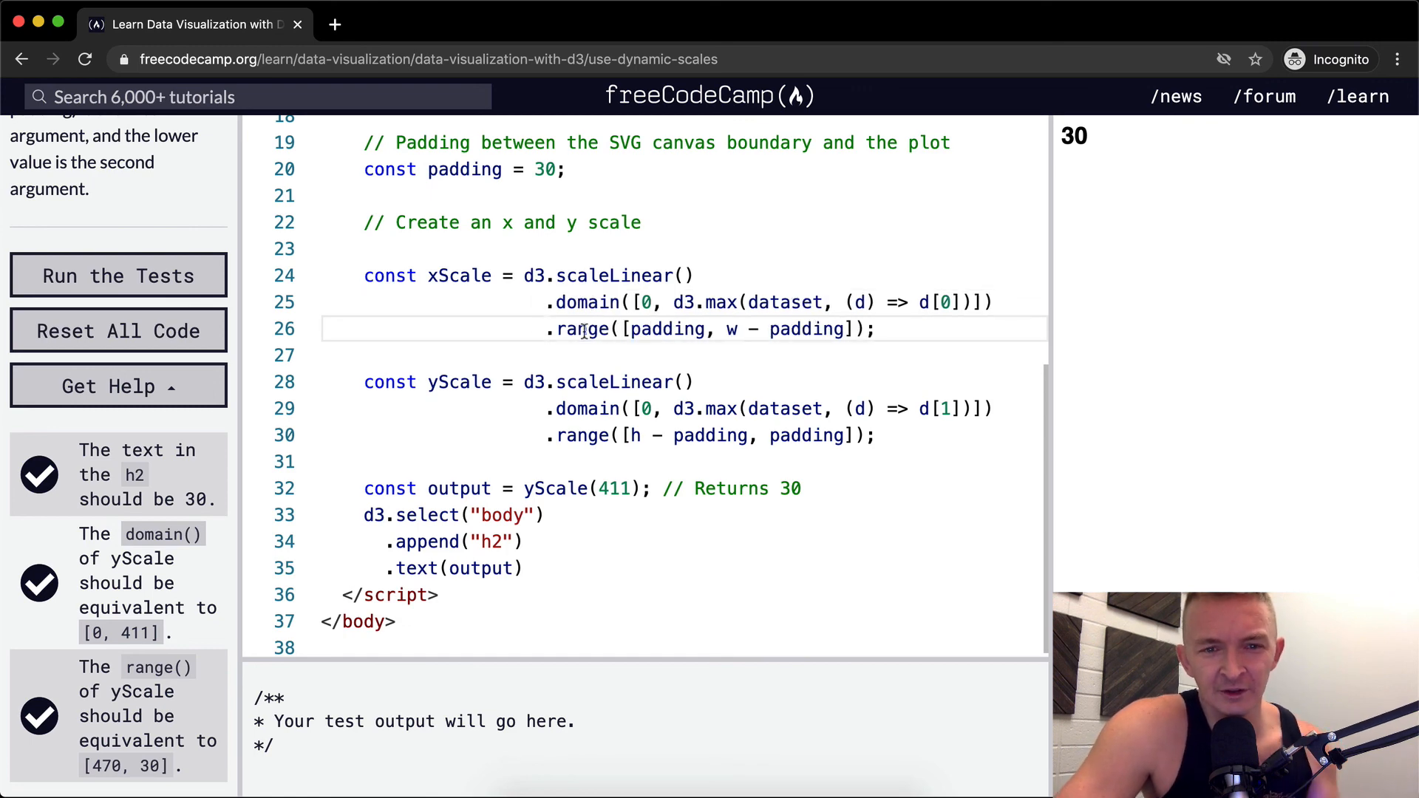
mouse_move(556, 419)
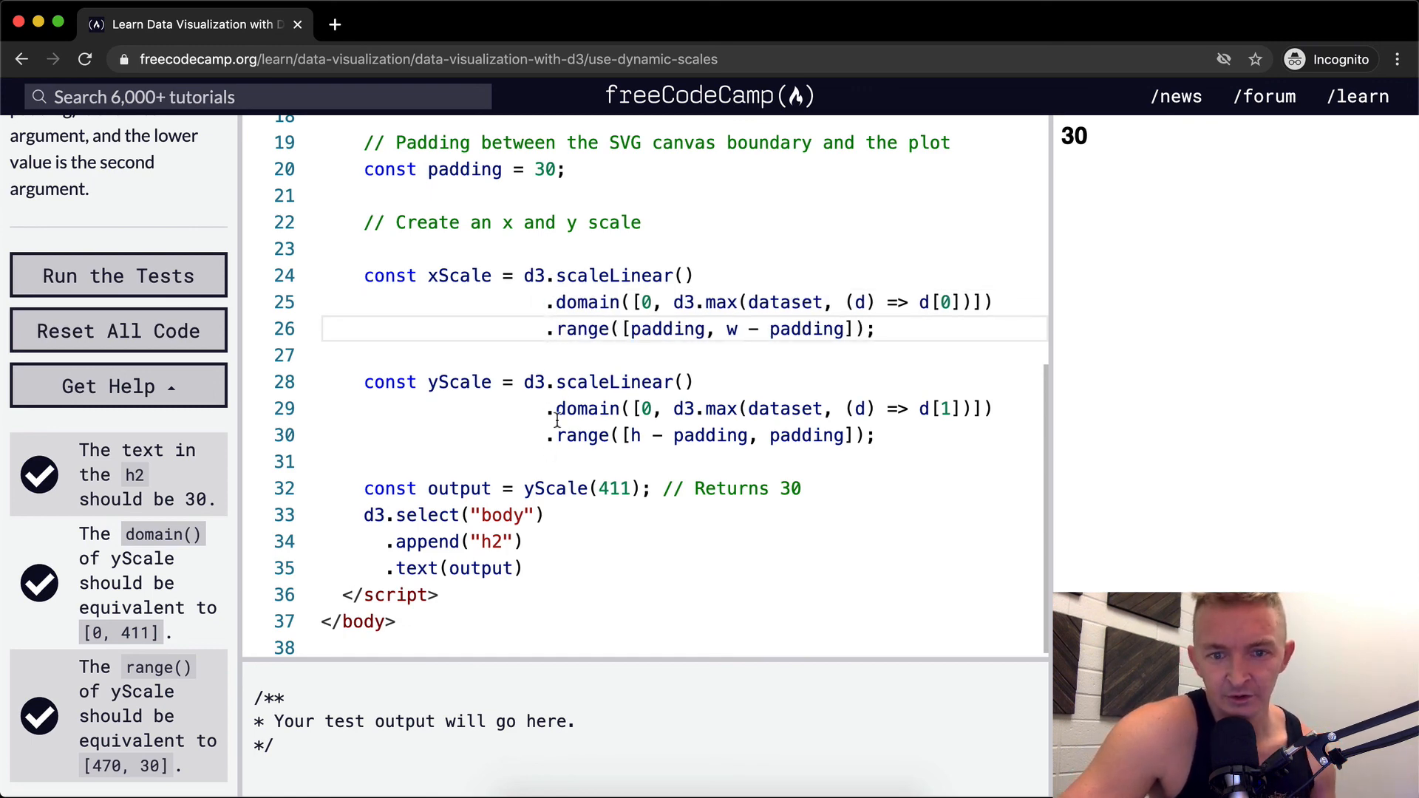
mouse_move(560, 464)
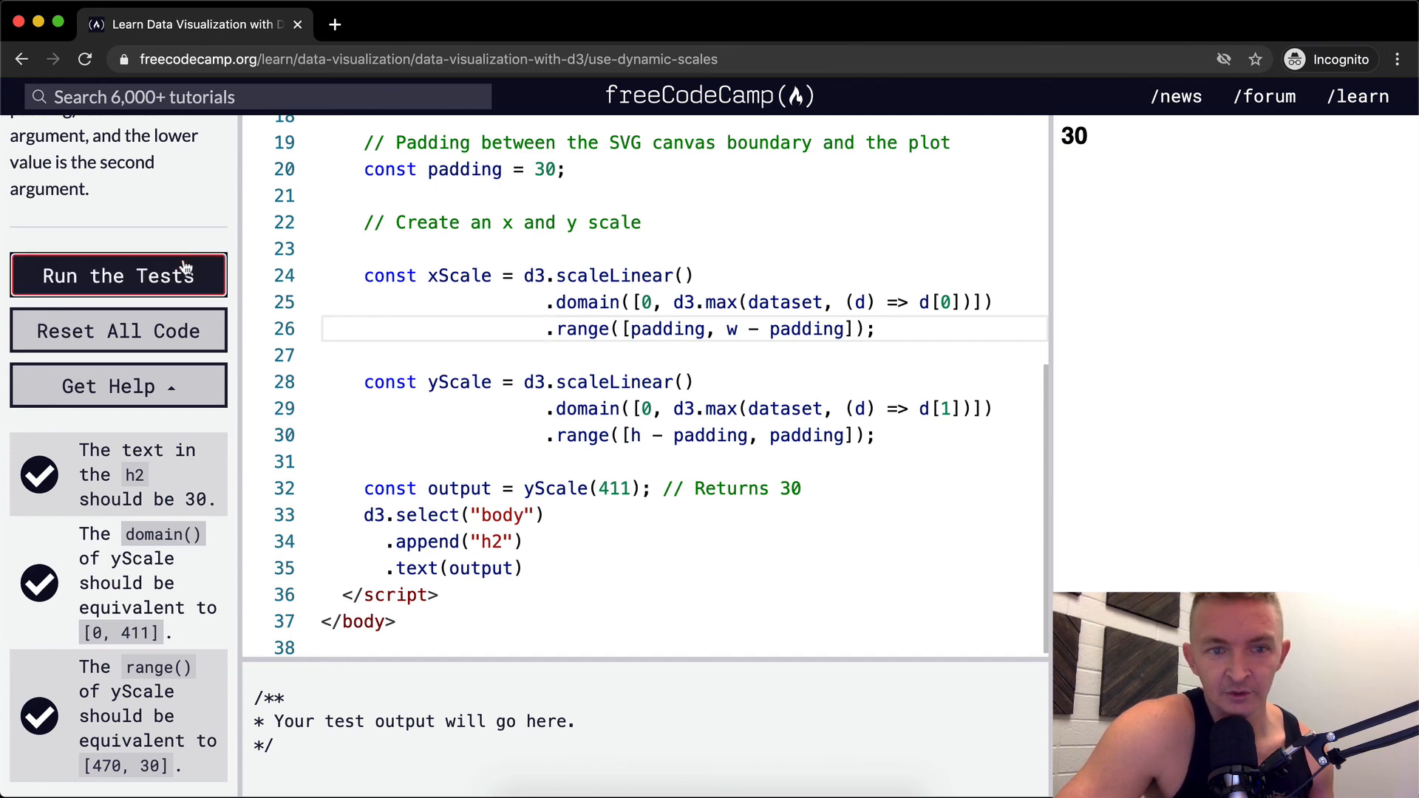
left_click(118, 276)
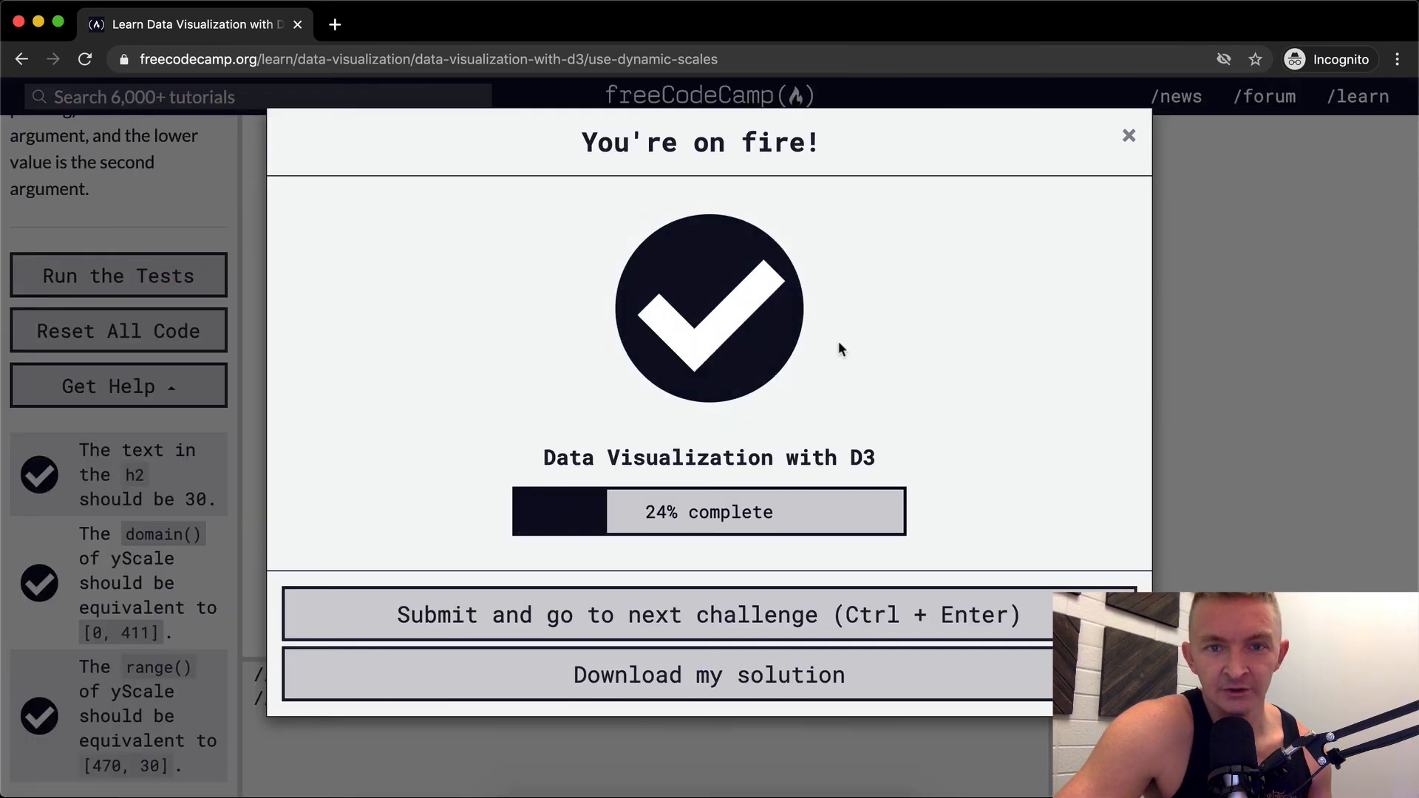